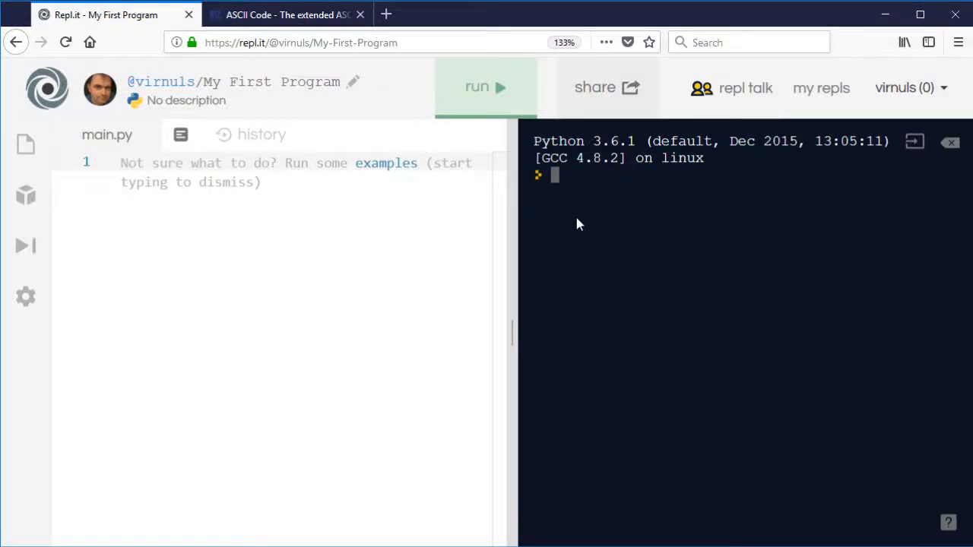
# - Assign name = "Andrew" and letter = "a" in the Python console
pyautogui.write('name =')
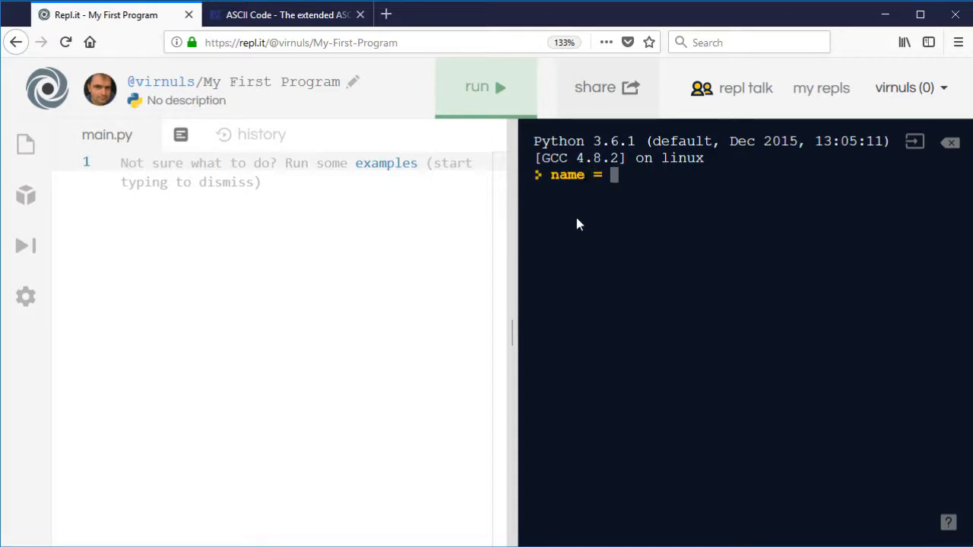
pyautogui.write('"Andrew"')
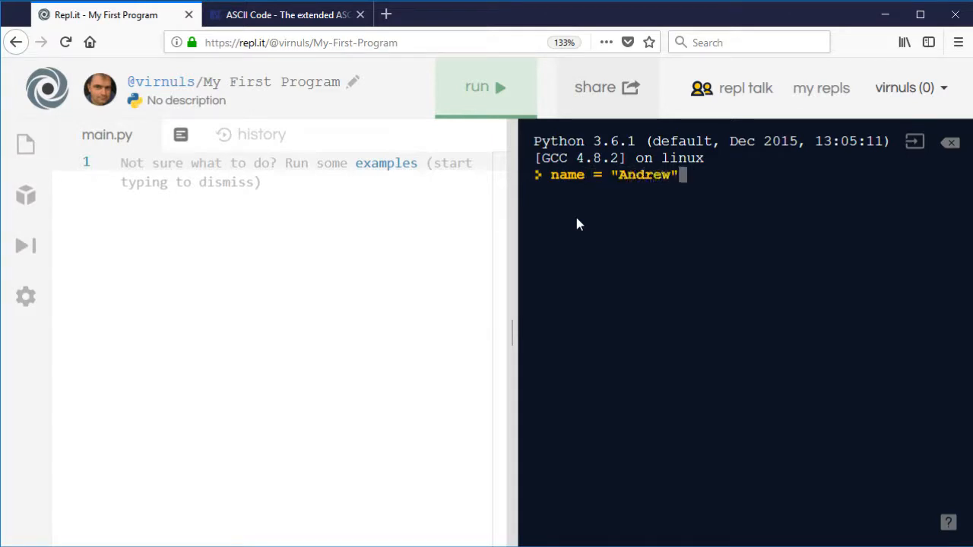
pyautogui.click(485, 86)
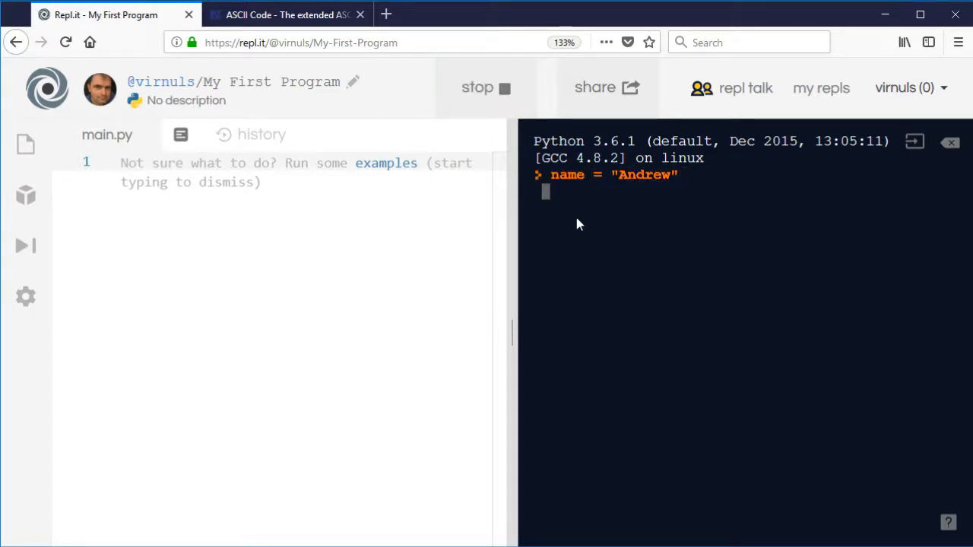
pyautogui.write('1')
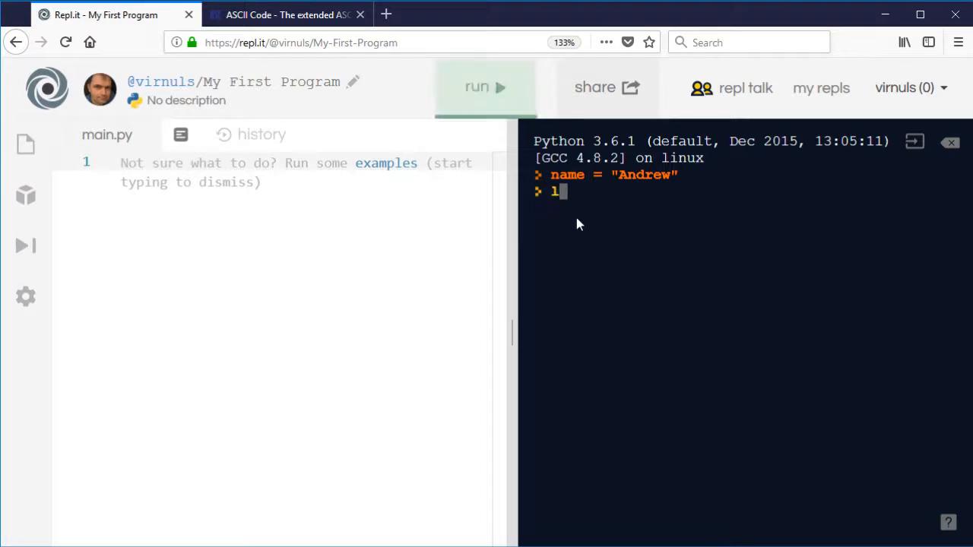
pyautogui.write('letter = "')
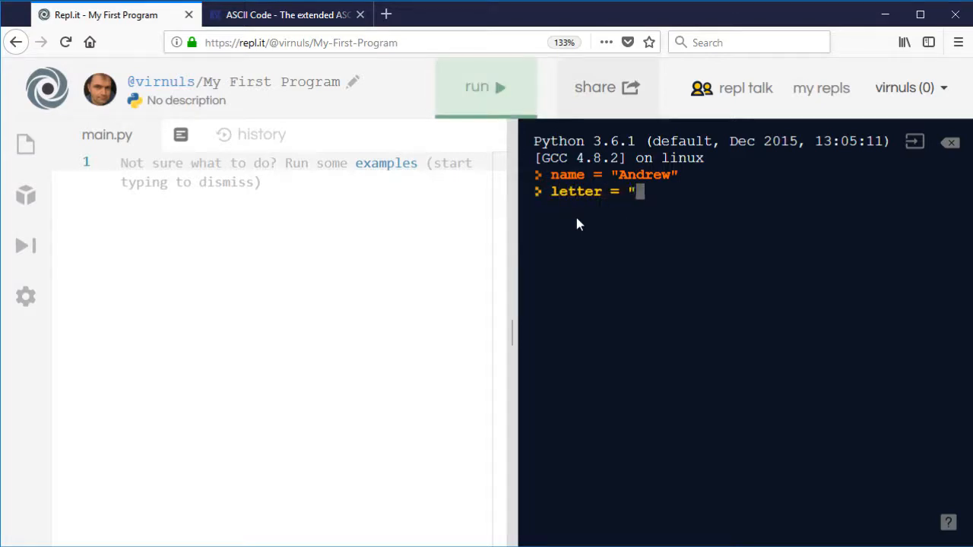
pyautogui.write('a')
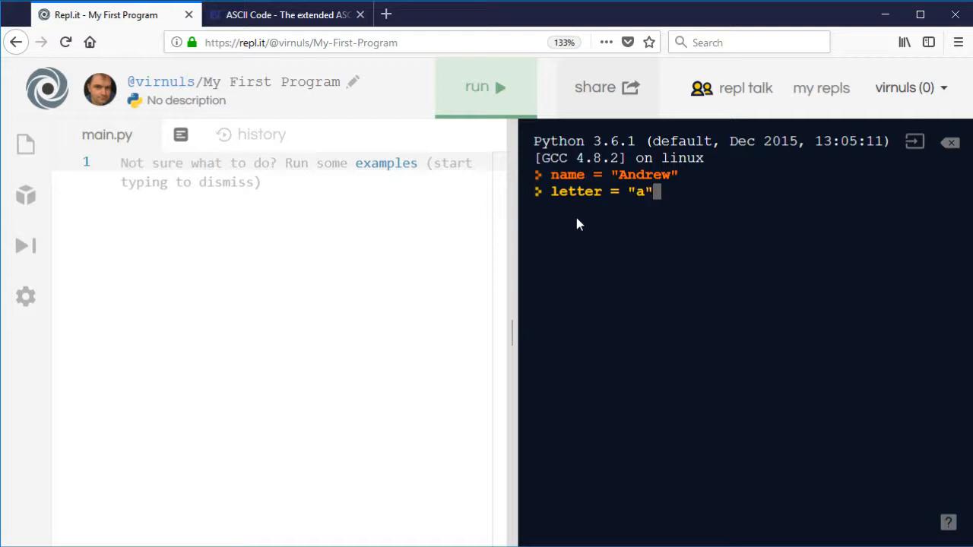
pyautogui.press('Return')
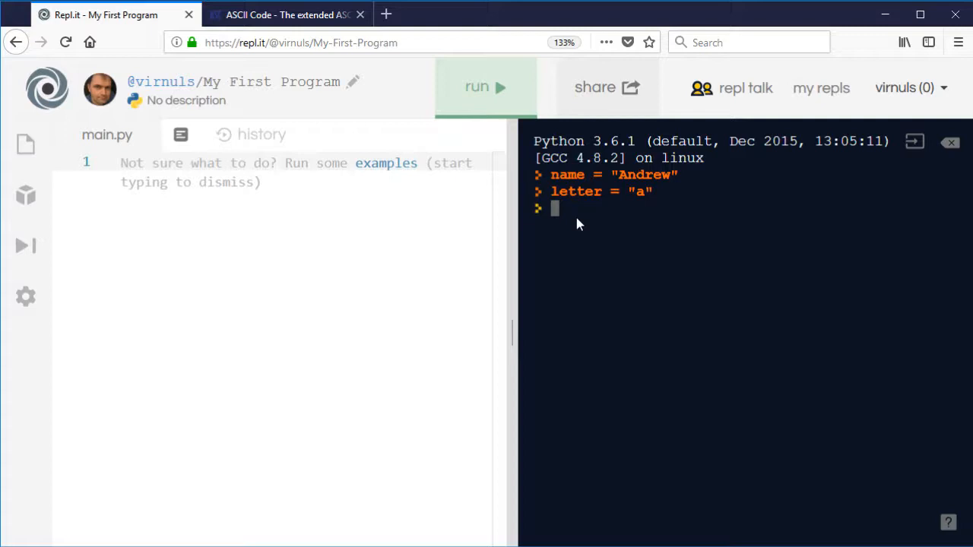
pyautogui.moveTo(315, 9)
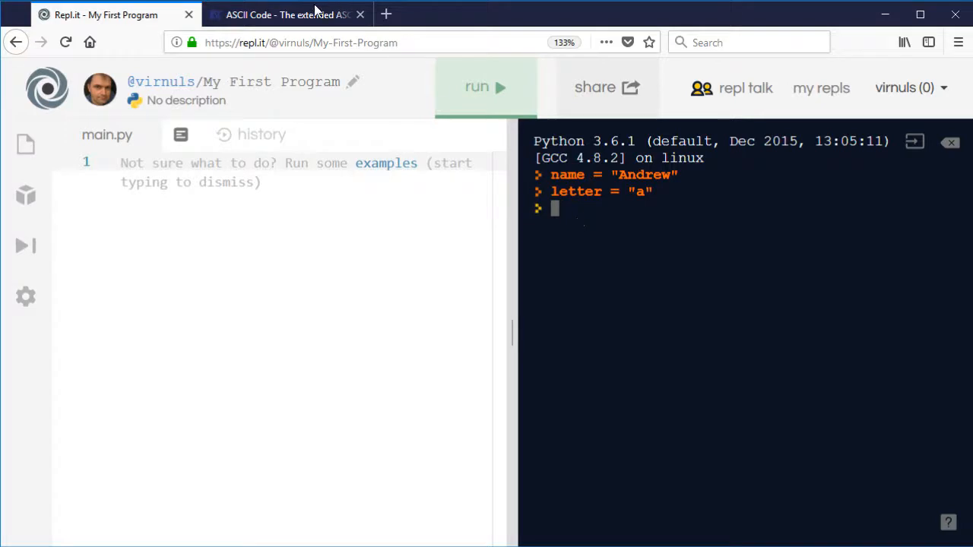
# - Browse the ascii-code.com extended ASCII table from lowercase letters to extended codes, then return upward
pyautogui.click(287, 15)
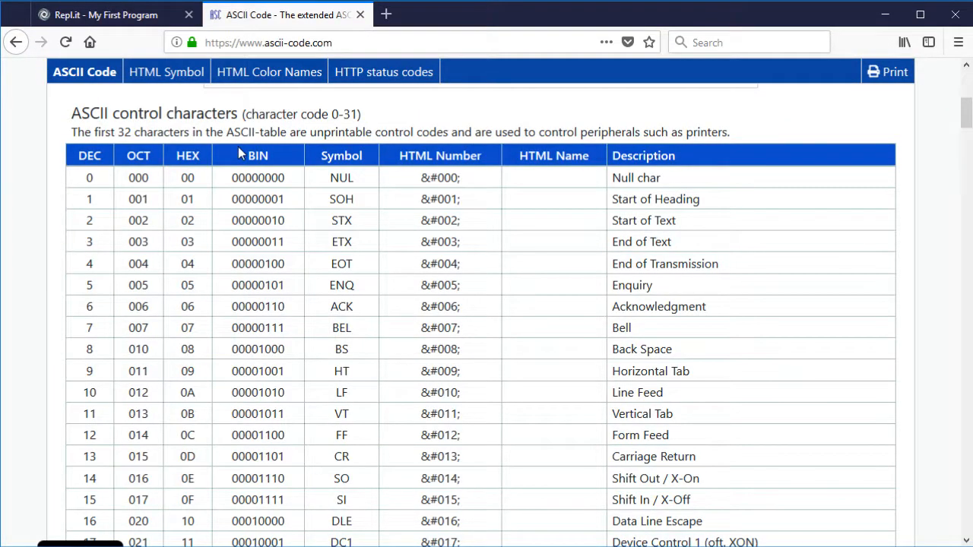
pyautogui.moveTo(138, 198)
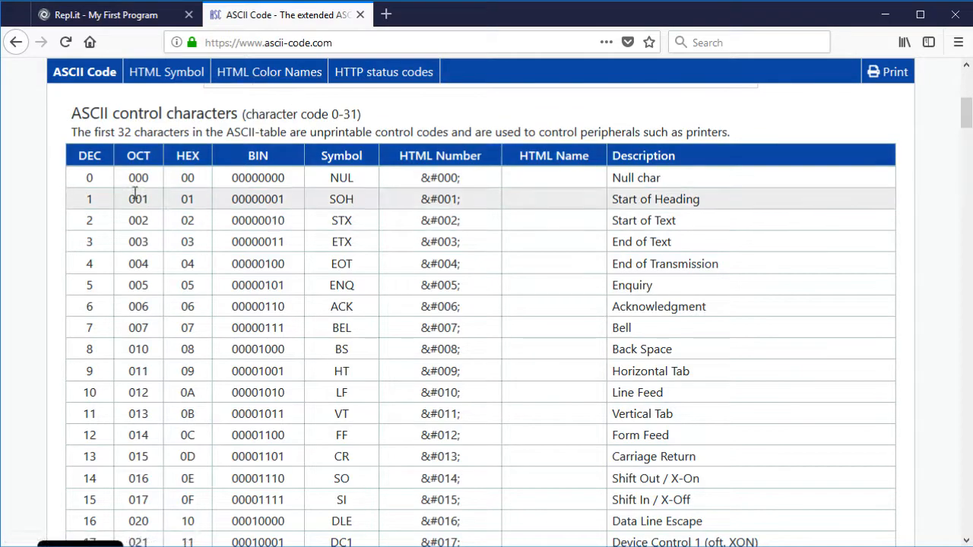
pyautogui.scroll(-3)
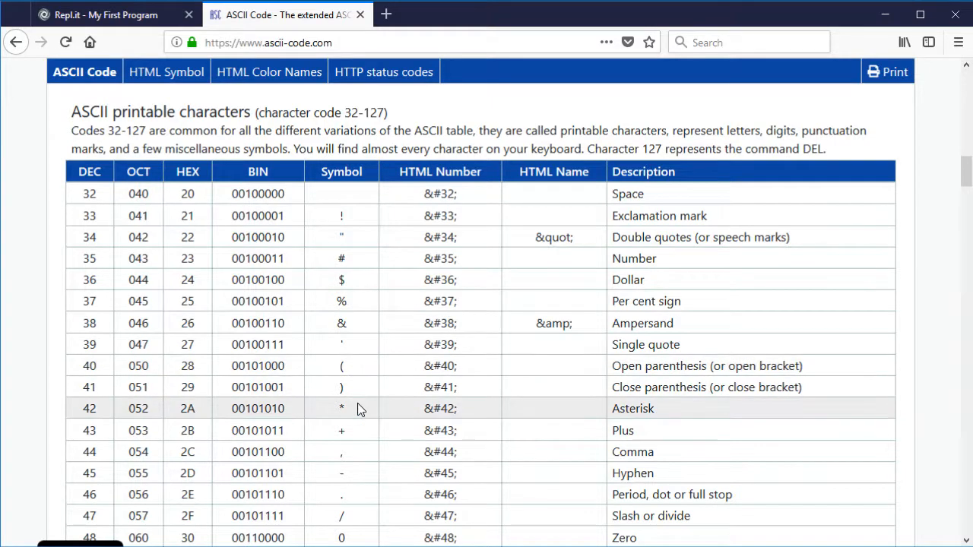
pyautogui.scroll(-3)
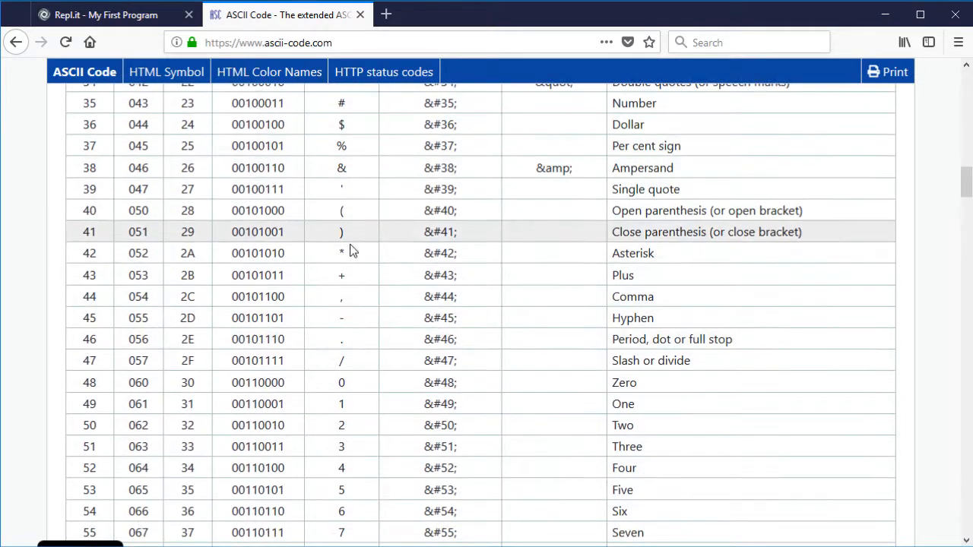
pyautogui.scroll(-3)
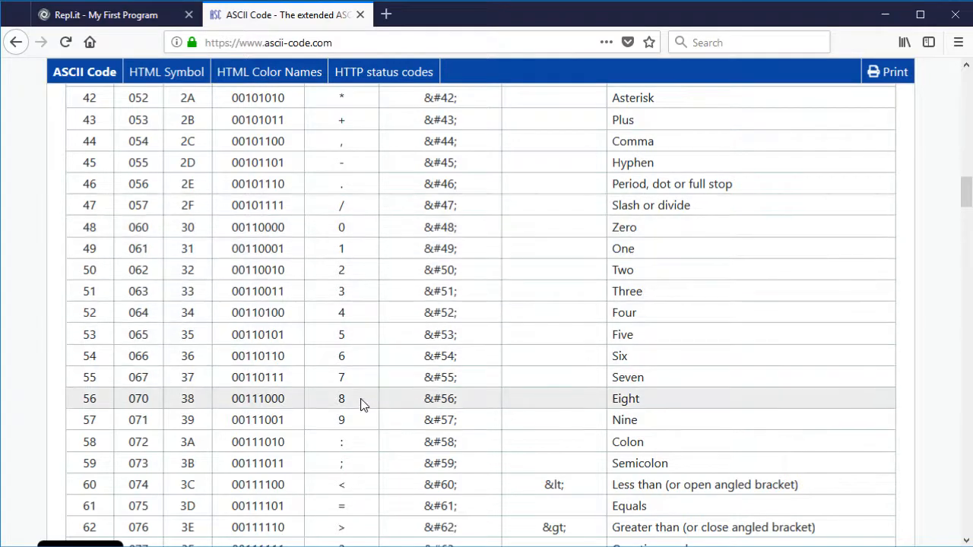
pyautogui.scroll(-3)
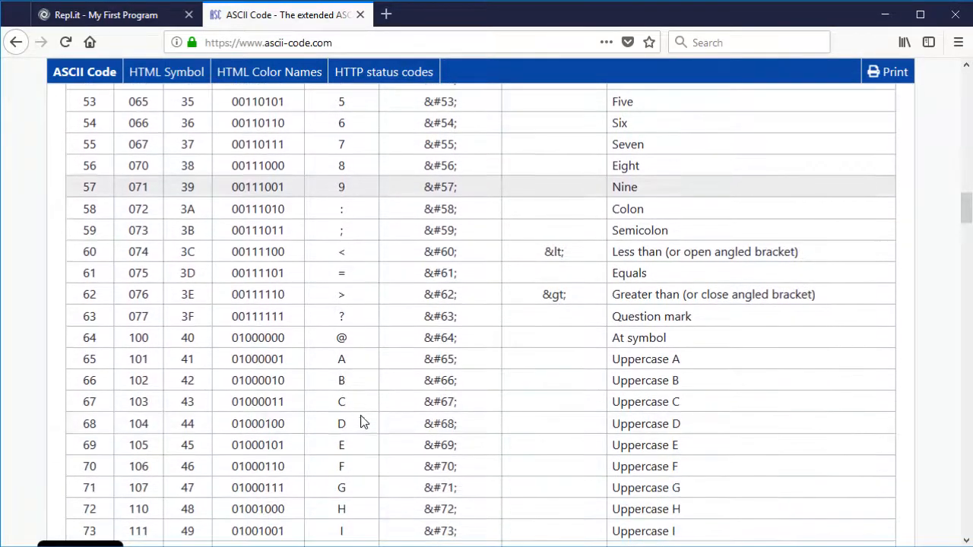
pyautogui.scroll(-3)
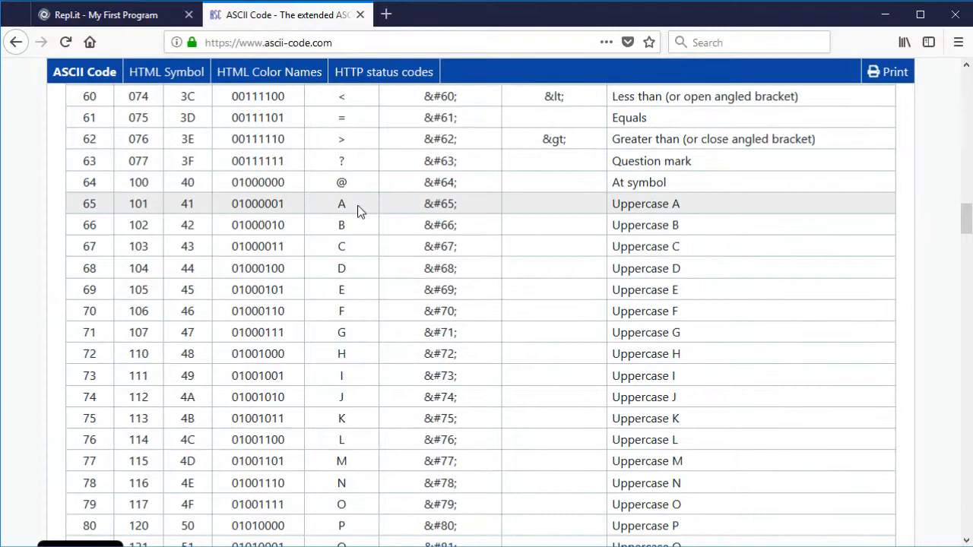
pyautogui.scroll(-3)
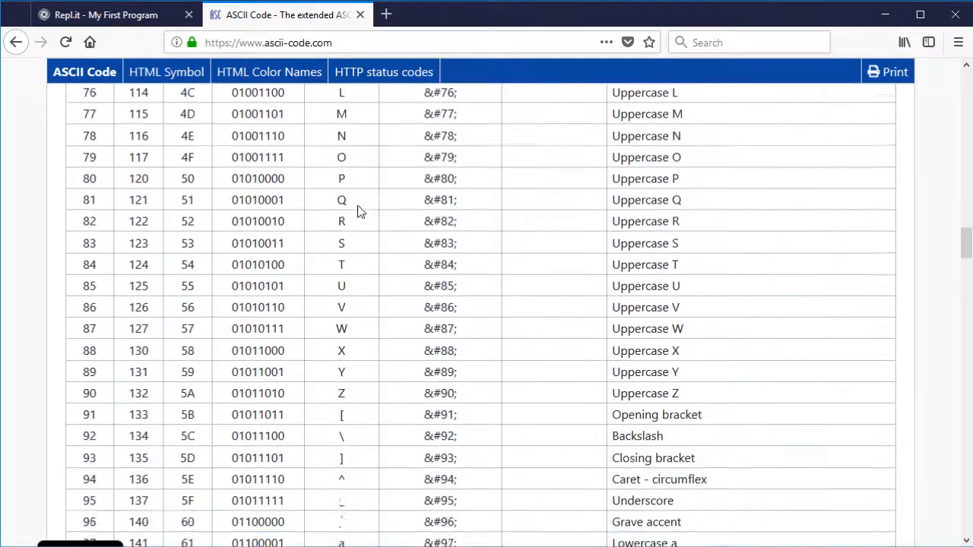
pyautogui.scroll(-3)
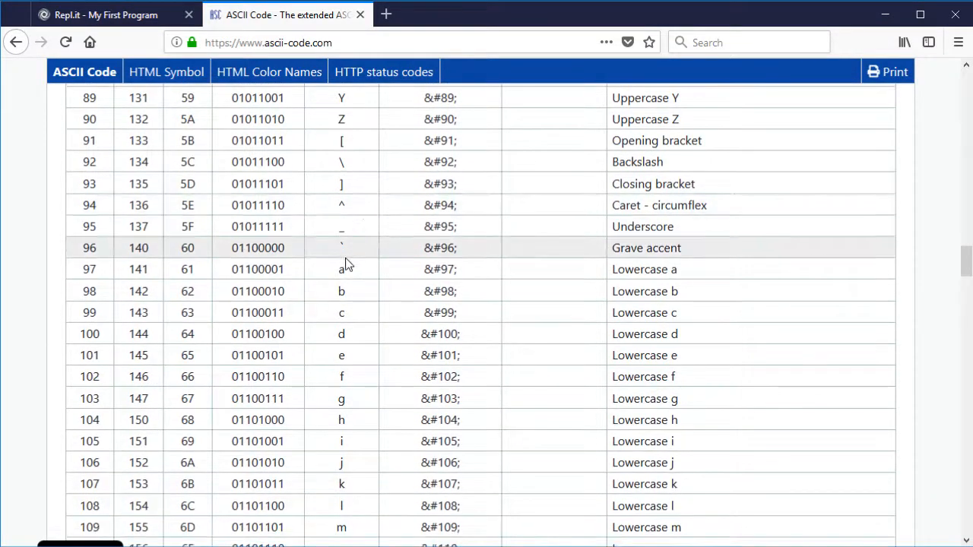
pyautogui.moveTo(351, 269)
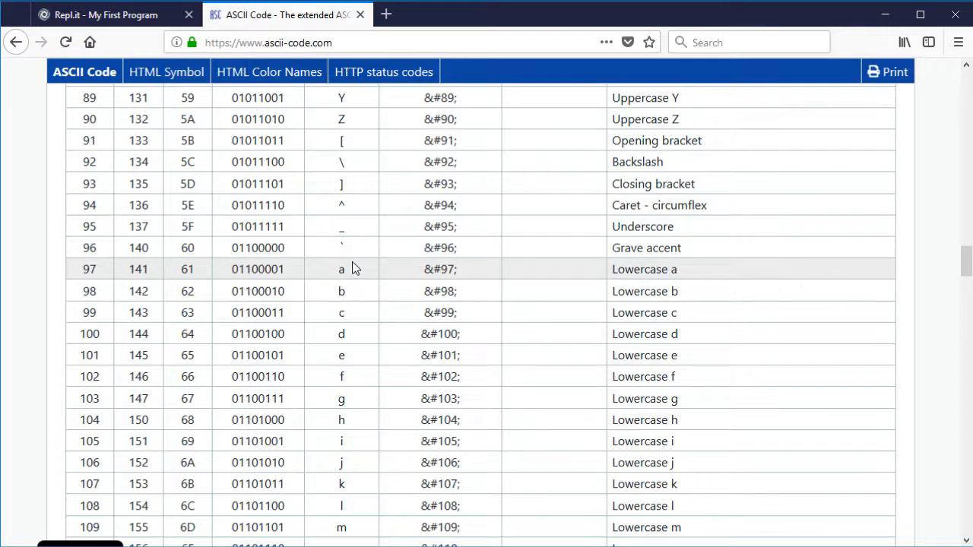
pyautogui.scroll(-3)
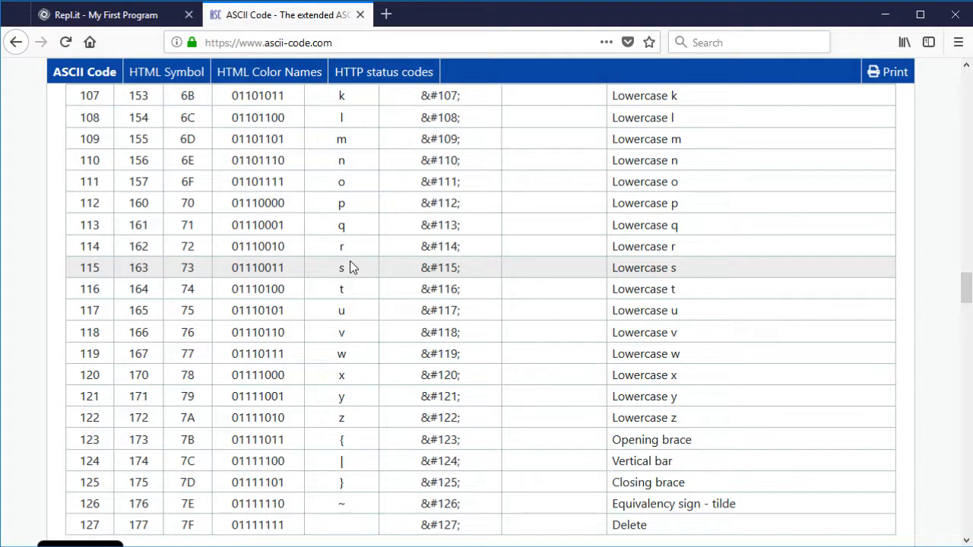
pyautogui.scroll(-3)
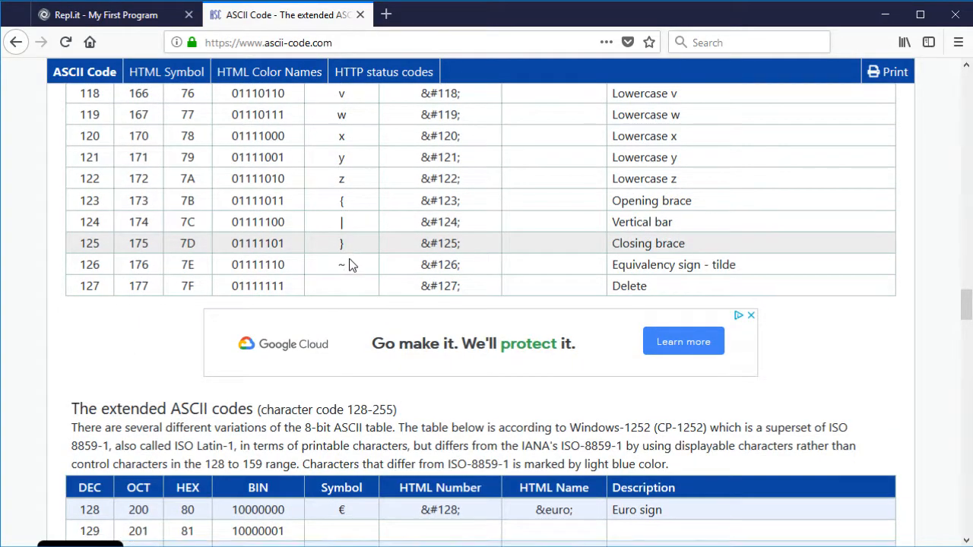
pyautogui.scroll(-3)
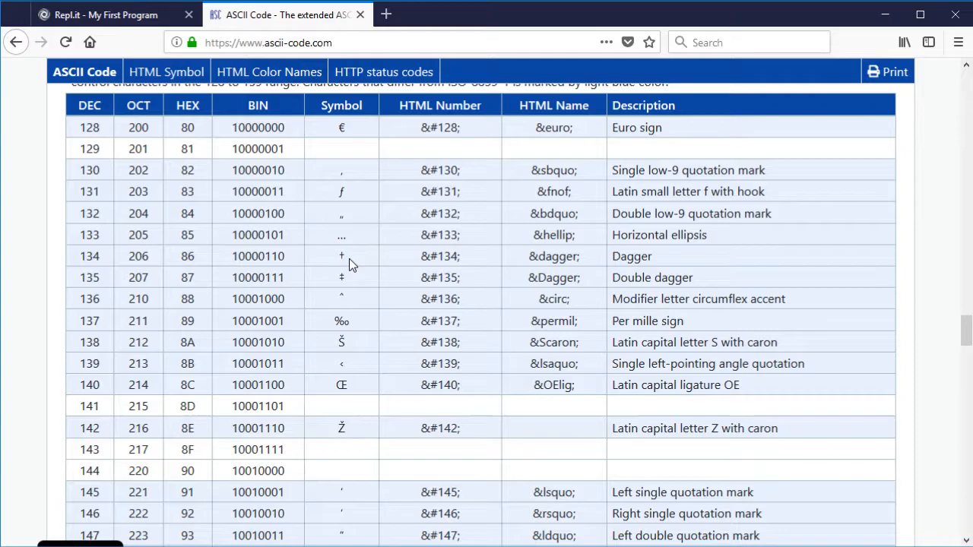
pyautogui.scroll(-3)
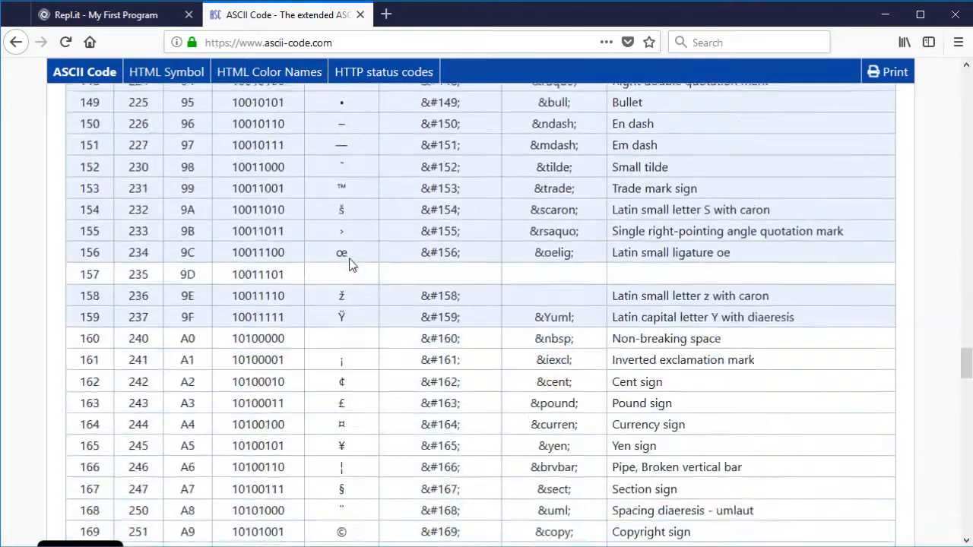
pyautogui.scroll(3)
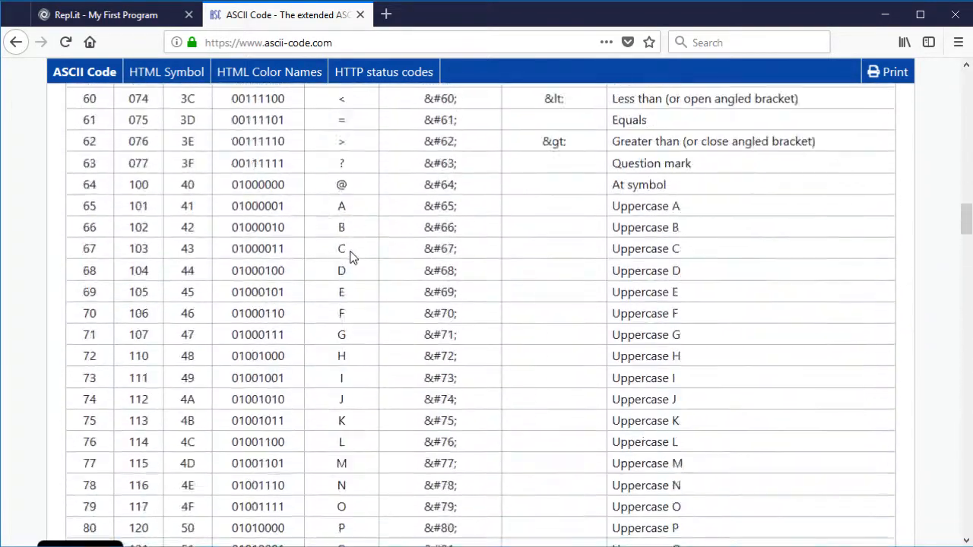
pyautogui.scroll(3)
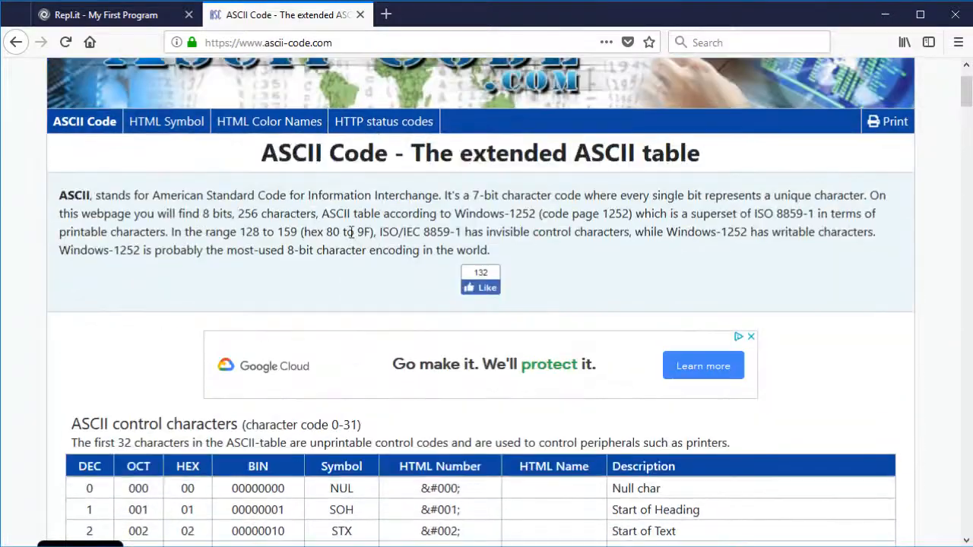
pyautogui.moveTo(104, 15)
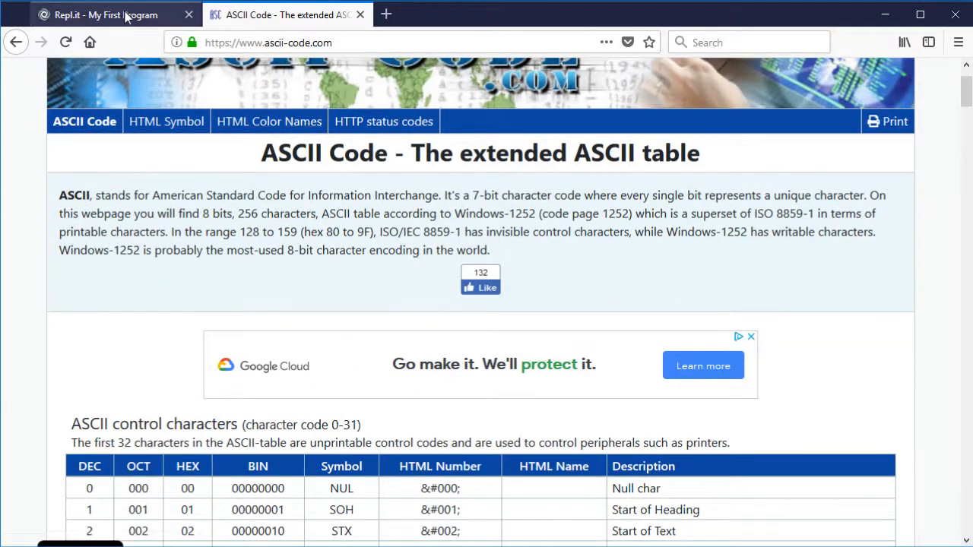
pyautogui.moveTo(103, 14)
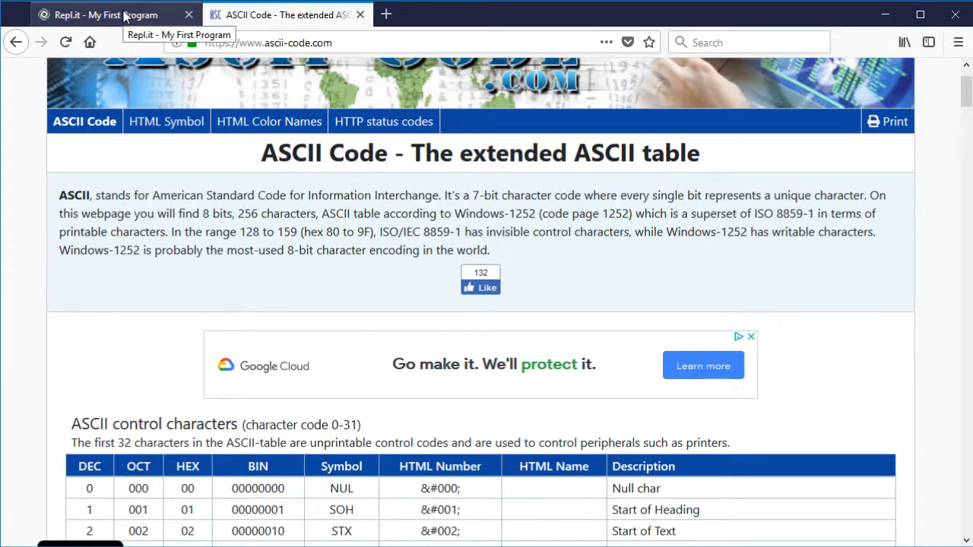
# - Evaluate ord("A") in the Repl.it console, returning 65
pyautogui.click(107, 15)
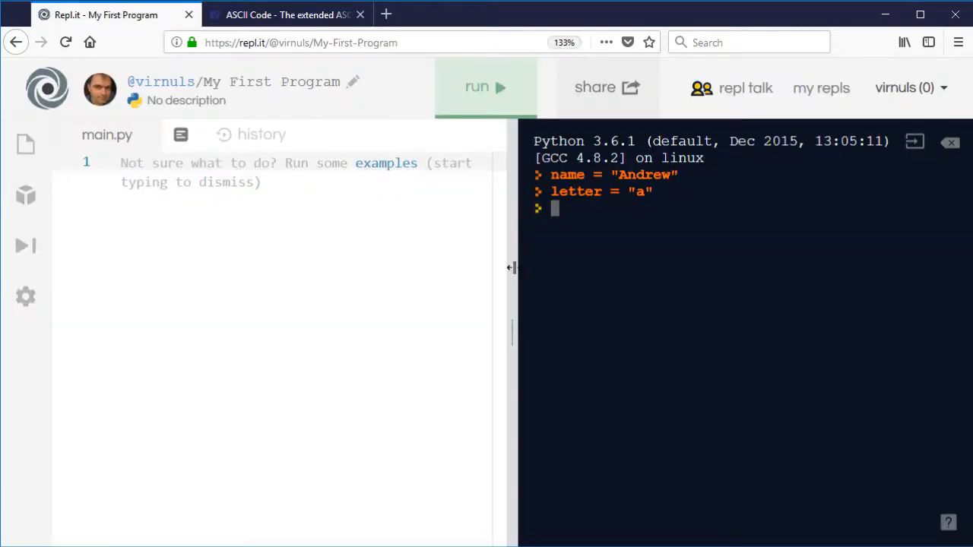
pyautogui.moveTo(550, 283)
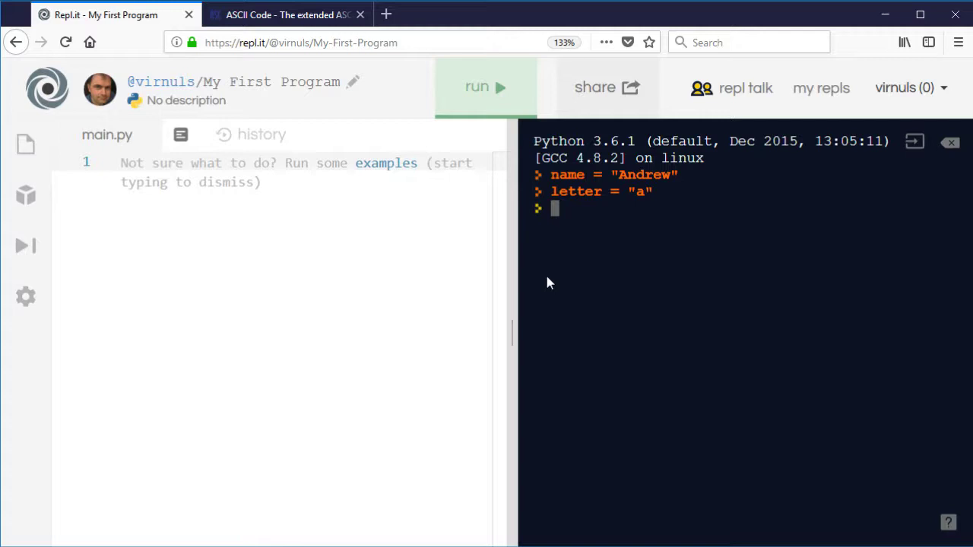
pyautogui.write('ord')
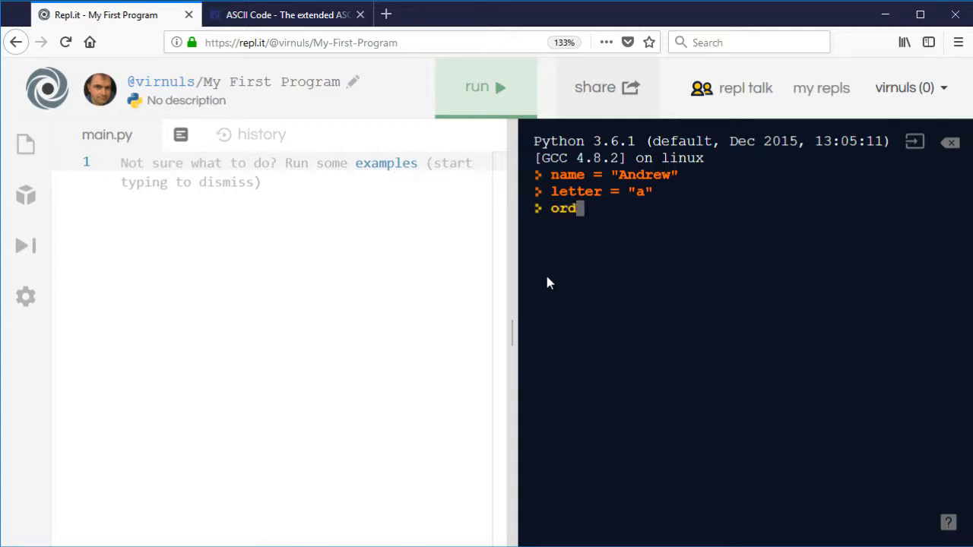
pyautogui.write('("')
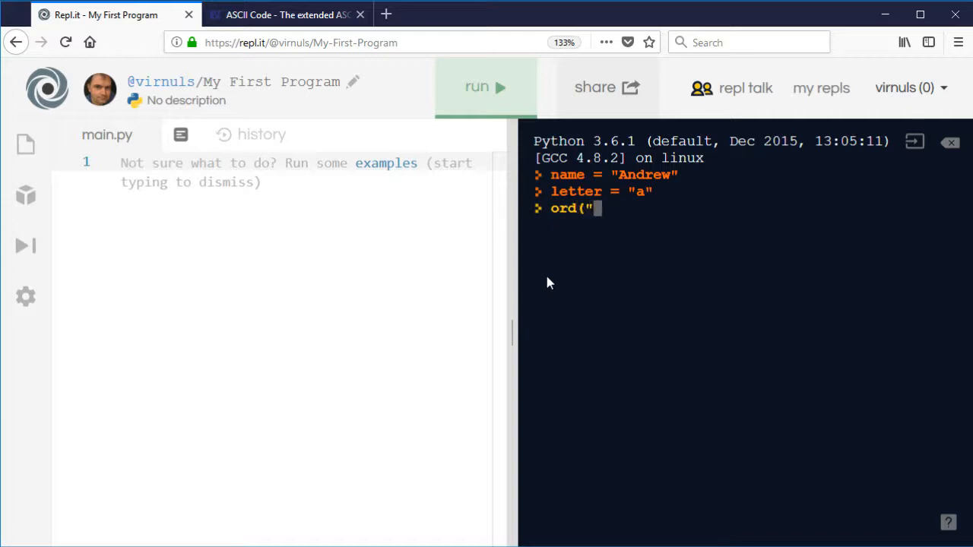
pyautogui.write('A")')
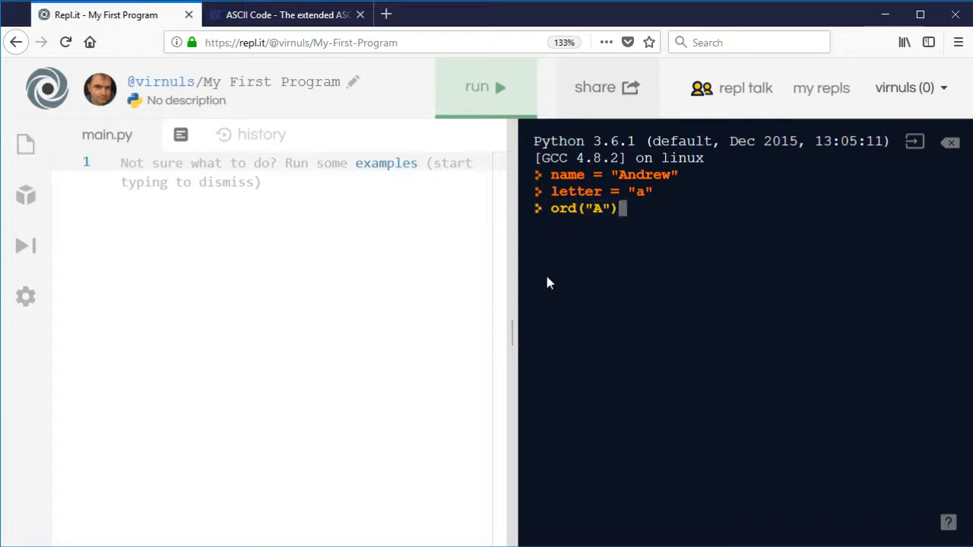
pyautogui.press('Return')
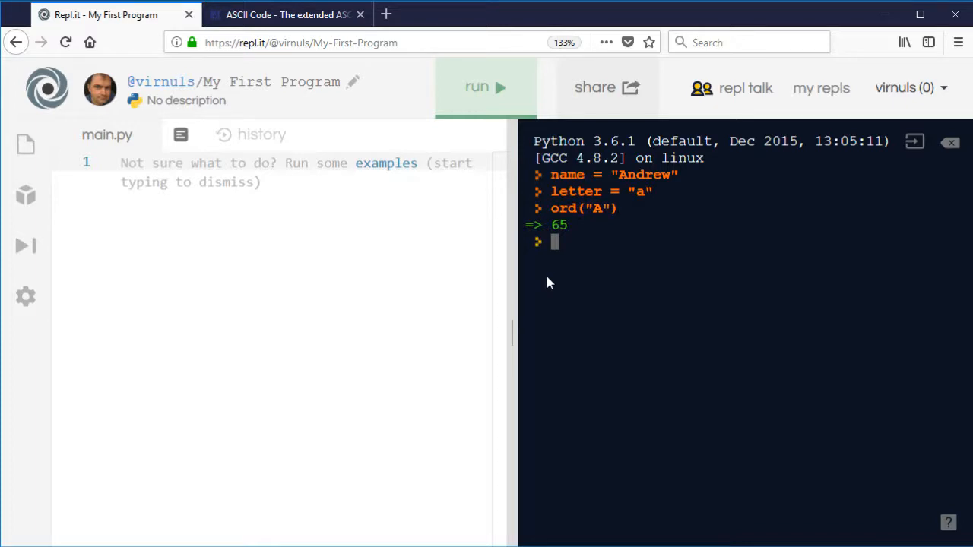
# - Find the Uppercase A row at decimal 65 in the ASCII table
pyautogui.click(285, 14)
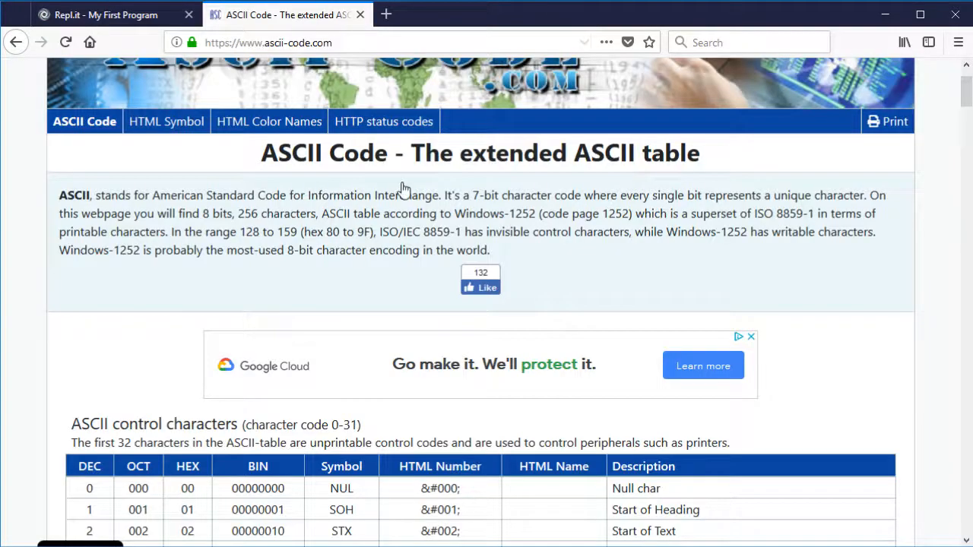
pyautogui.scroll(-3)
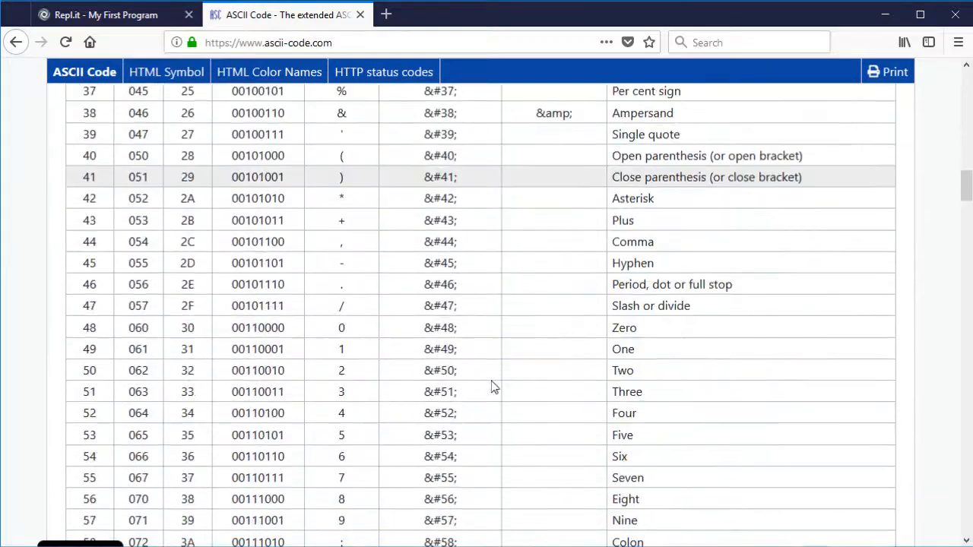
pyautogui.scroll(-3)
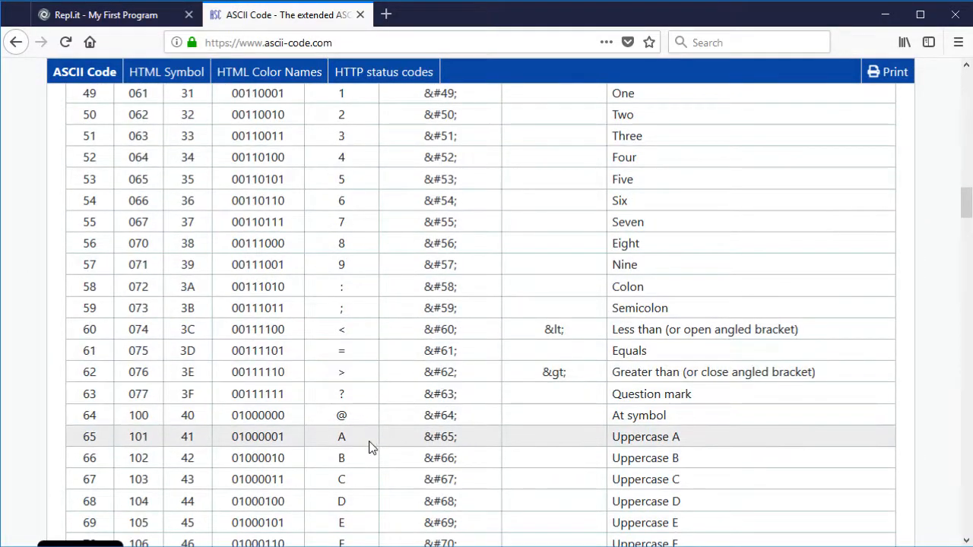
# - Back in Repl.it, evaluate ord("a") in the console, returning 97
pyautogui.click(105, 15)
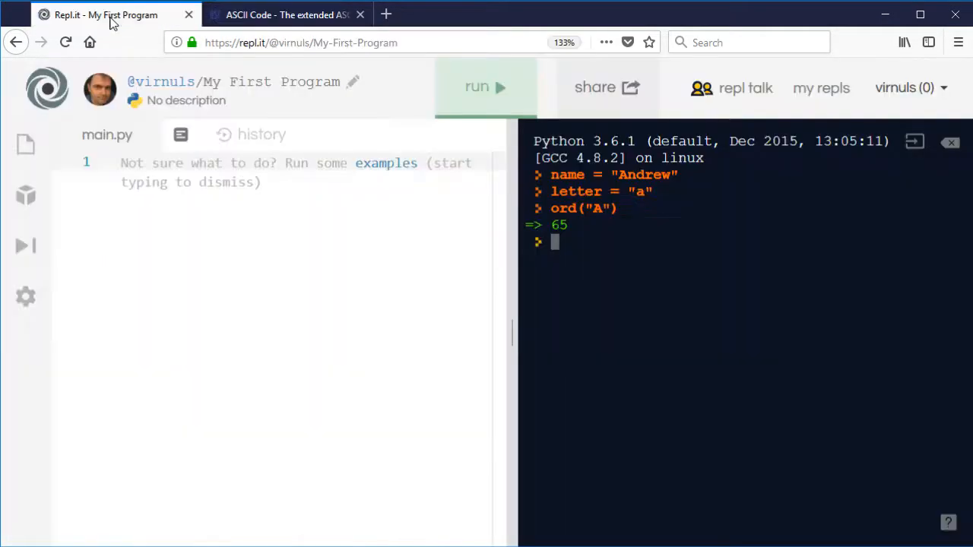
pyautogui.write('ord')
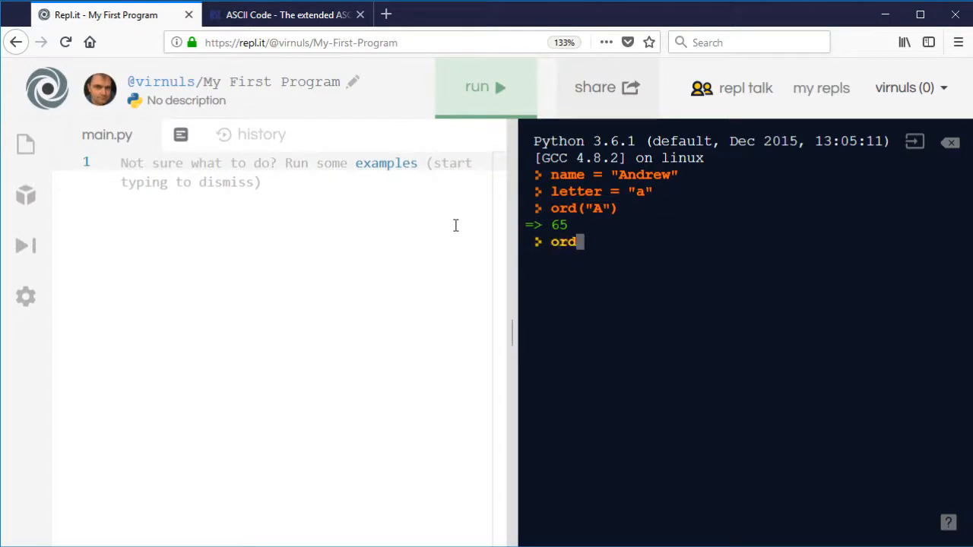
pyautogui.press('Return')
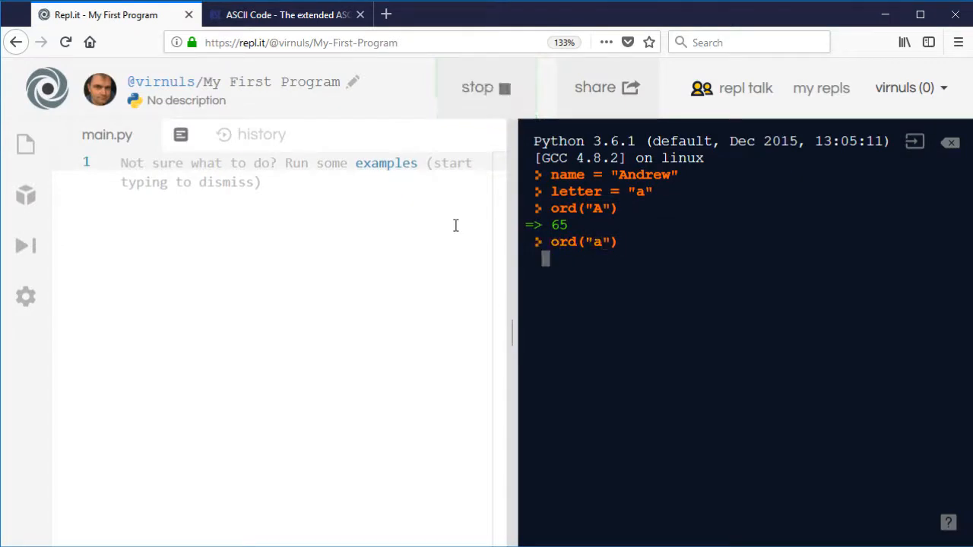
pyautogui.press('Return')
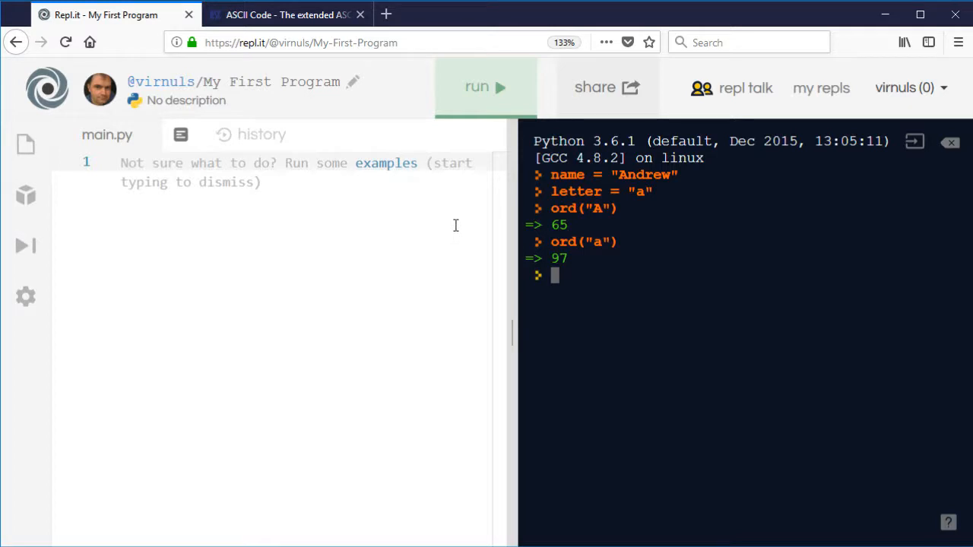
# - Evaluate chr(65) and chr(97), returning 'A' and 'a'
pyautogui.write('chr')
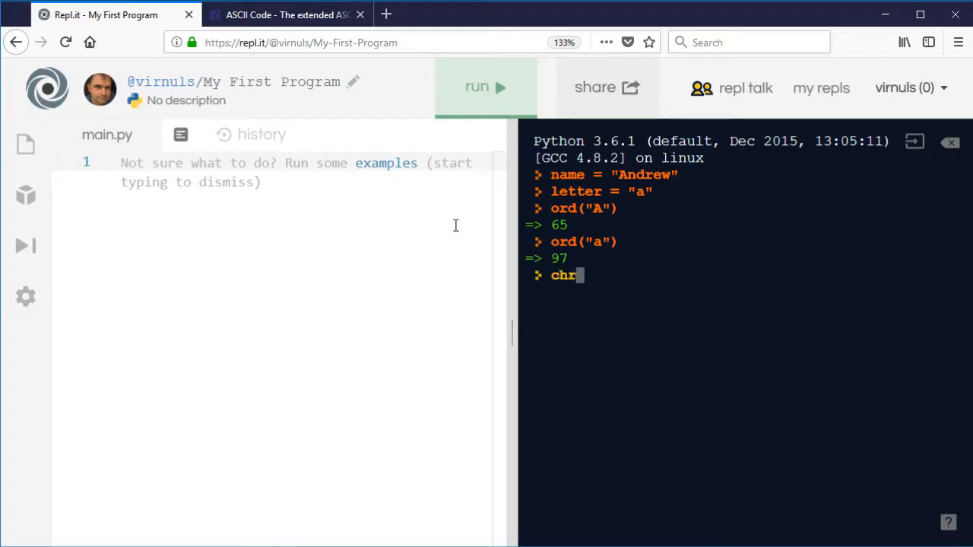
pyautogui.write('(65')
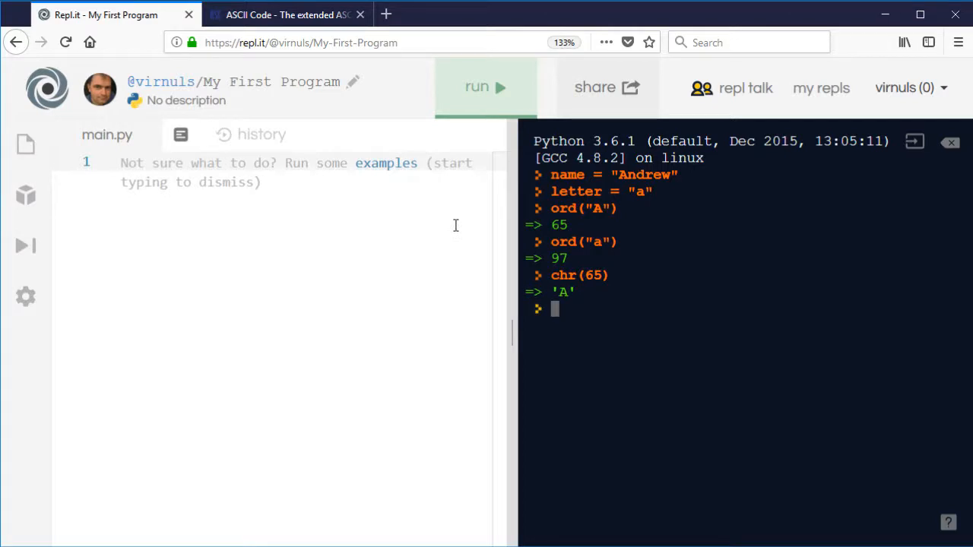
pyautogui.write('chr(')
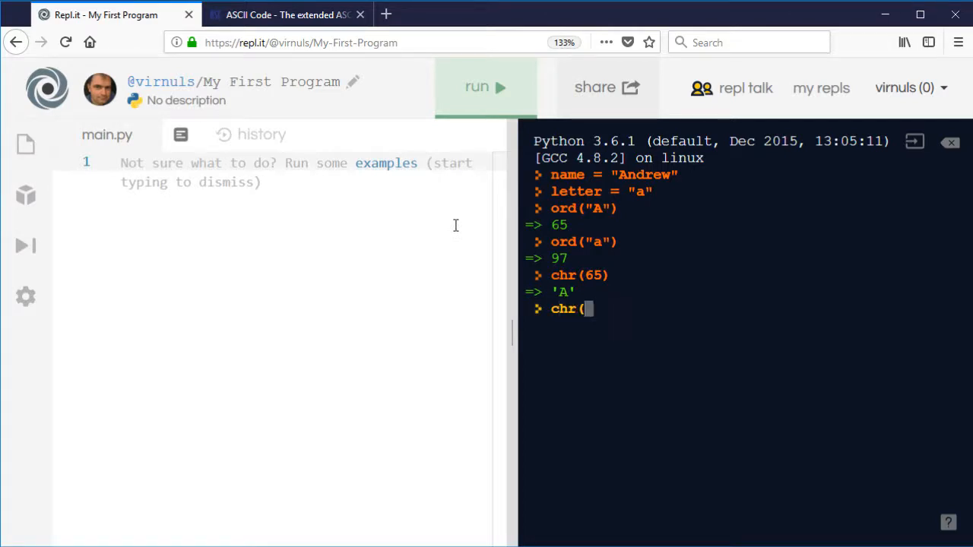
pyautogui.write('9')
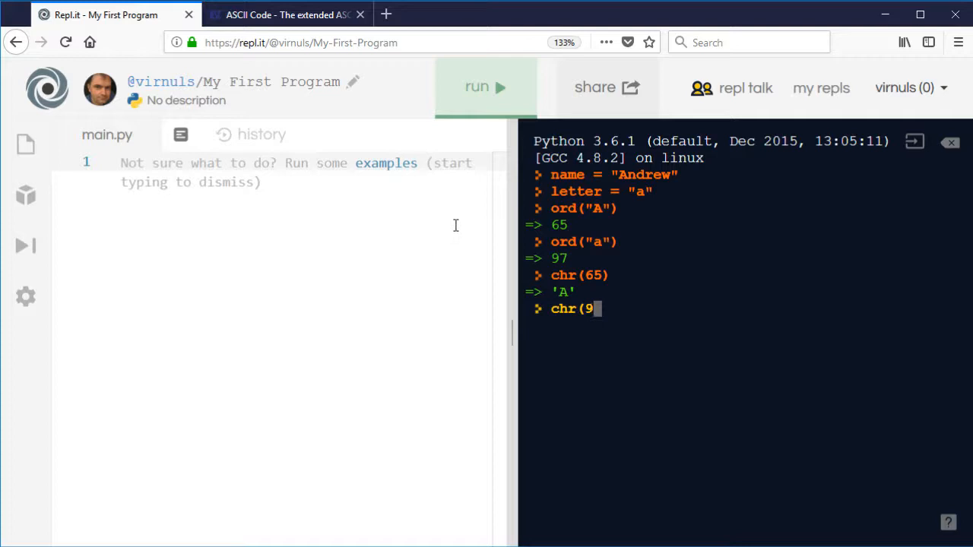
pyautogui.press('Return')
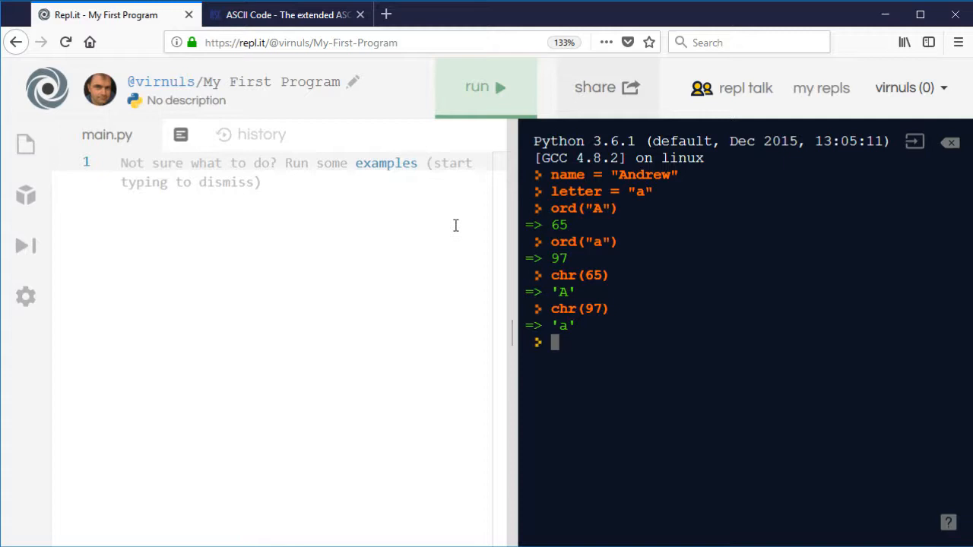
pyautogui.moveTo(284, 198)
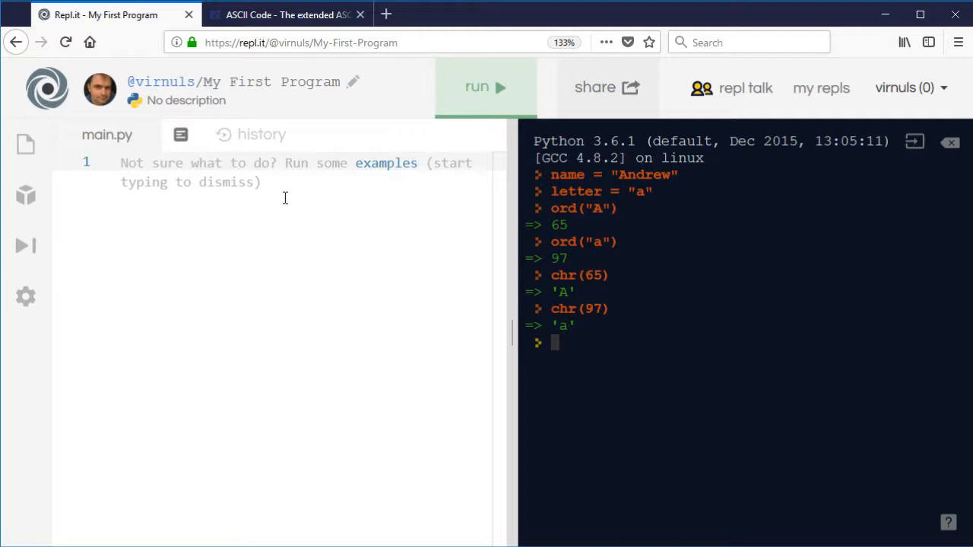
# - In main.py, read text via input("Give me a sentence:")
pyautogui.write('text = input("')
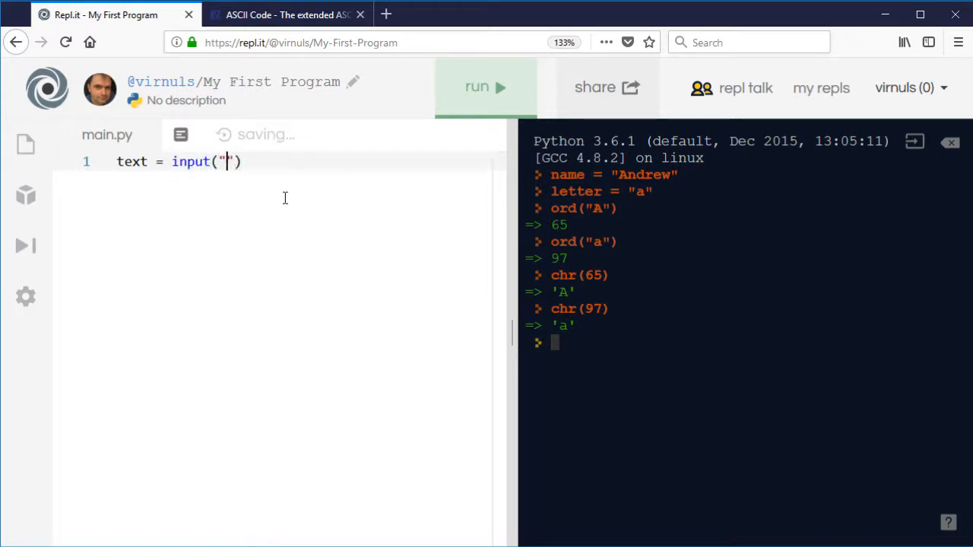
pyautogui.write('Give me a')
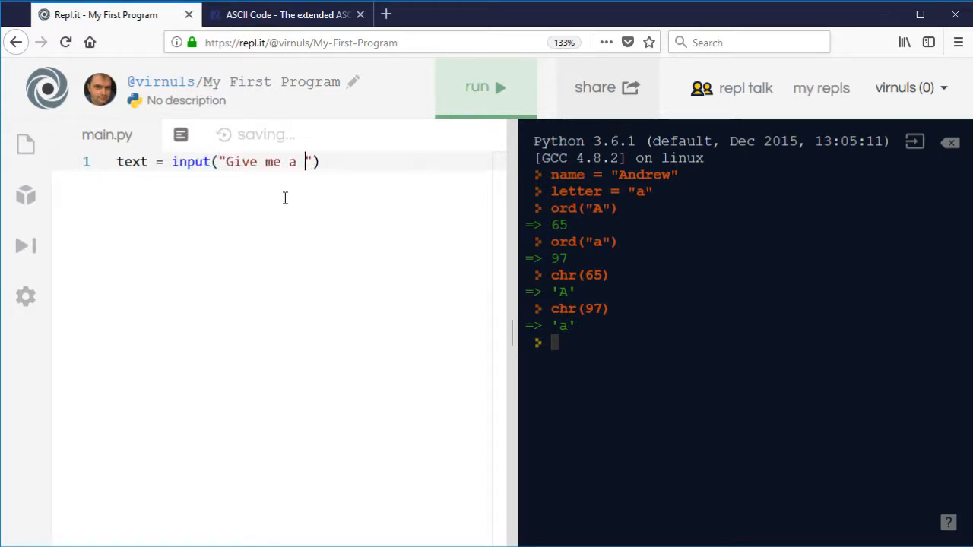
pyautogui.write('sente')
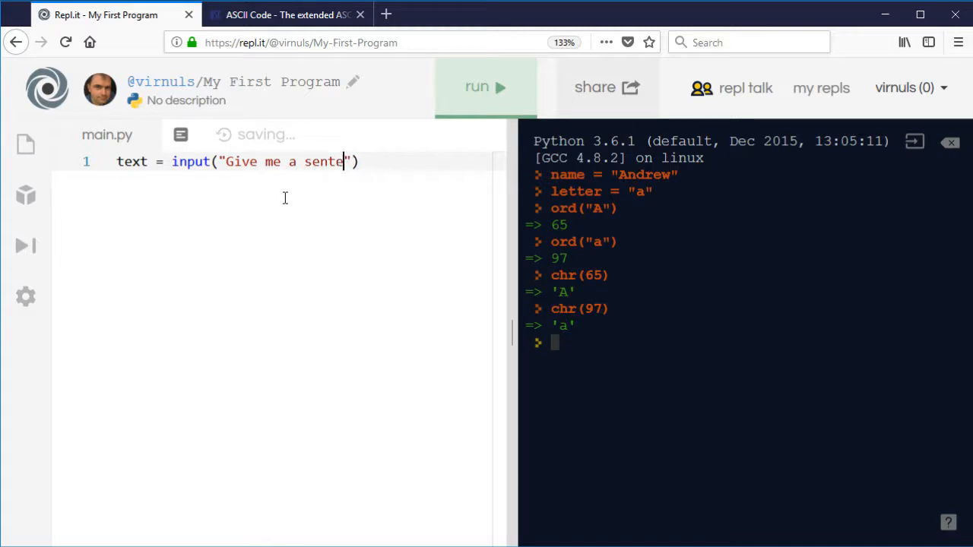
pyautogui.write('nce:')
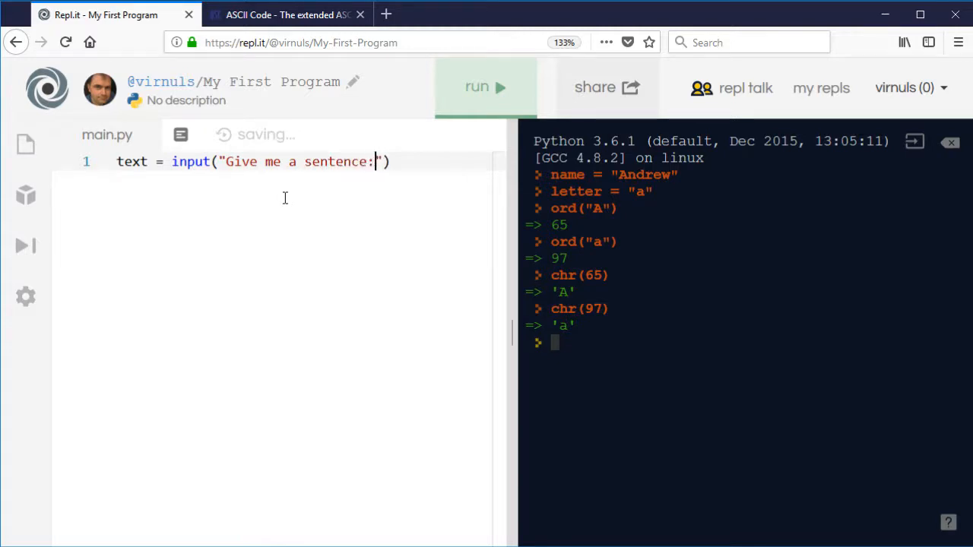
pyautogui.press('Return')
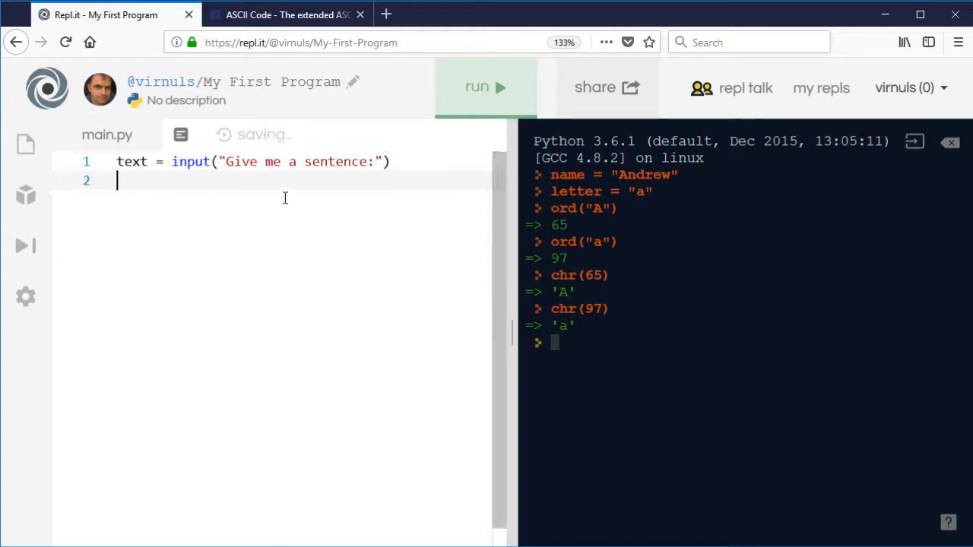
# - Loop over each char in text and print(char, ord(char))
pyautogui.write('for cha')
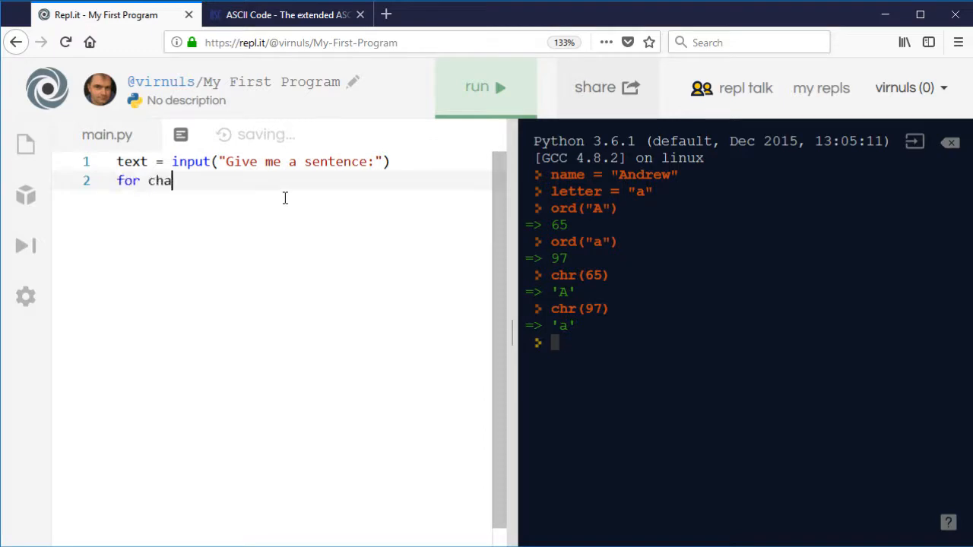
pyautogui.write('r in')
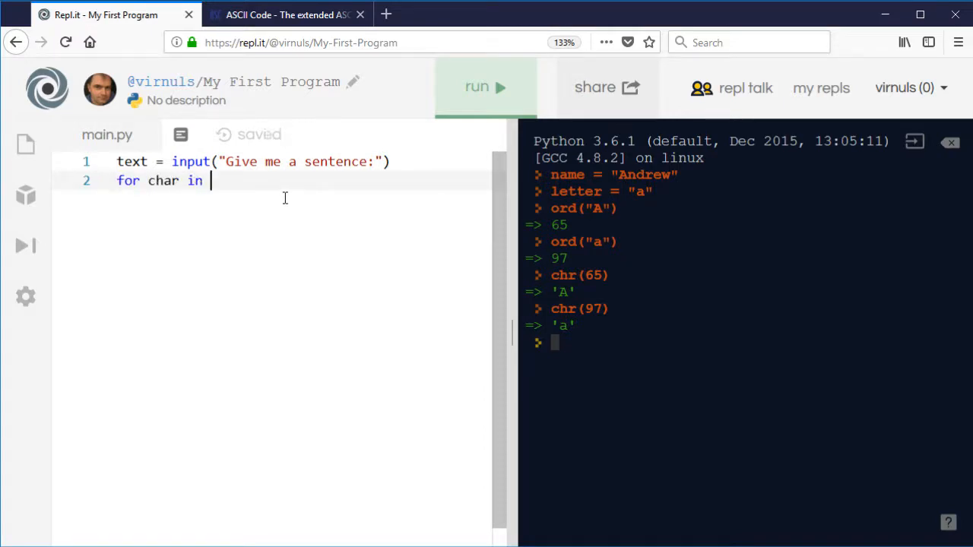
pyautogui.write('text')
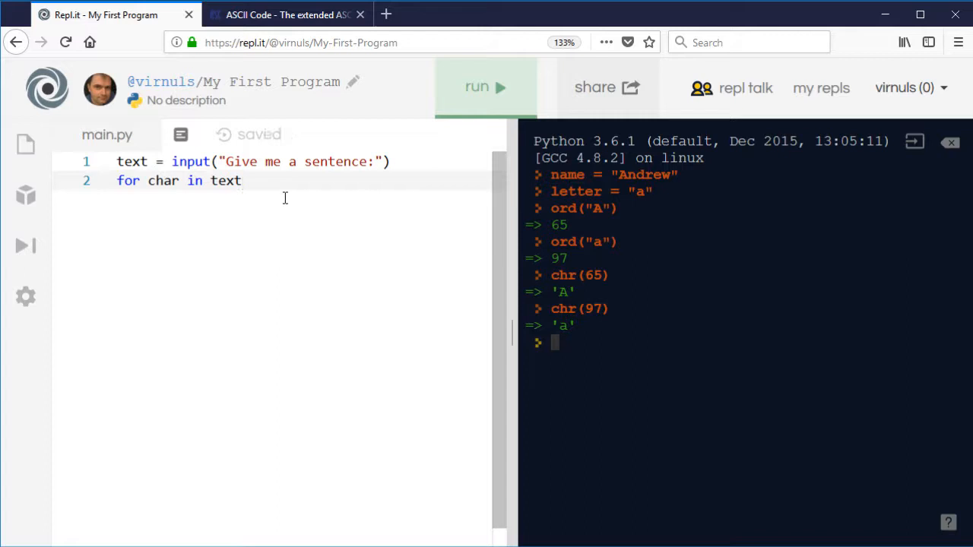
pyautogui.write(':')
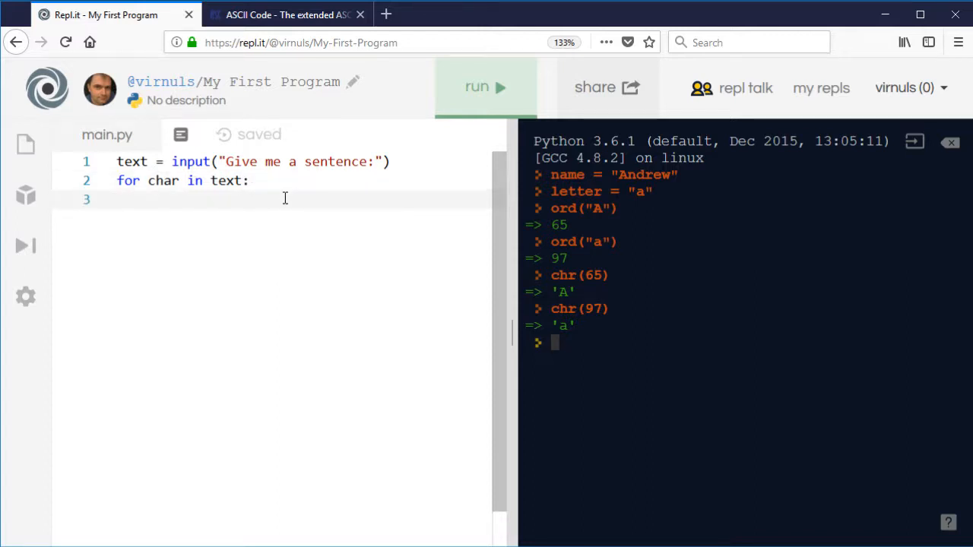
pyautogui.write('print(')
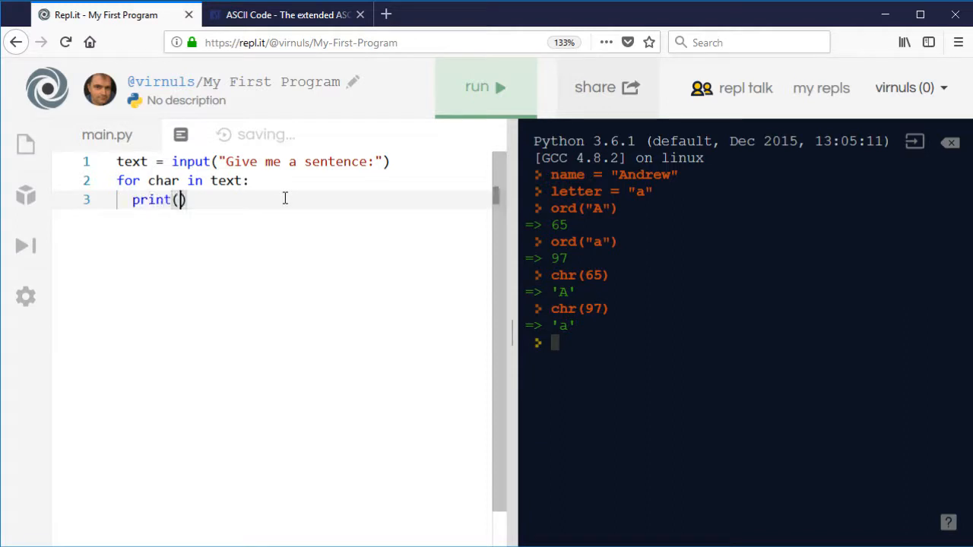
pyautogui.write('char')
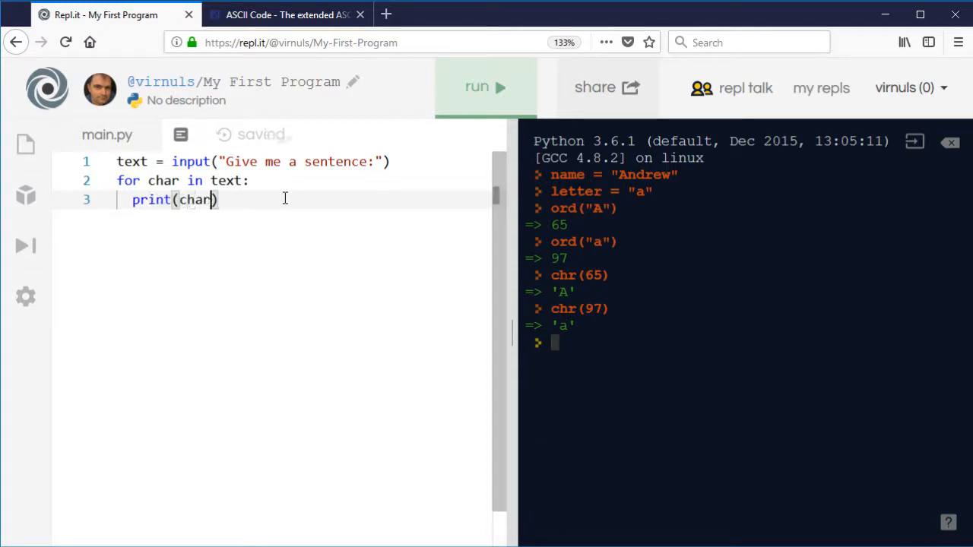
pyautogui.write(',ord')
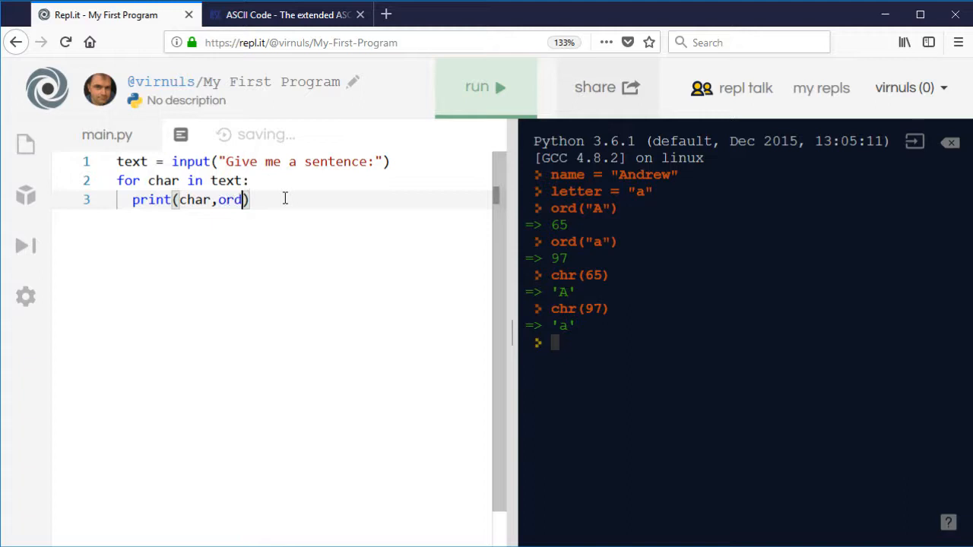
pyautogui.write('(char')
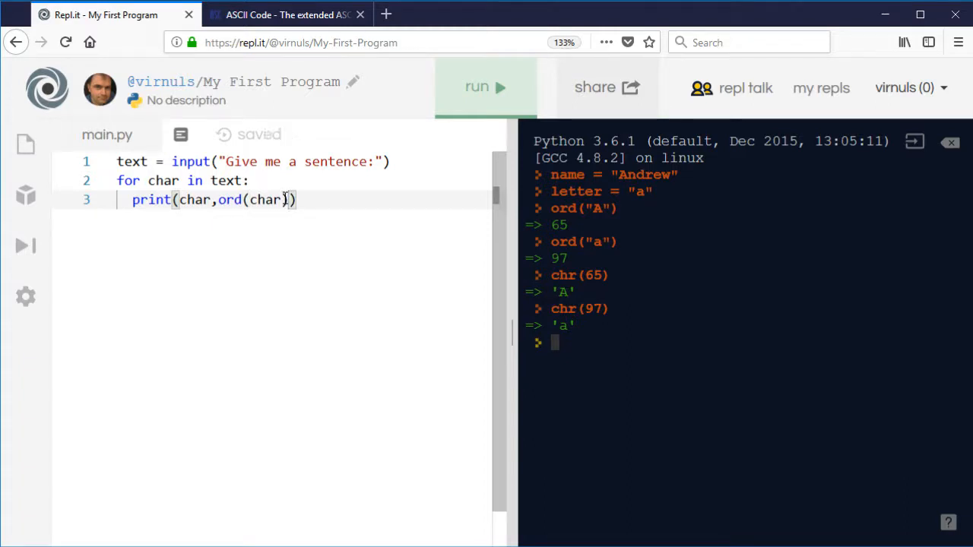
# - Run the program on "hello", printing h 104, e 101, l 108, o 111
pyautogui.click(485, 86)
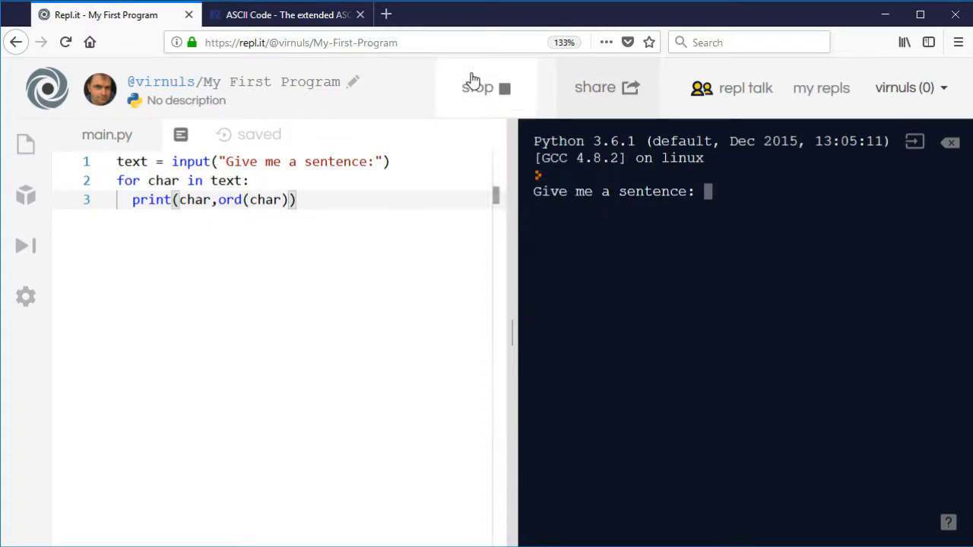
pyautogui.write('hello')
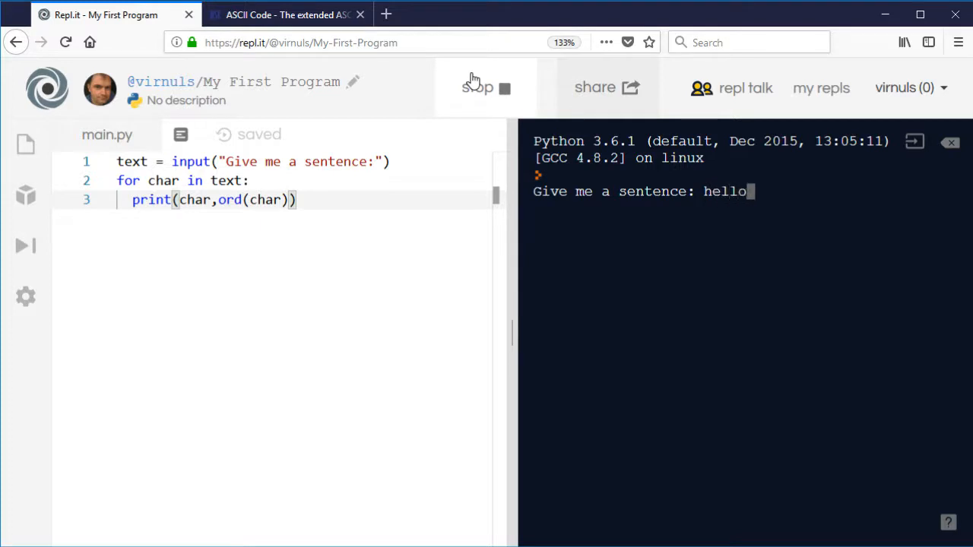
pyautogui.press('Return')
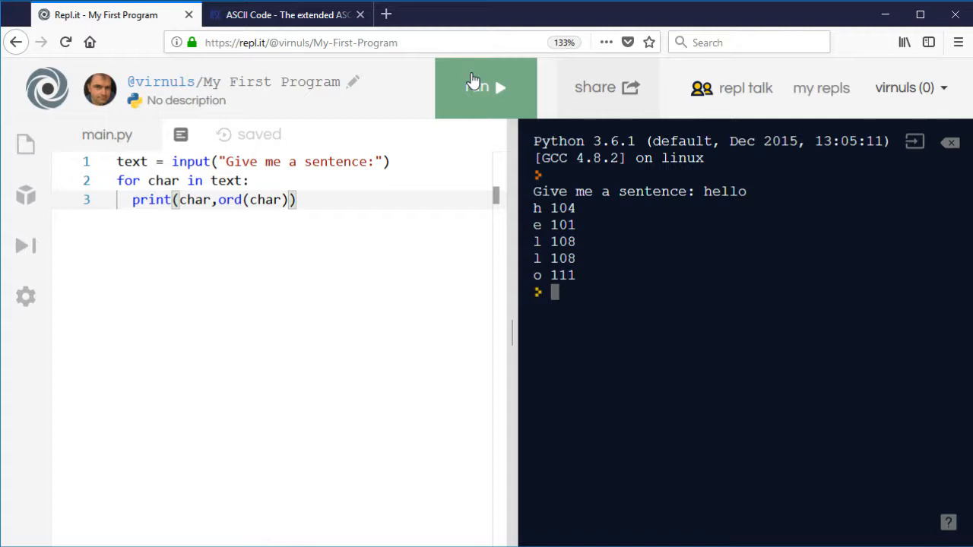
pyautogui.moveTo(476, 76)
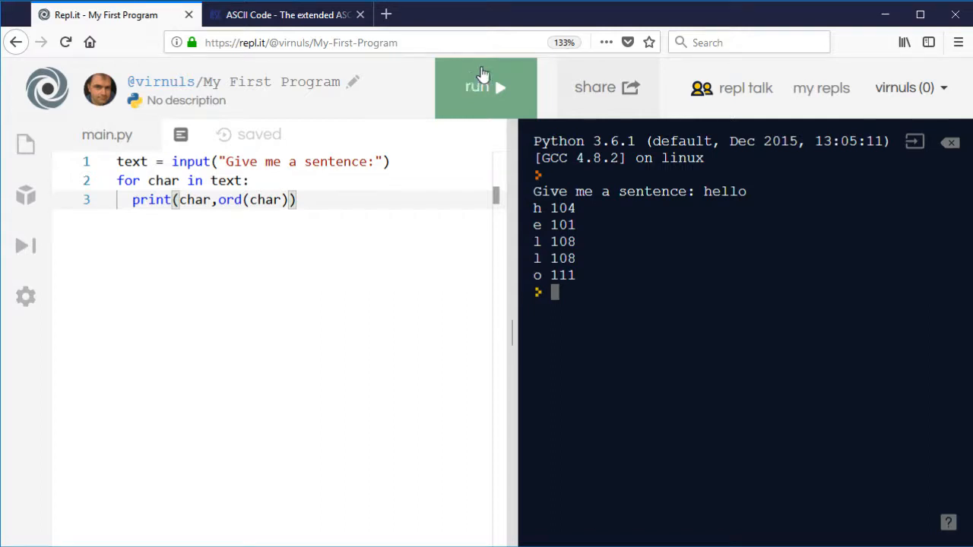
pyautogui.click(391, 161)
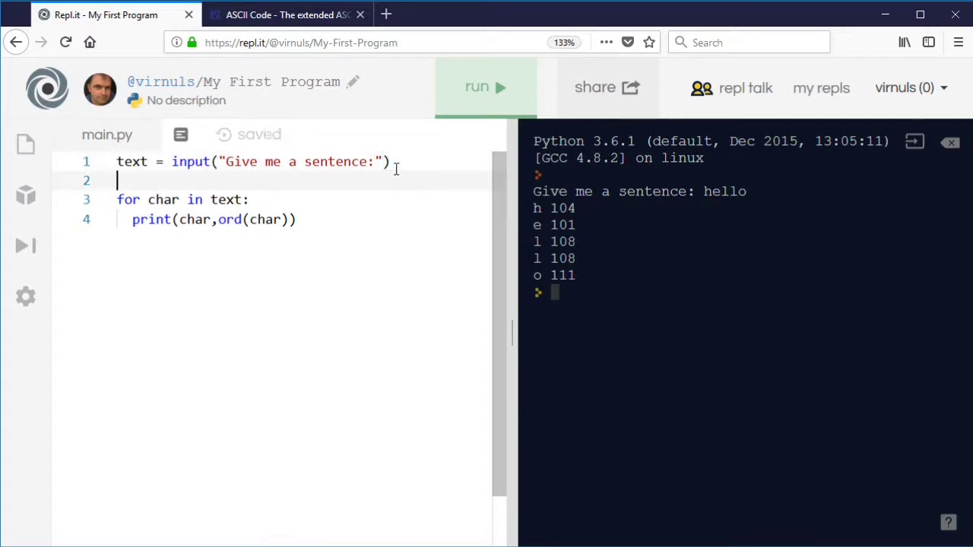
# - Add shift = int(input("How many places to shift?")) as line 2
pyautogui.write('shift')
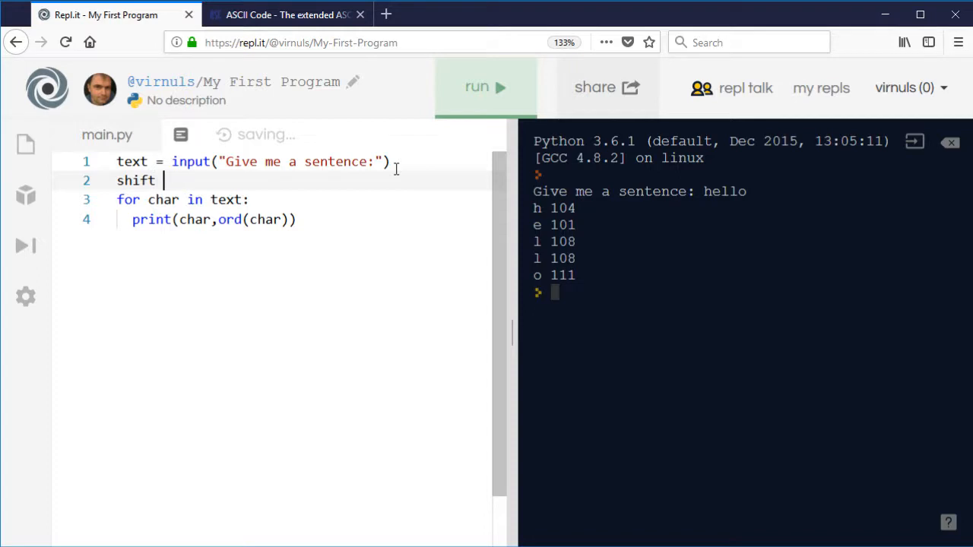
pyautogui.write('= int("")')
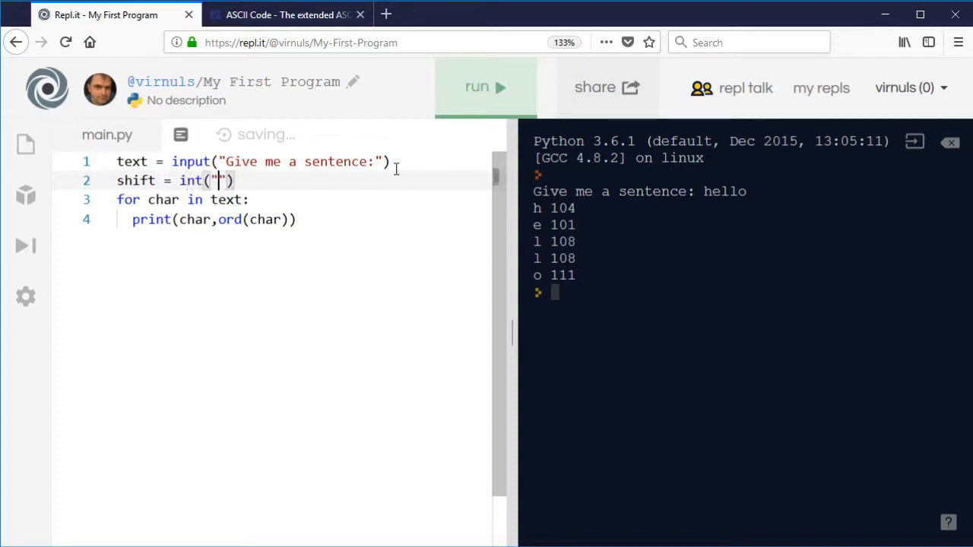
pyautogui.write('How many pl')
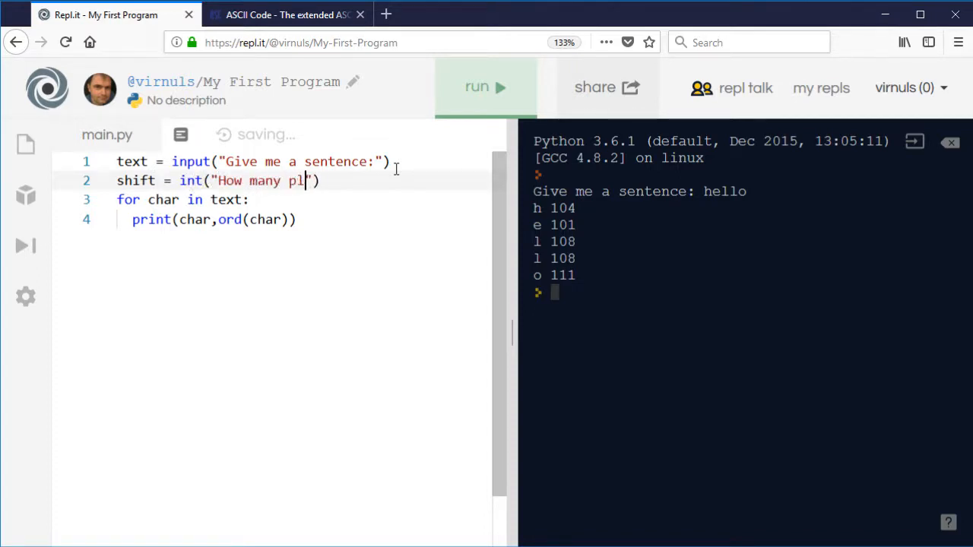
pyautogui.write('aces to shift')
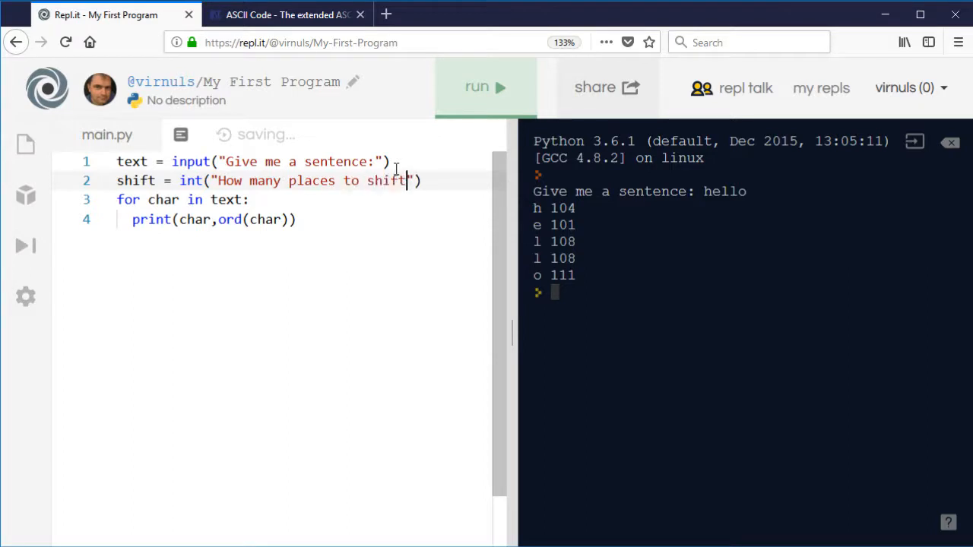
pyautogui.write('?')
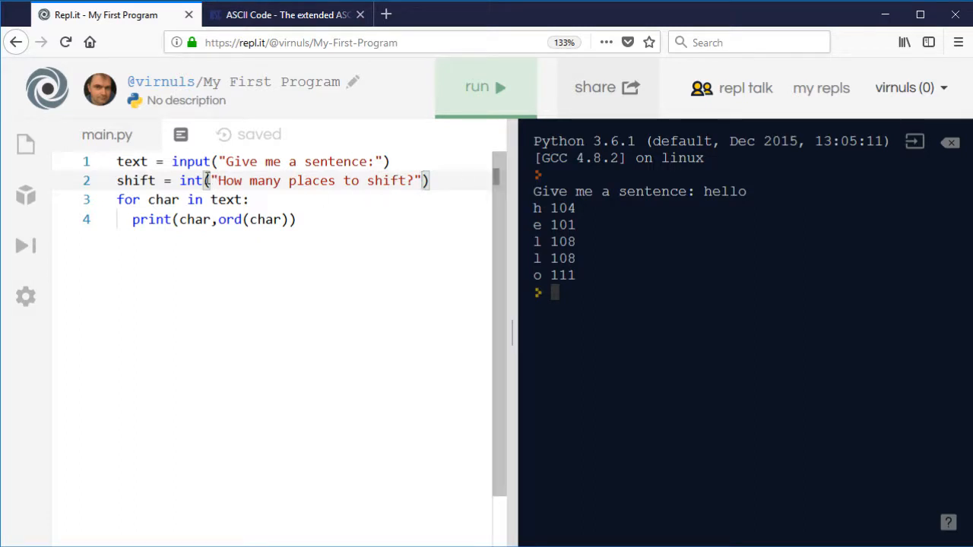
pyautogui.write('int')
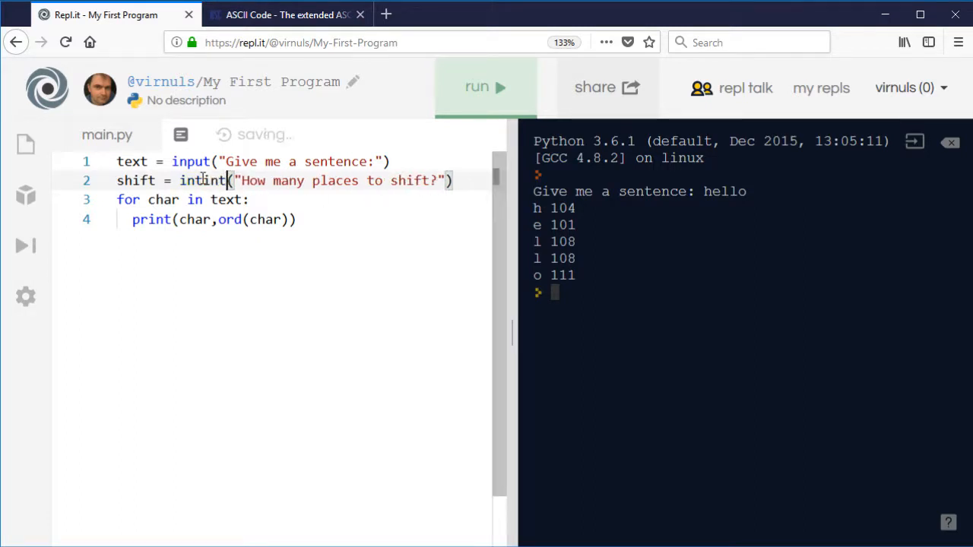
pyautogui.press('BackSpace')
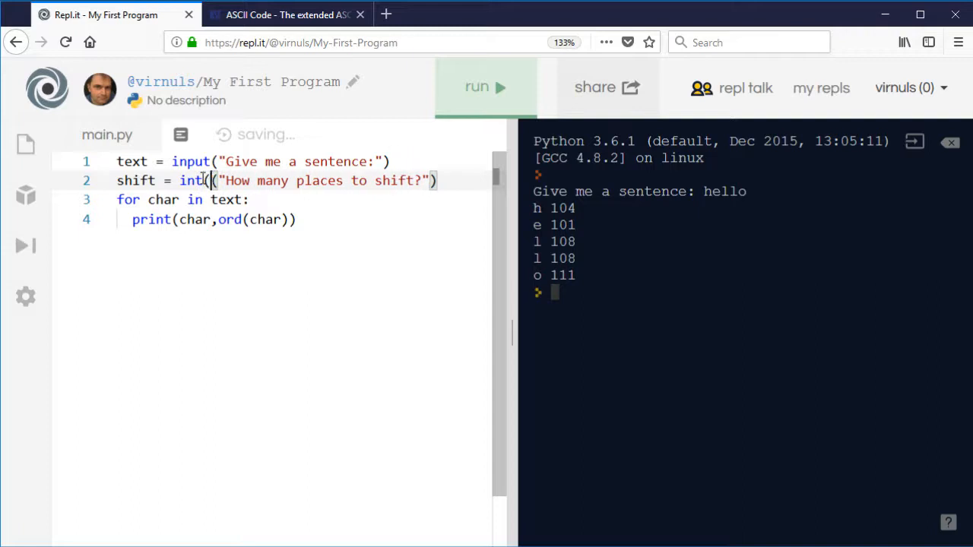
pyautogui.write('input(')
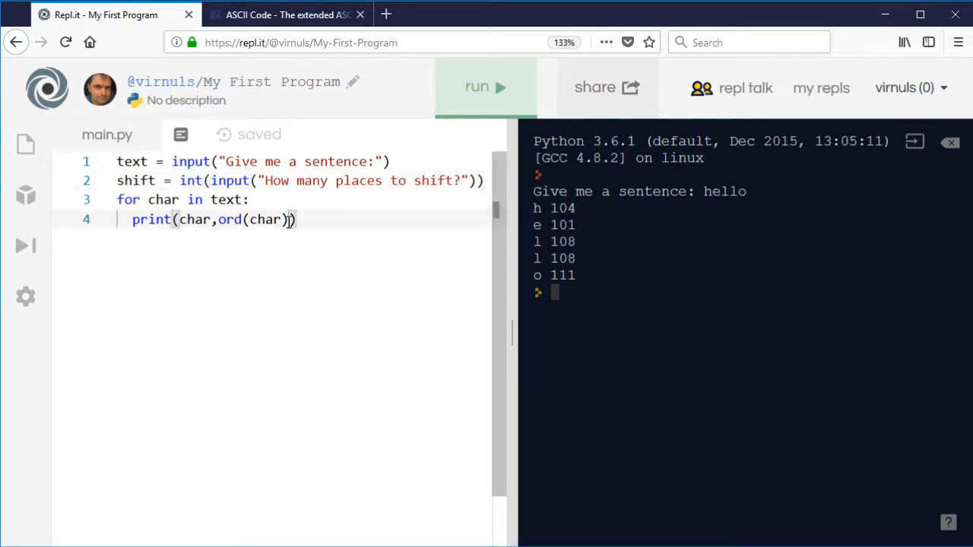
# - Append ord(char)+shift to the print call
pyautogui.write(',')
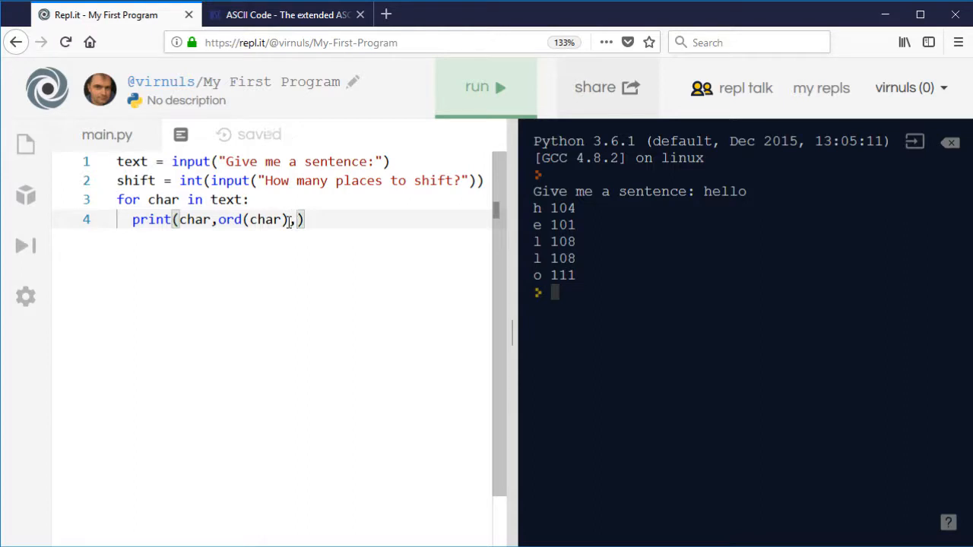
pyautogui.write(',ord(cahr)')
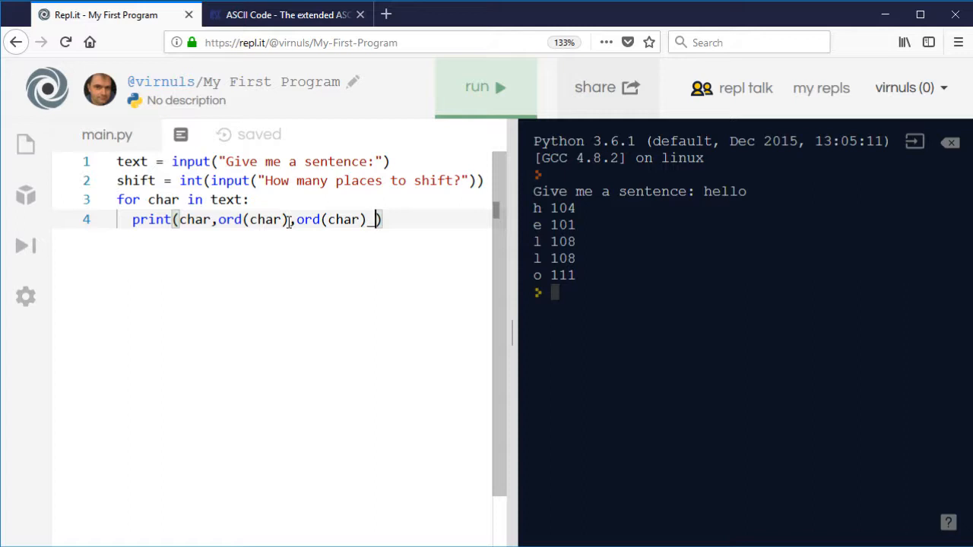
pyautogui.write('+sh')
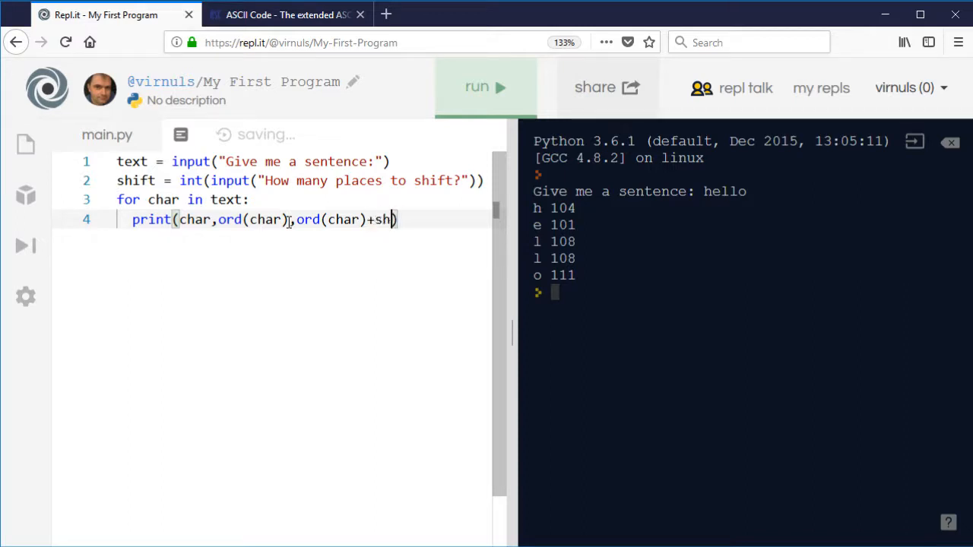
pyautogui.write('ift')
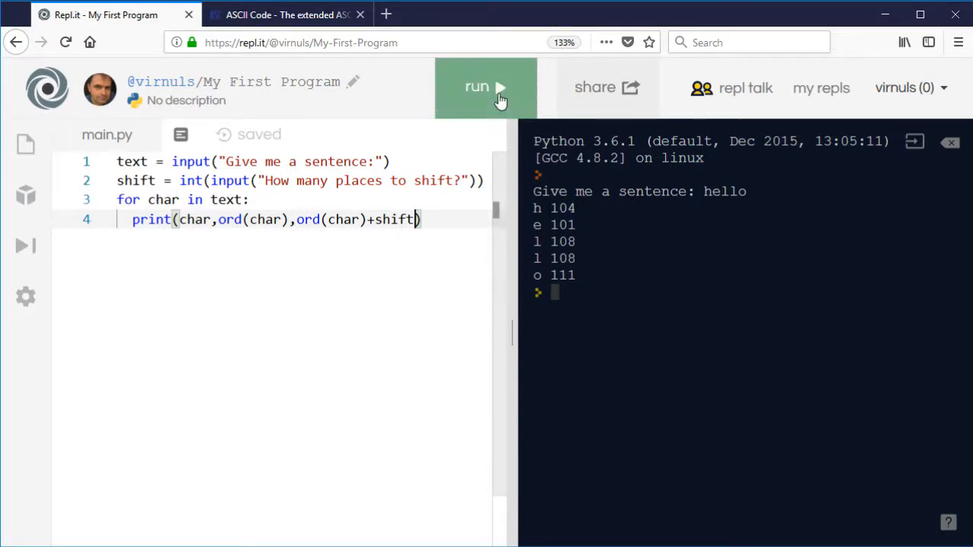
# - Run with hello and shift 1 (h 104 105), then append chr() to print
pyautogui.click(477, 86)
pyautogui.write('hello')
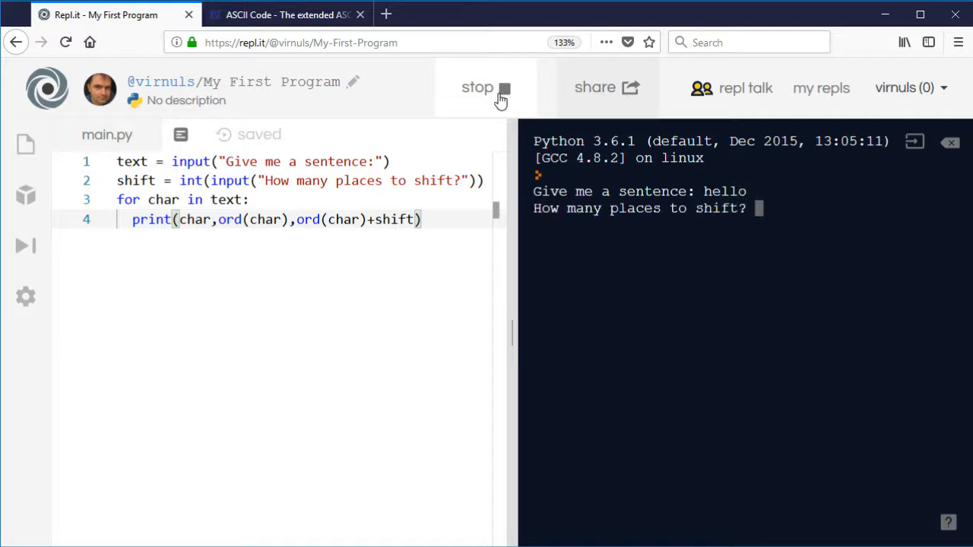
pyautogui.write('1')
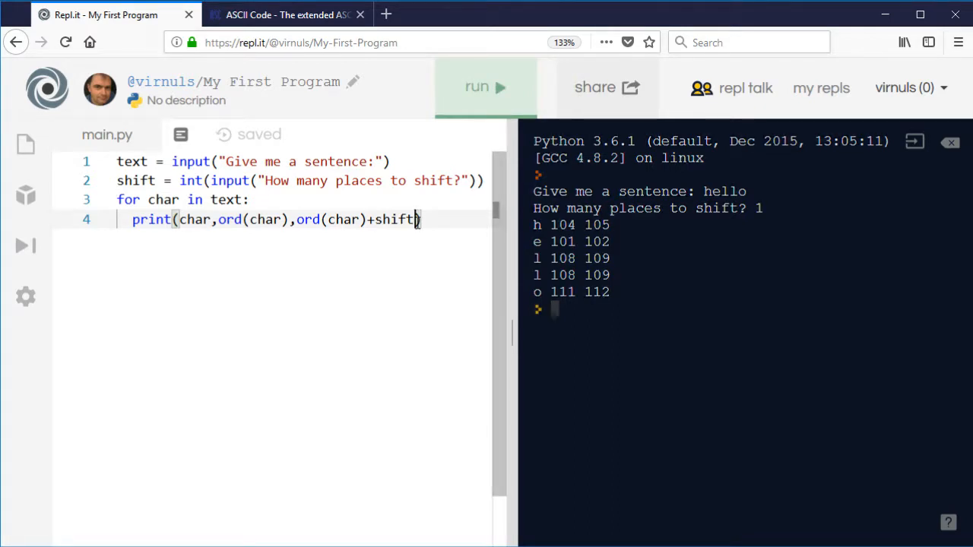
pyautogui.write(',')
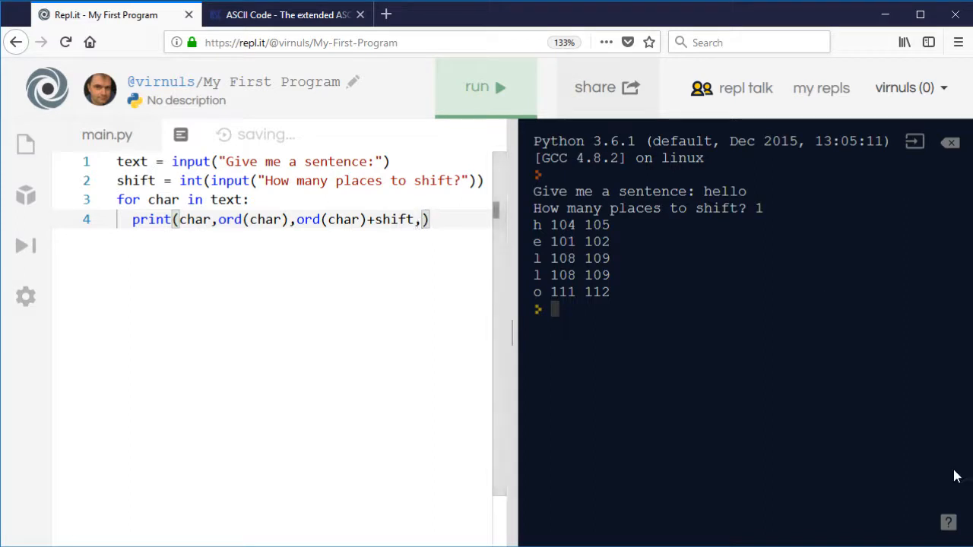
pyautogui.moveTo(625, 234)
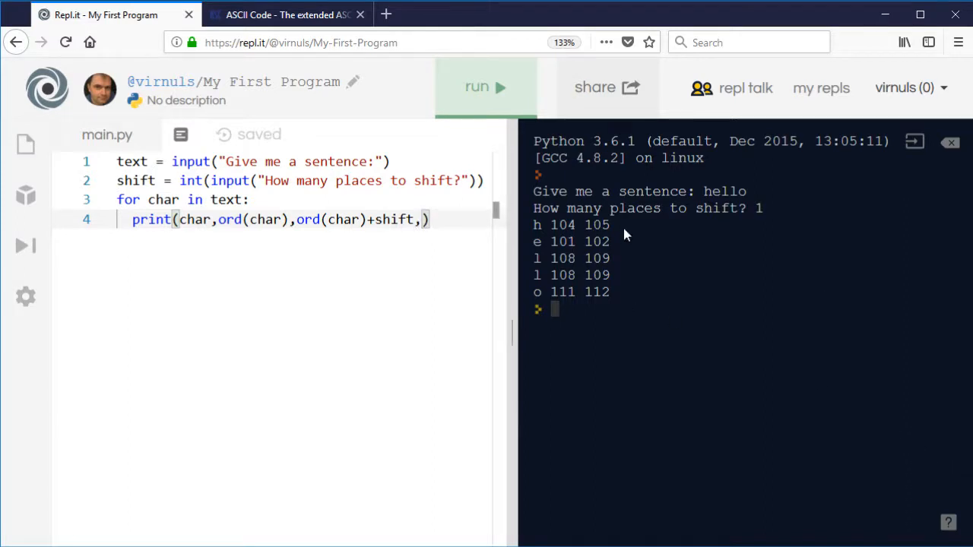
pyautogui.moveTo(528, 244)
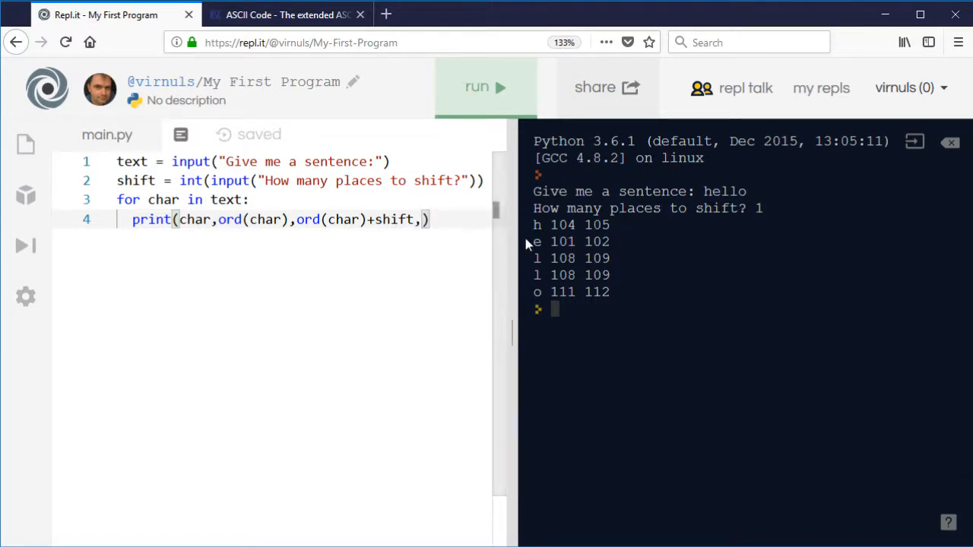
pyautogui.write('chr(')
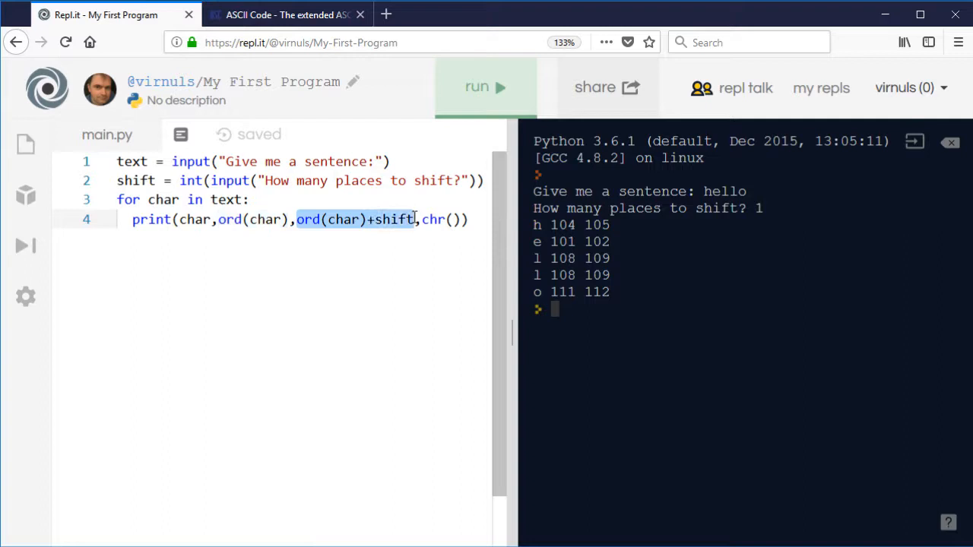
# - Put ord(char)+shift inside chr() and run hello with shift 1, printing i, f, m, m, p
pyautogui.click(452, 219)
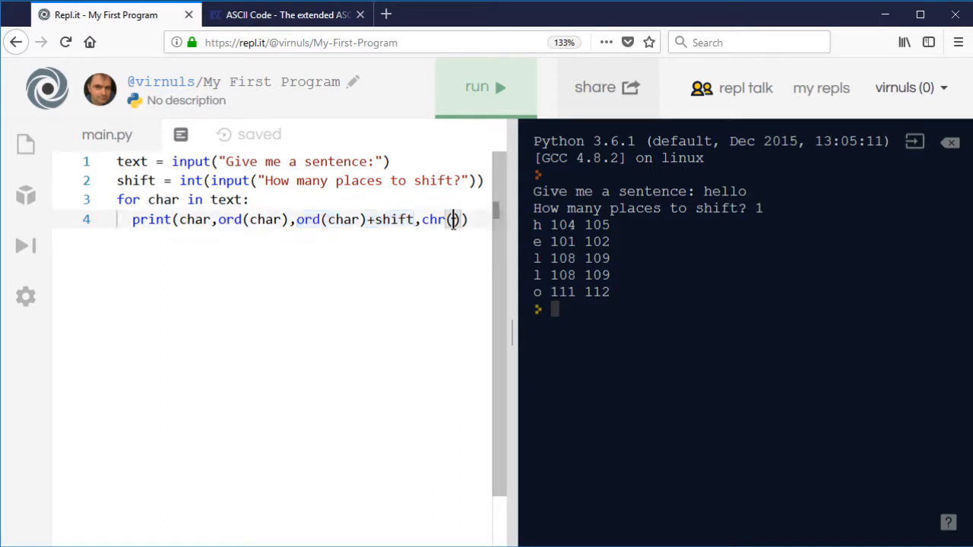
pyautogui.write('ord(char)+shift')
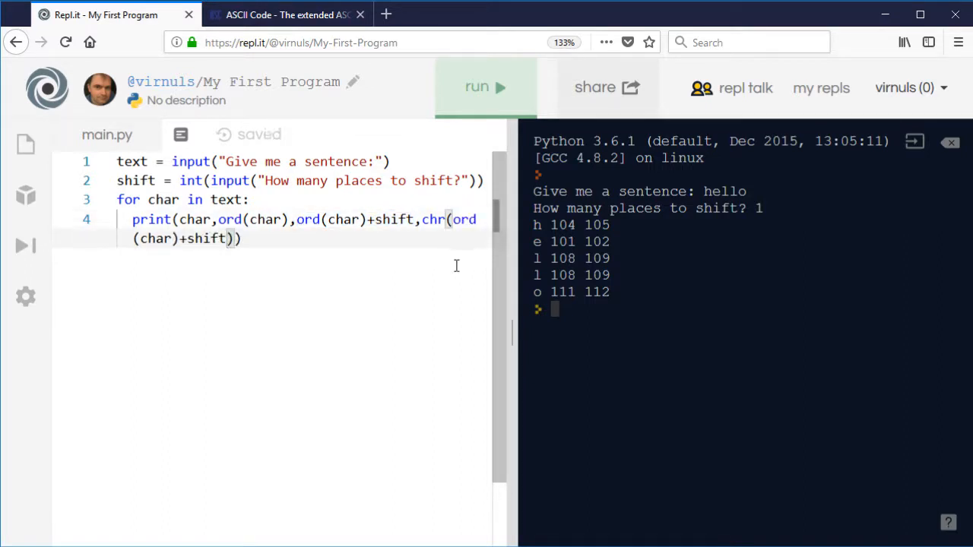
pyautogui.moveTo(485, 106)
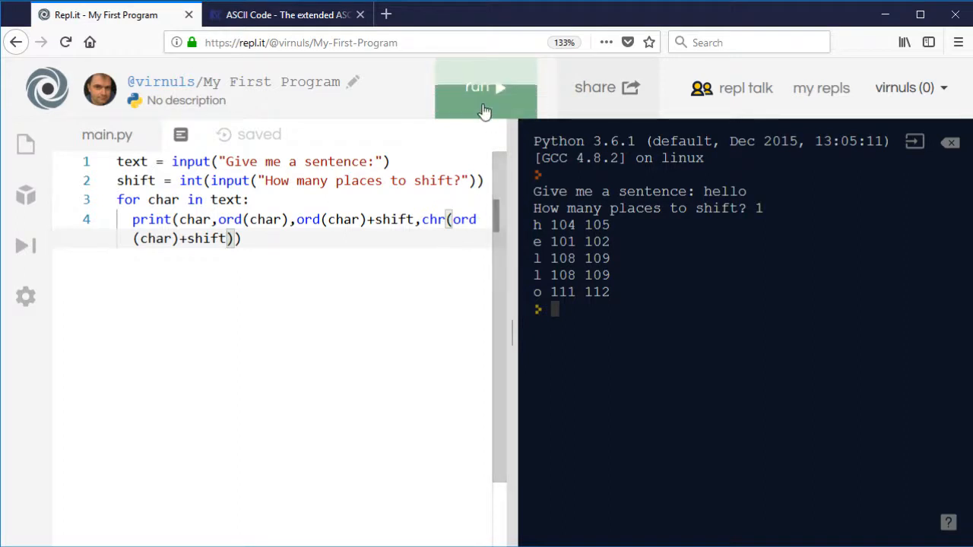
pyautogui.click(485, 88)
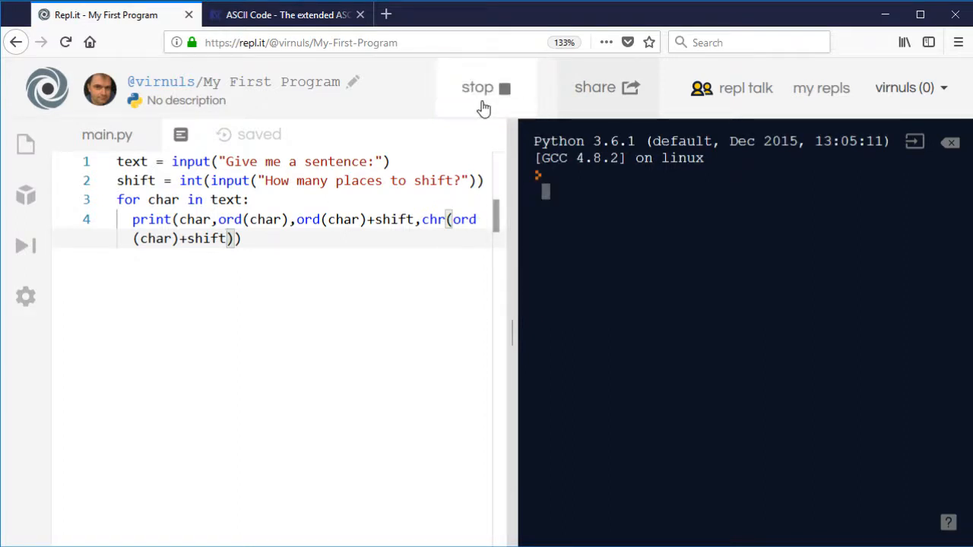
pyautogui.write('he')
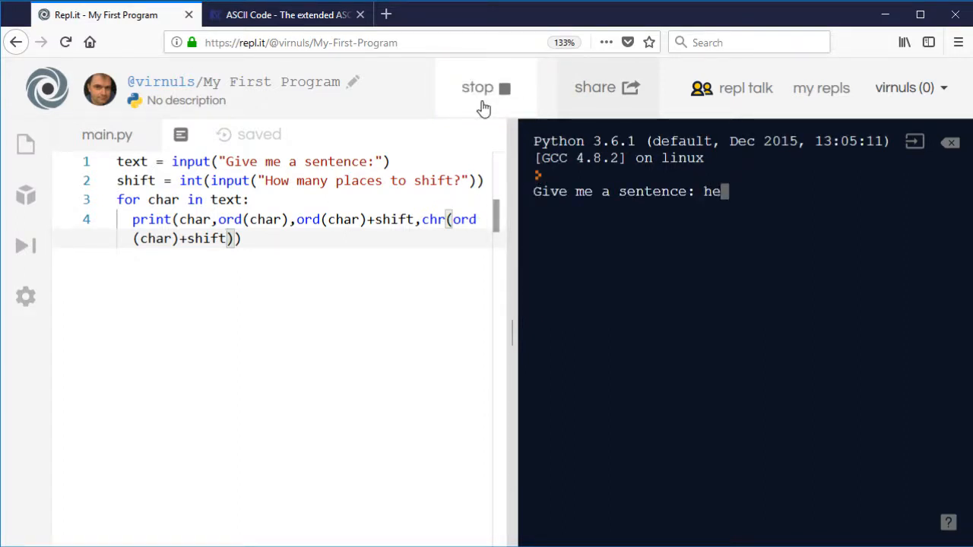
pyautogui.write('llo')
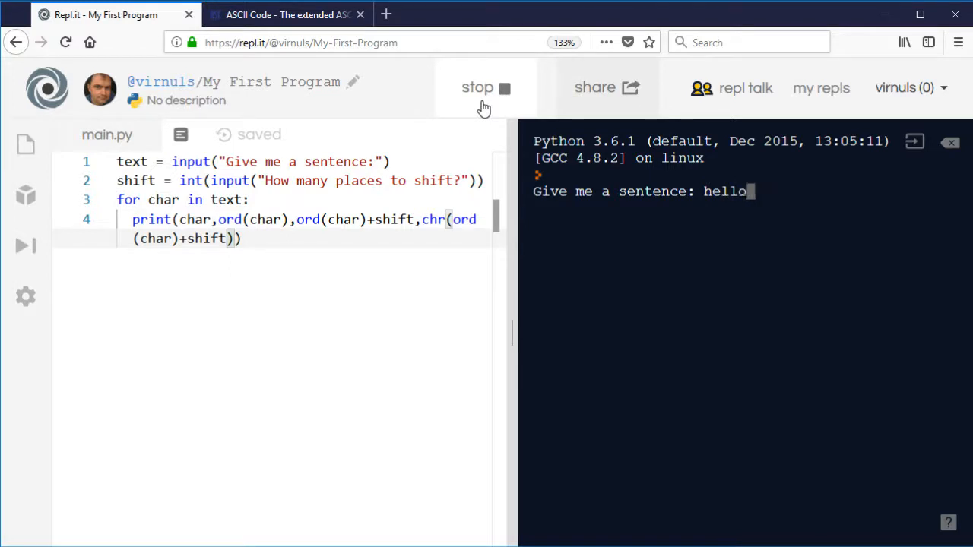
pyautogui.press('Return')
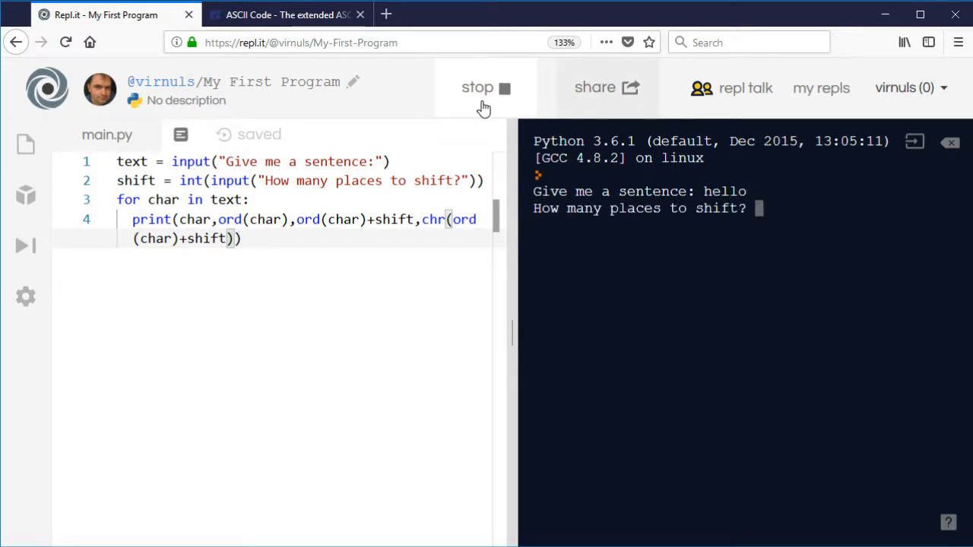
pyautogui.write('1')
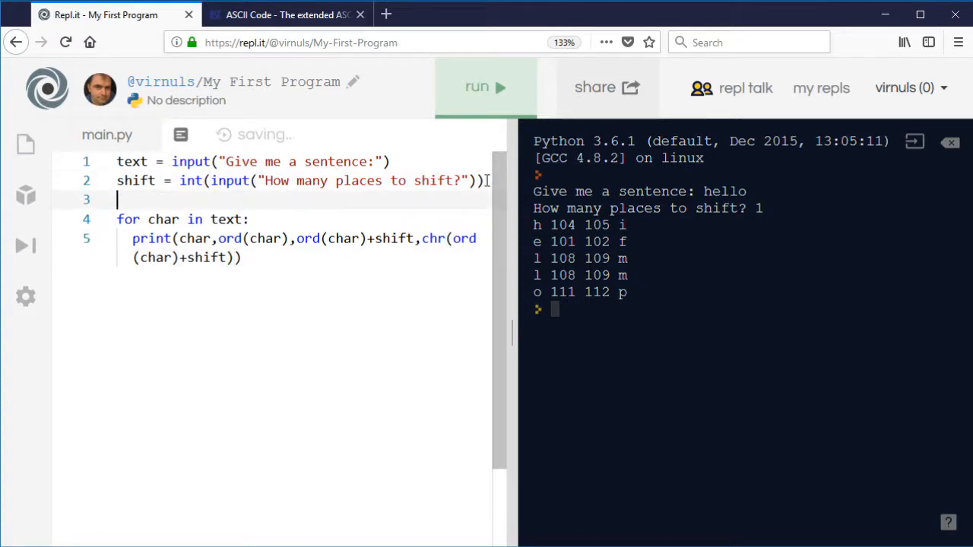
# - Insert output = "" above the loop and remove the extra closing parenthesis
pyautogui.write('output')
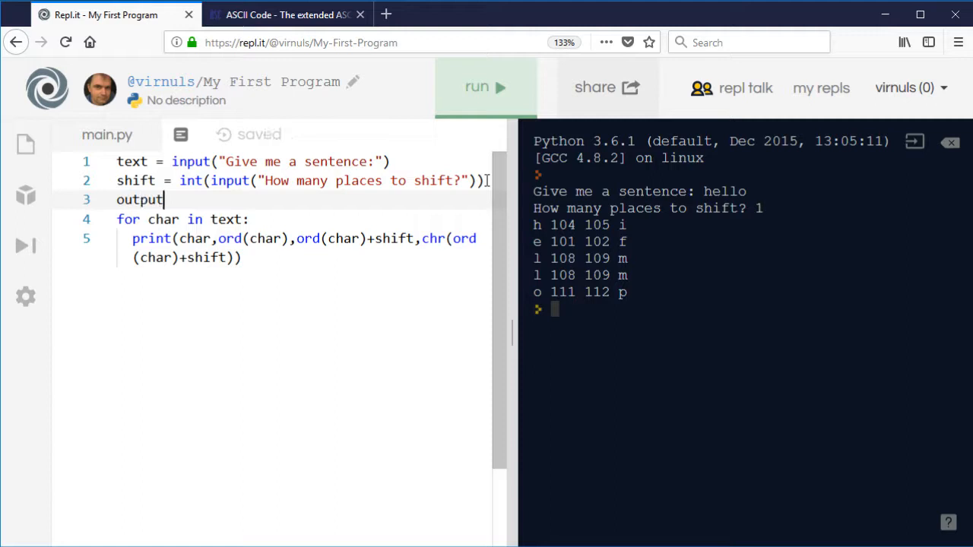
pyautogui.write('=')
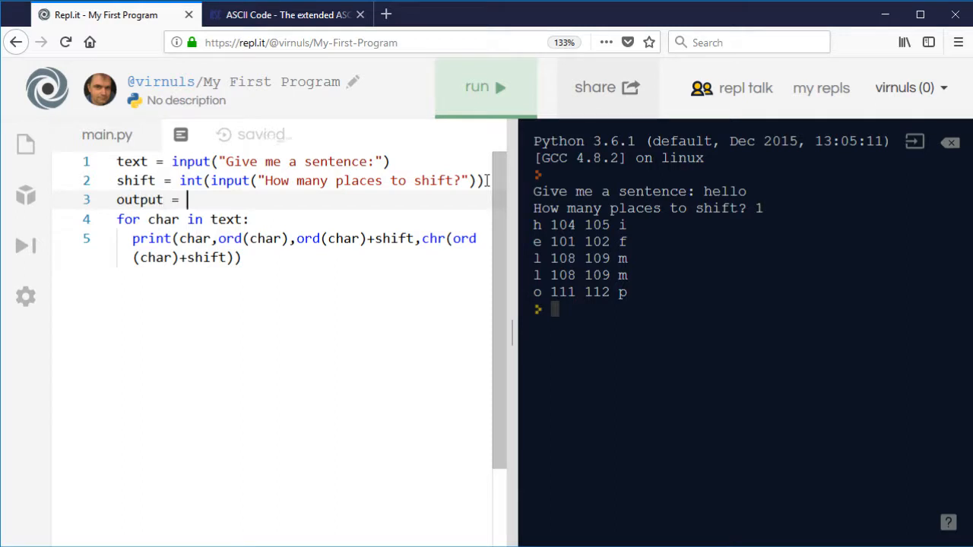
pyautogui.write('""')
pyautogui.click(300, 248)
pyautogui.write('output += ')
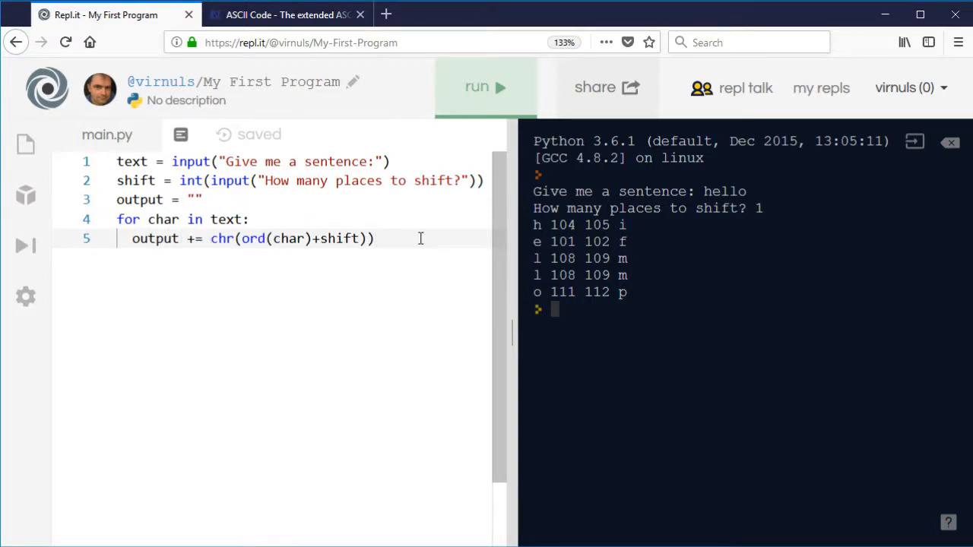
pyautogui.press('Backspace')
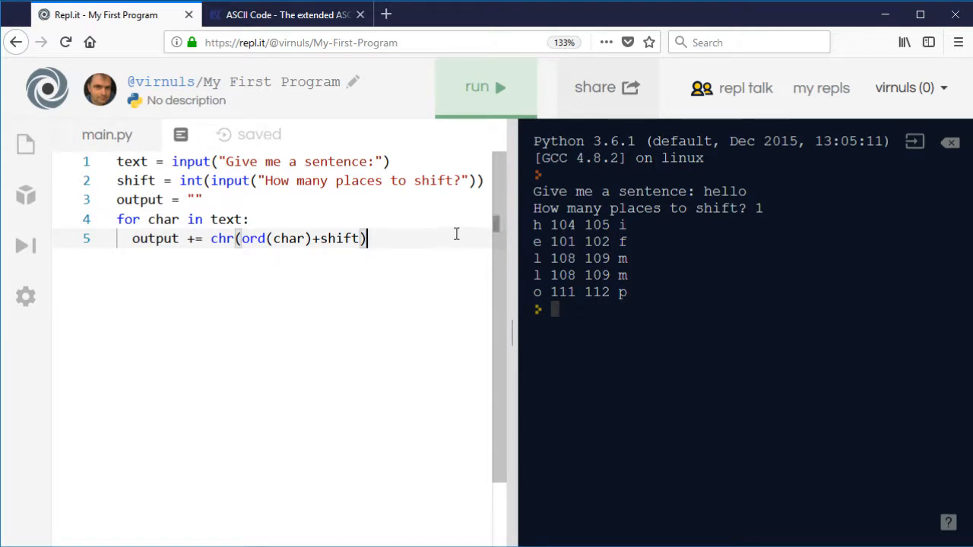
pyautogui.press('Return')
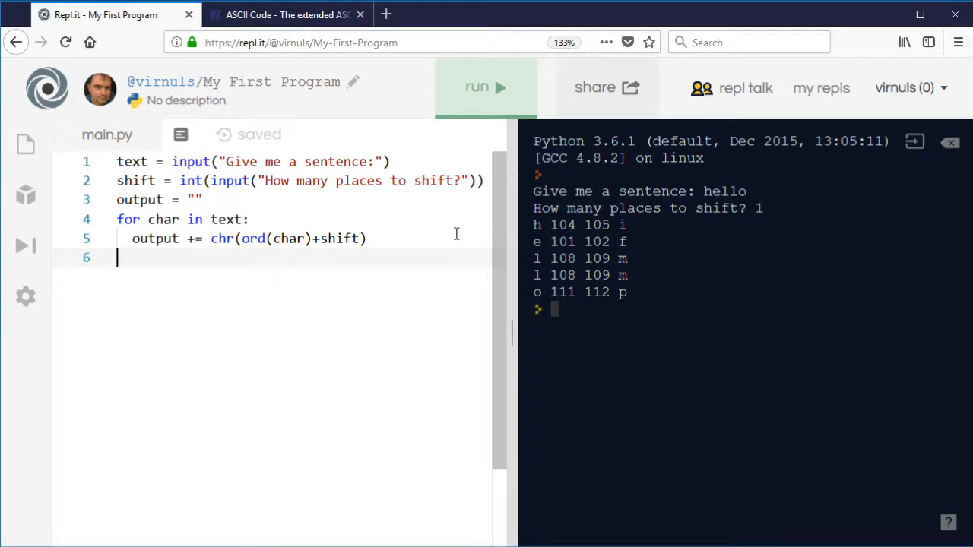
# - Print output after the loop and run it on hello with shift 1, giving ifmmp
pyautogui.write('print(out')
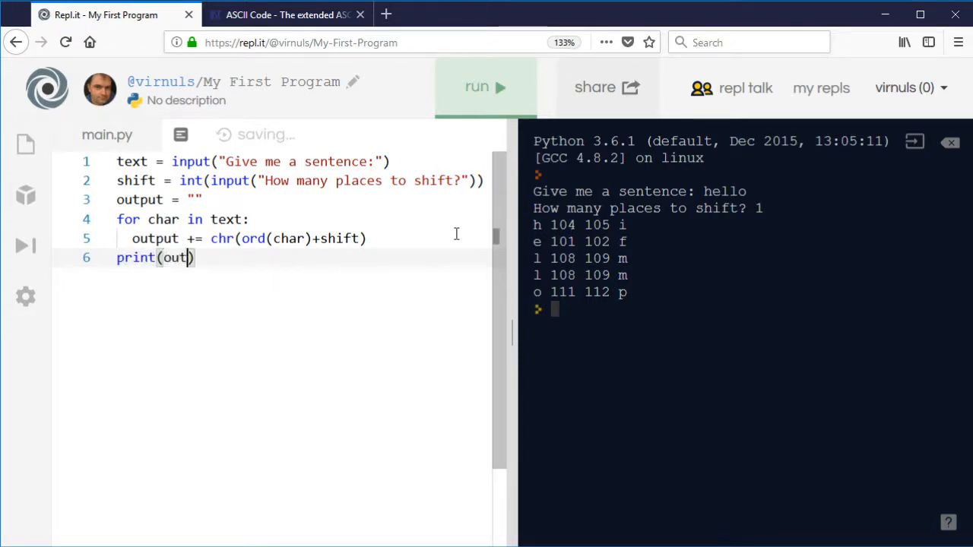
pyautogui.write('put')
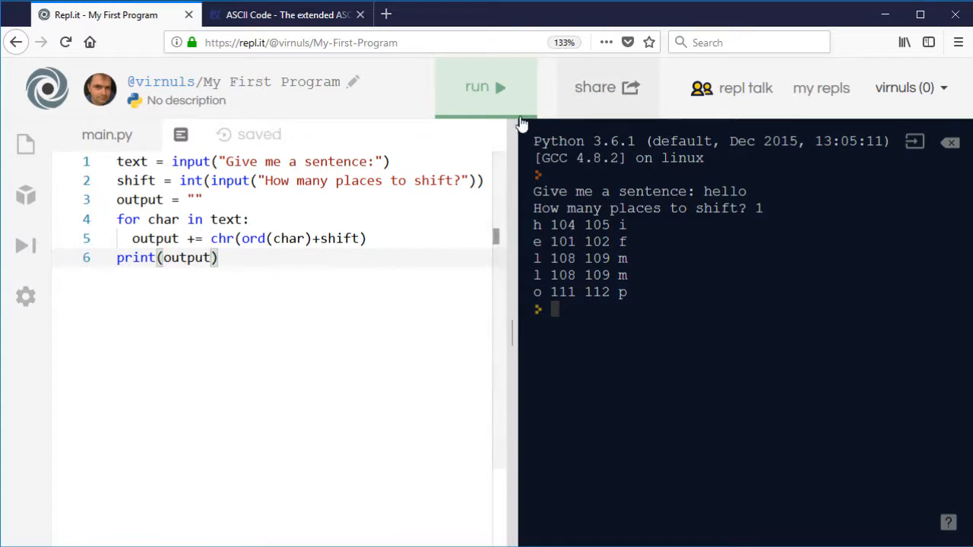
pyautogui.click(485, 87)
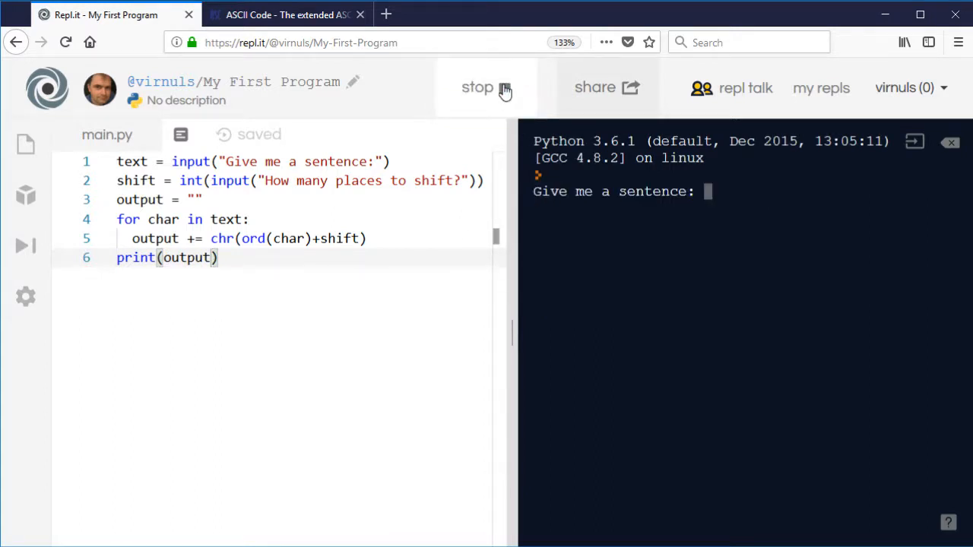
pyautogui.write('hello')
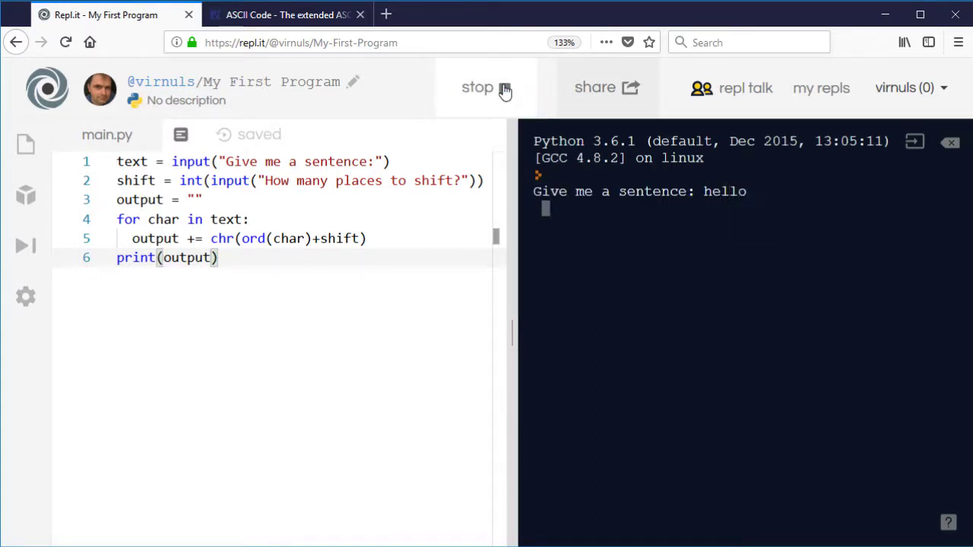
pyautogui.write('1')
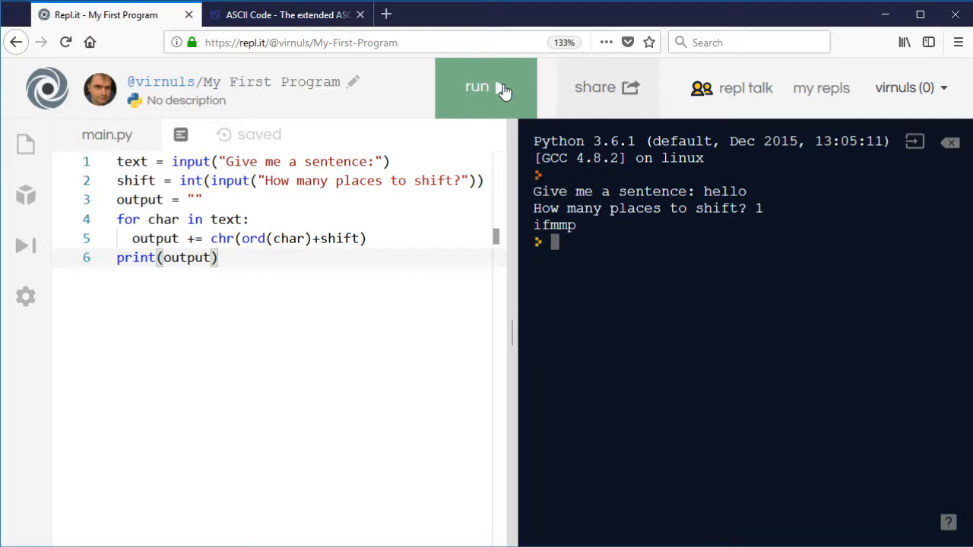
# - Test shift 1 on abc (gives bcd) and xyz (gives yz{)
pyautogui.click(476, 87)
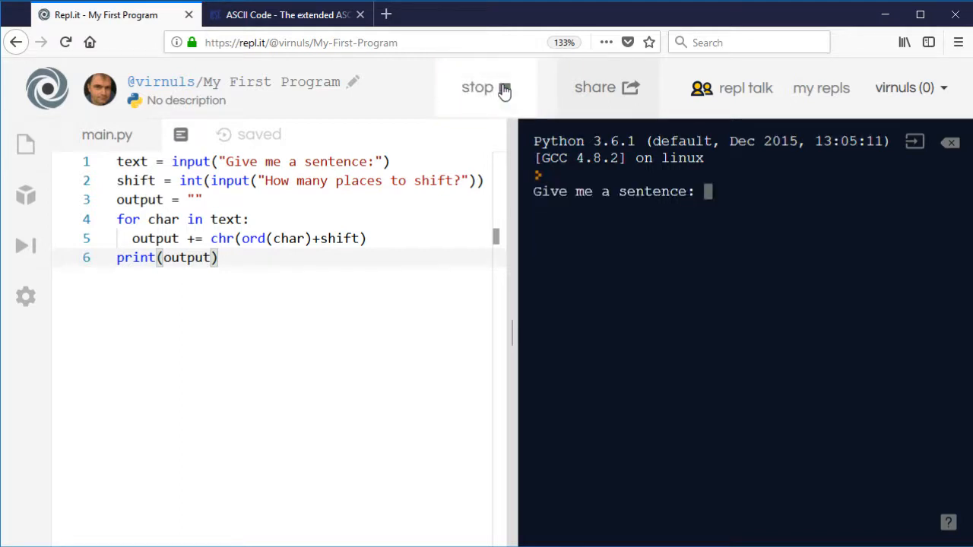
pyautogui.write('abc')
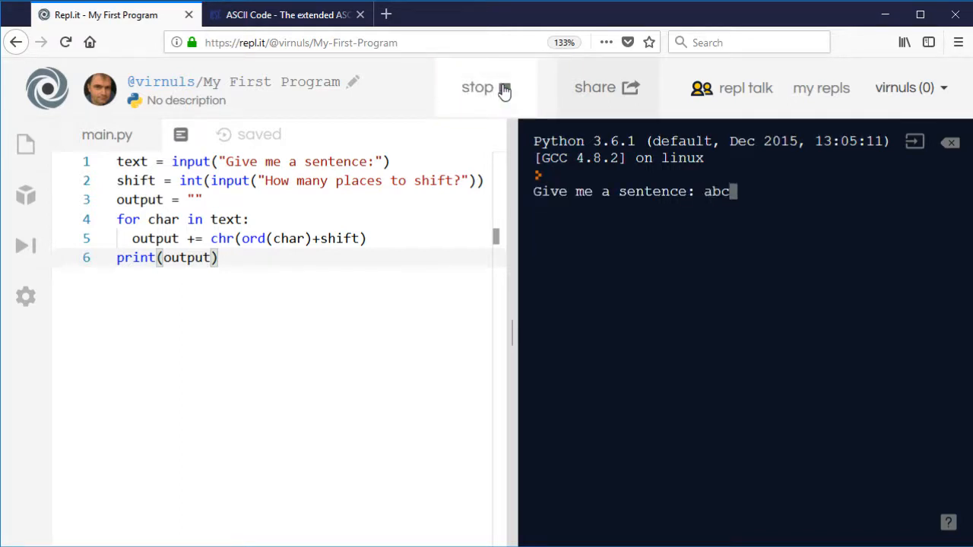
pyautogui.write('1')
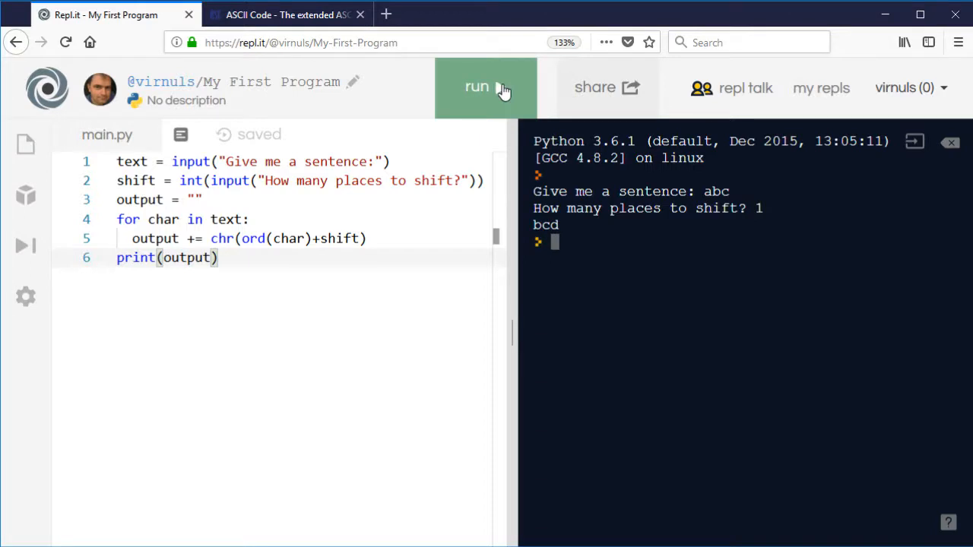
pyautogui.click(485, 87)
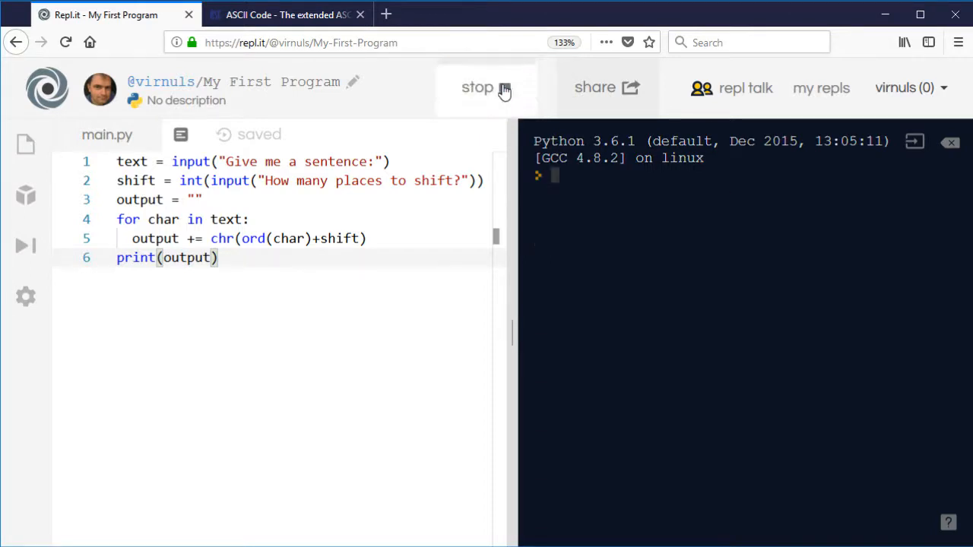
pyautogui.write('z')
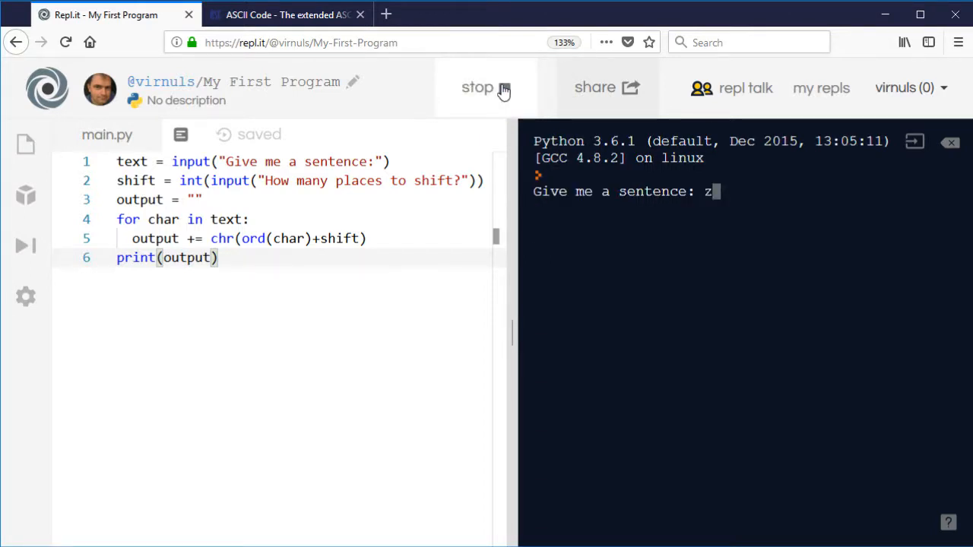
pyautogui.write('xy')
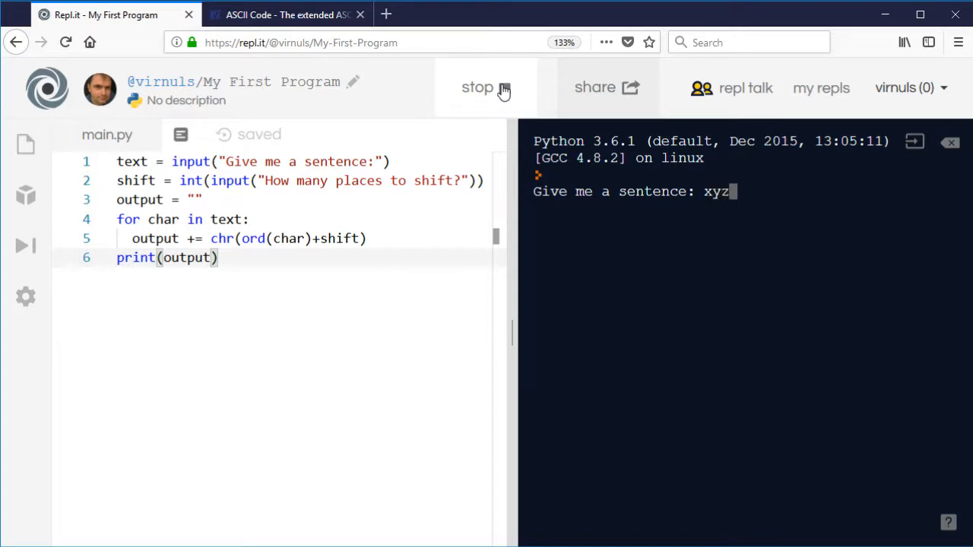
pyautogui.press('enter')
pyautogui.write('1')
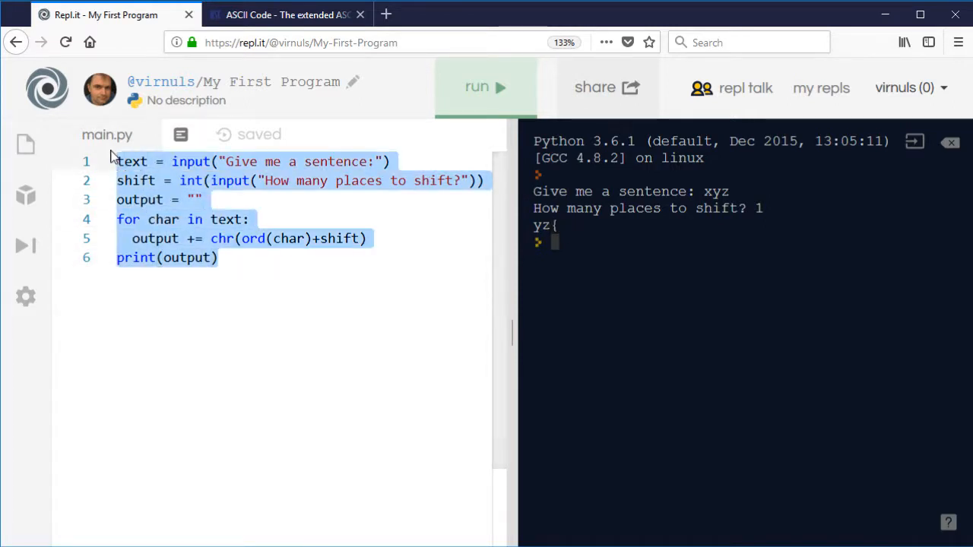
# - Add a new first line: letter = ("Alpha","Bravo","Charlie") above the name input
pyautogui.click(197, 180)
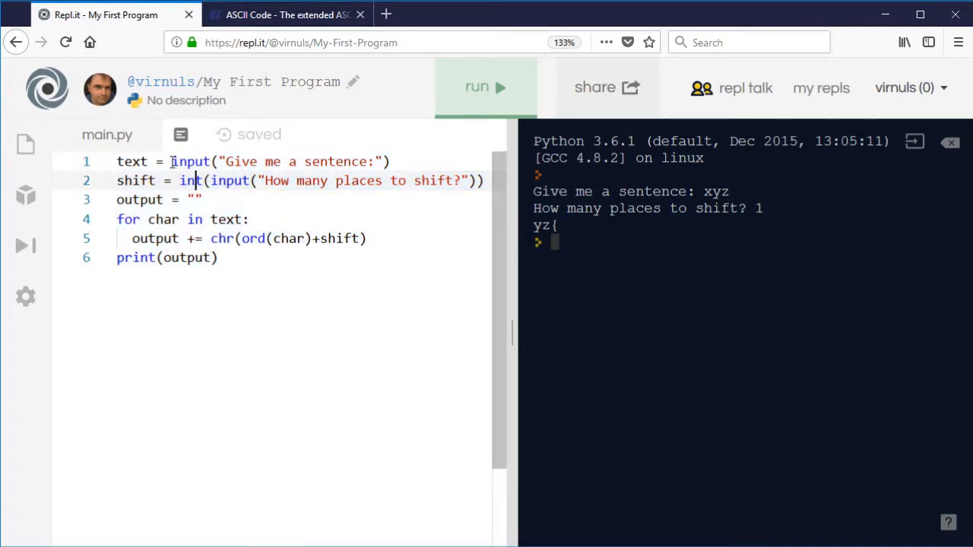
pyautogui.write('name')
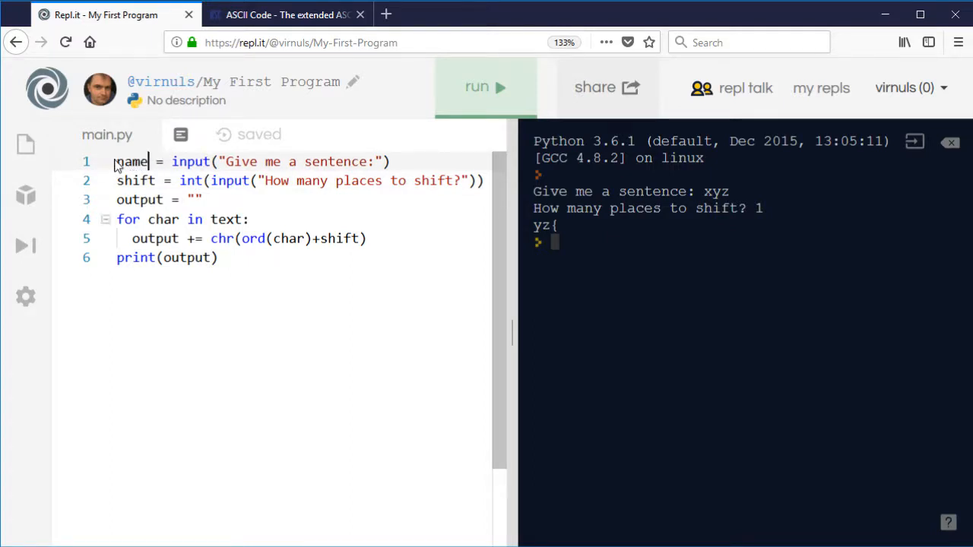
pyautogui.press('Return')
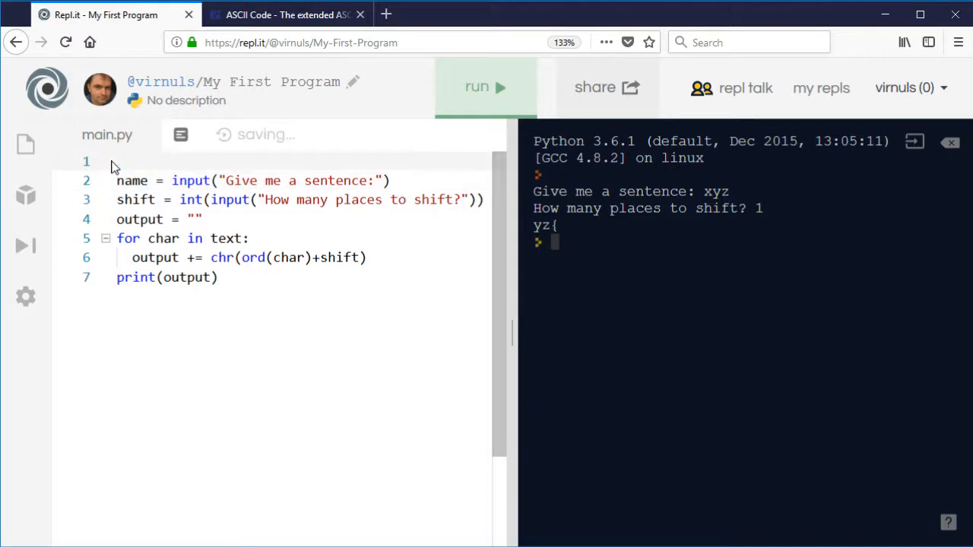
pyautogui.write('letter')
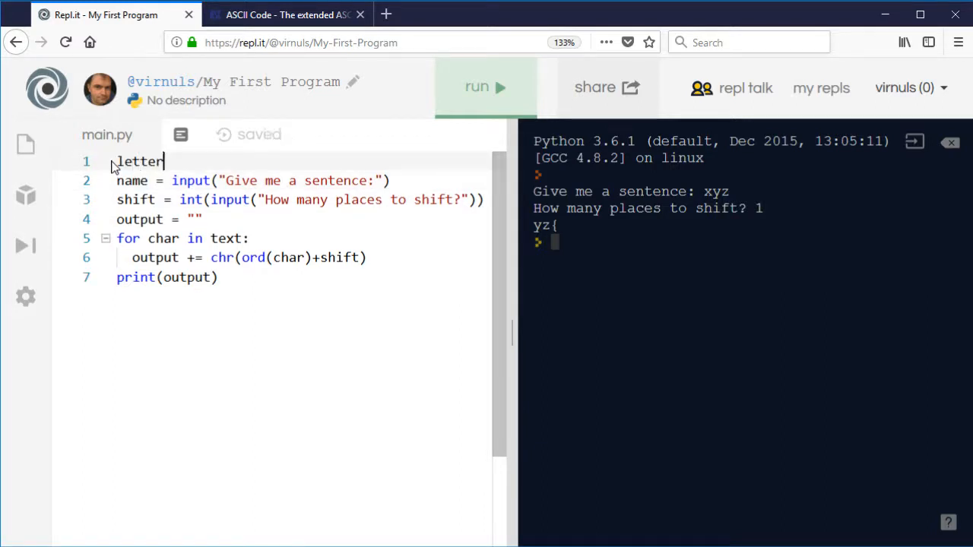
pyautogui.write('or')
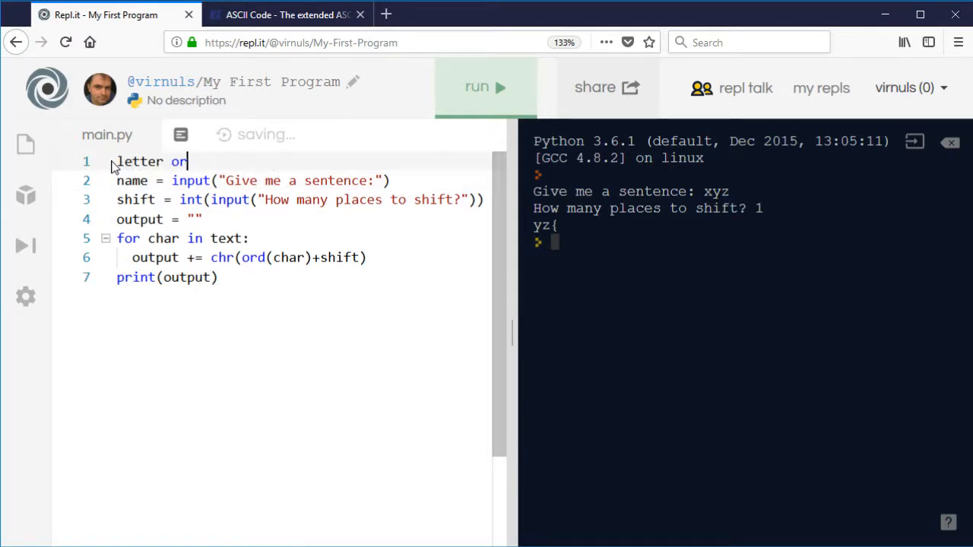
pyautogui.write('= "')
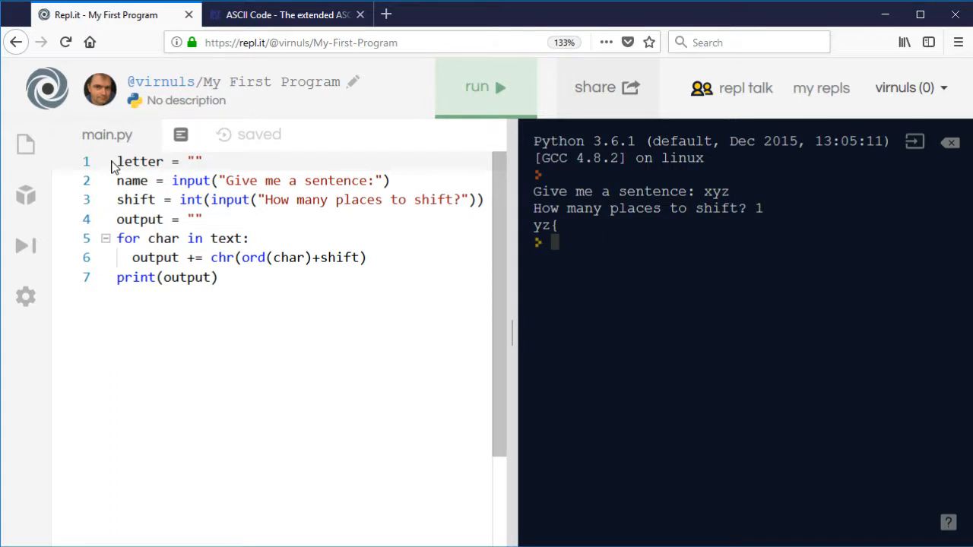
pyautogui.write('("Al"')
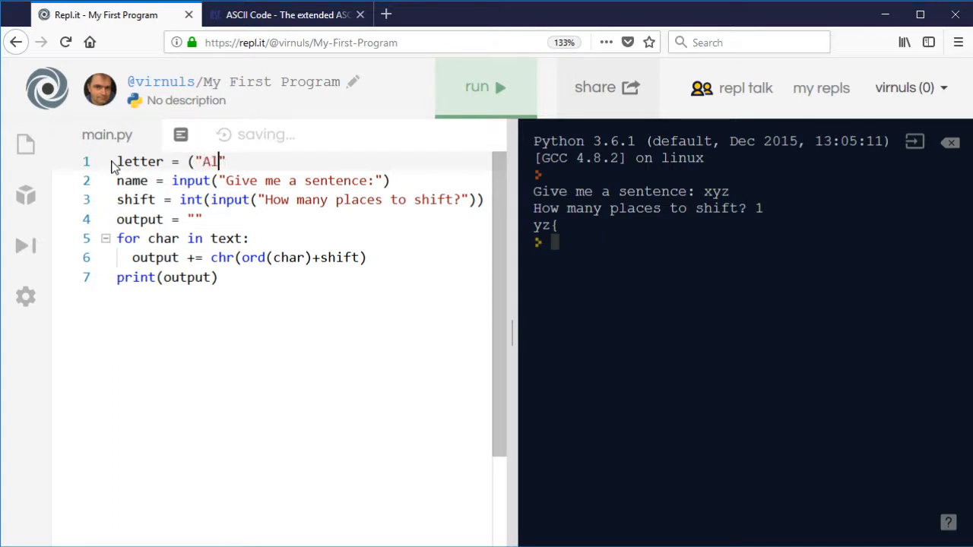
pyautogui.write('pha')
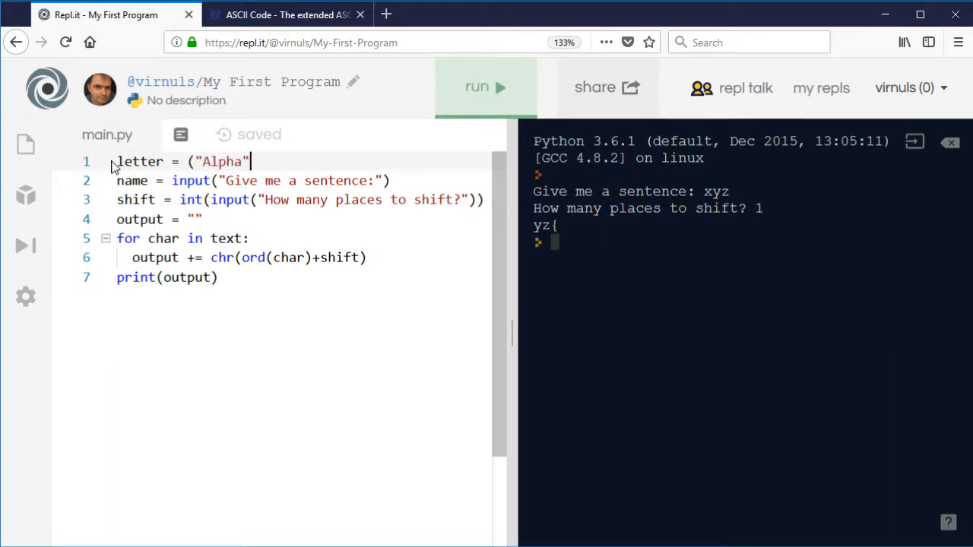
pyautogui.write(',"Bra"')
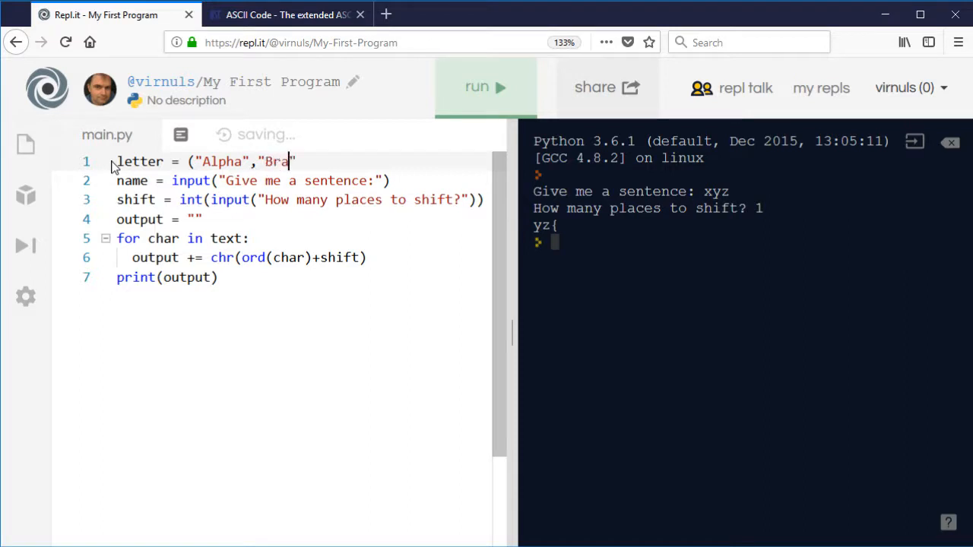
pyautogui.write('vo"')
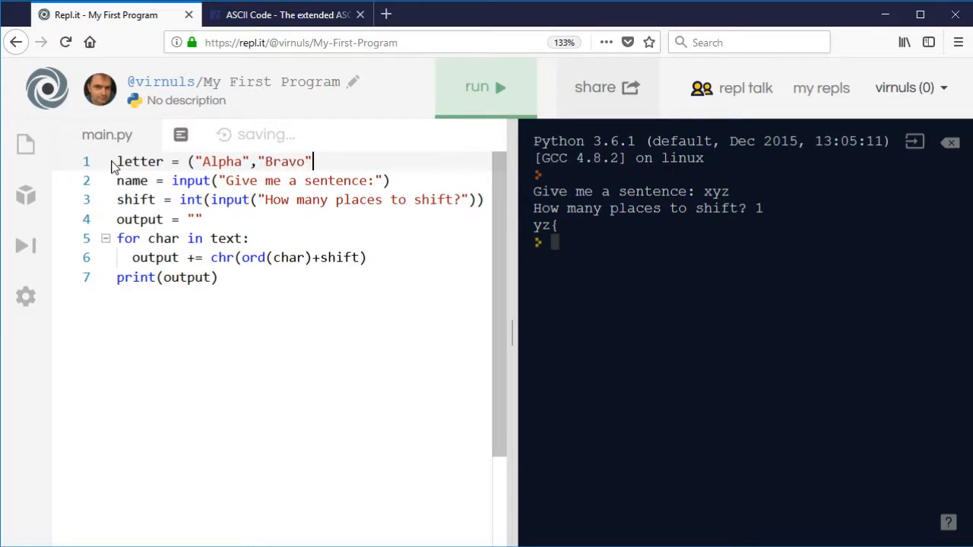
pyautogui.write(',"Charlie')
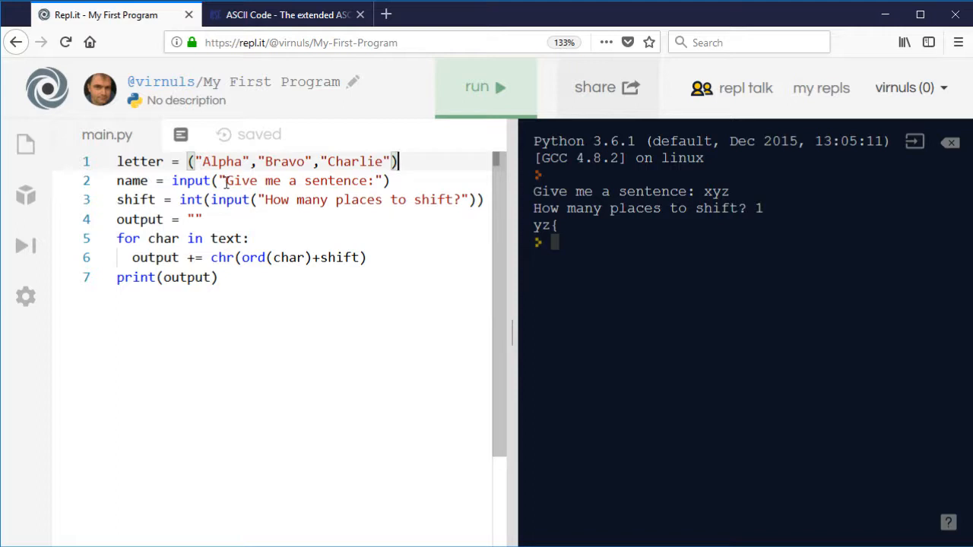
# - Prompt "What is your name?" with .upper(), removing shift, output and loop-body lines
pyautogui.write('What')
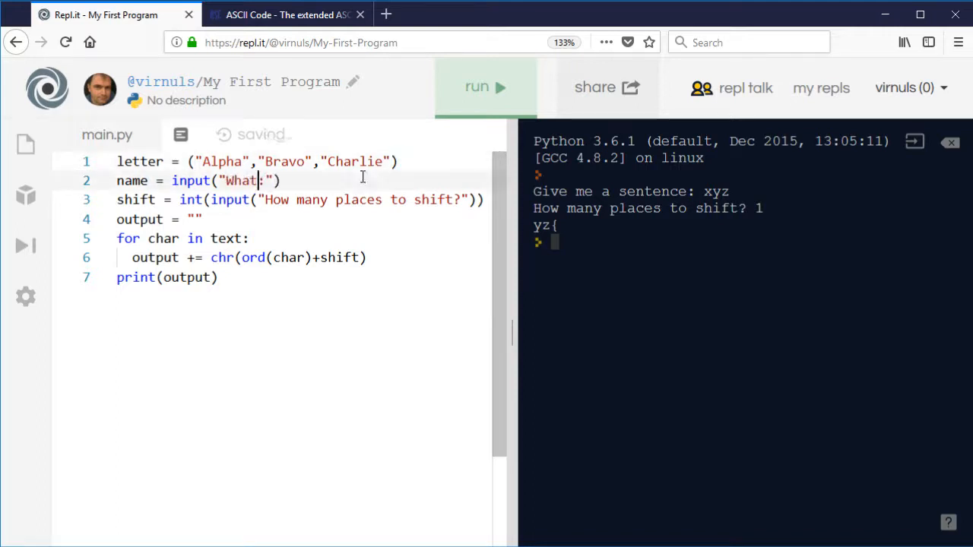
pyautogui.write('is your name?')
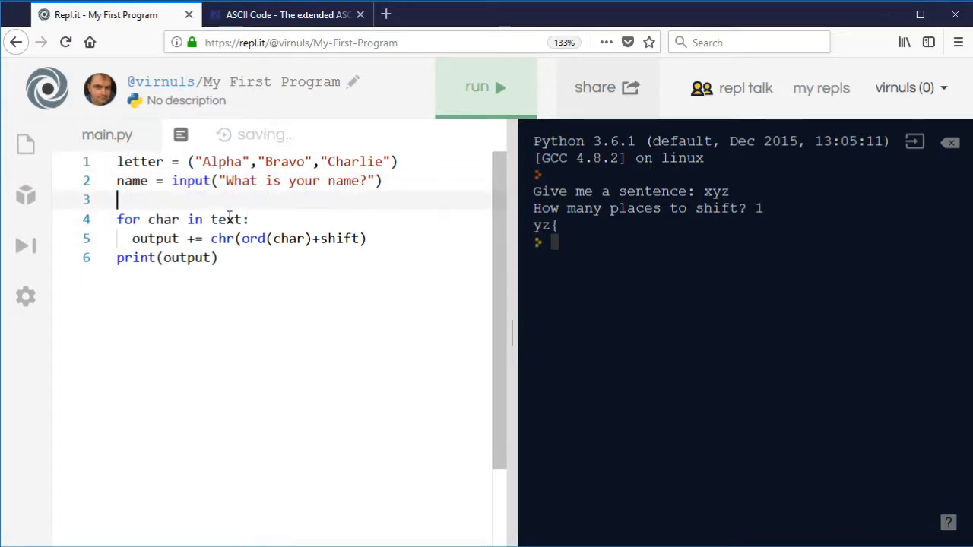
pyautogui.press('Backspace')
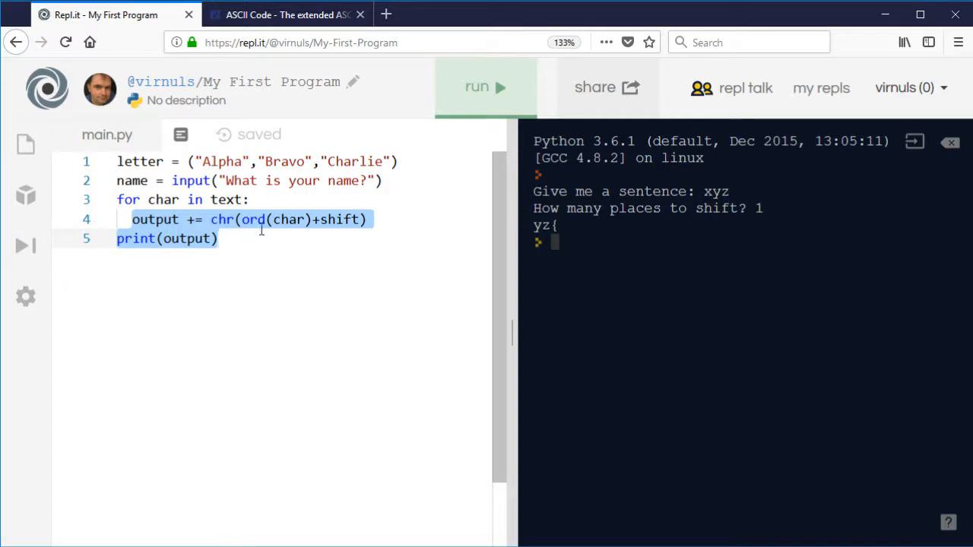
pyautogui.press('Delete')
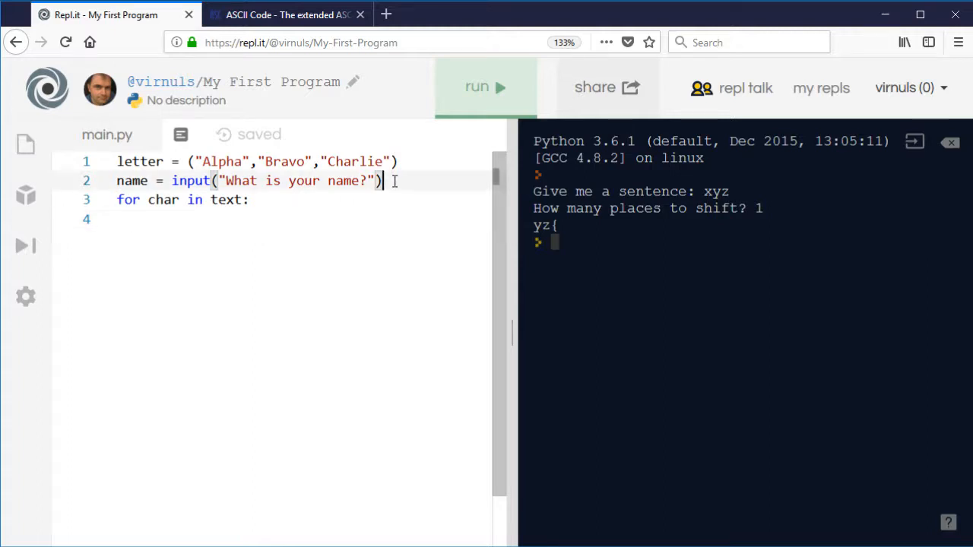
pyautogui.write('.u')
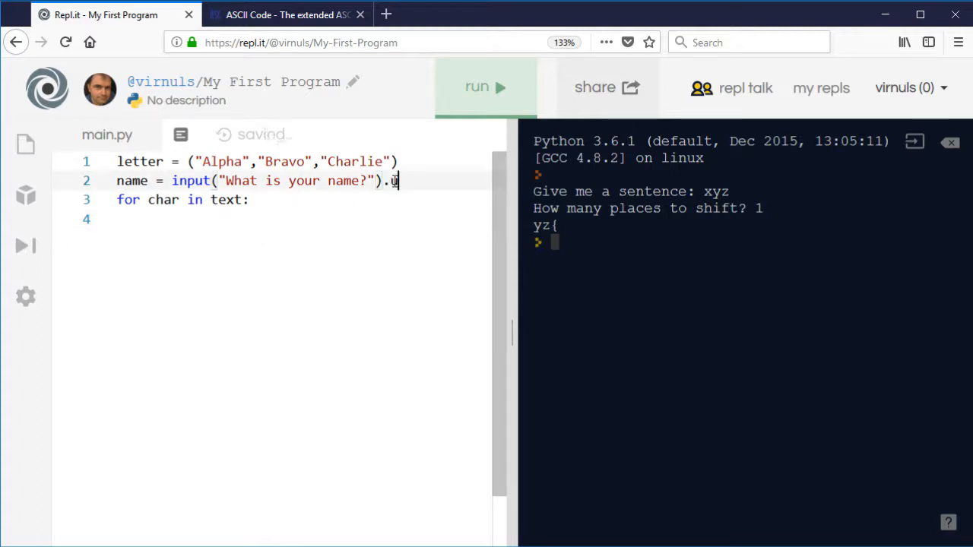
pyautogui.write('pper')
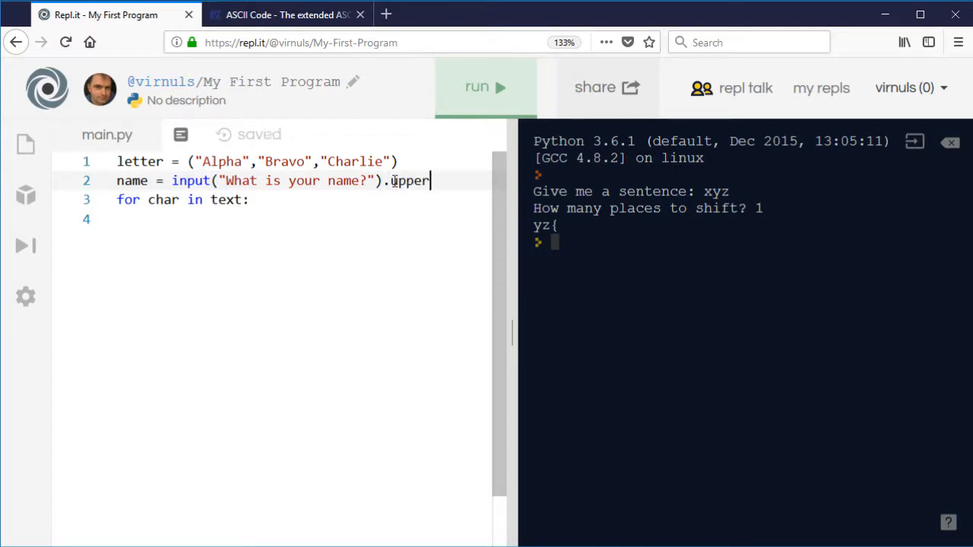
pyautogui.write('()')
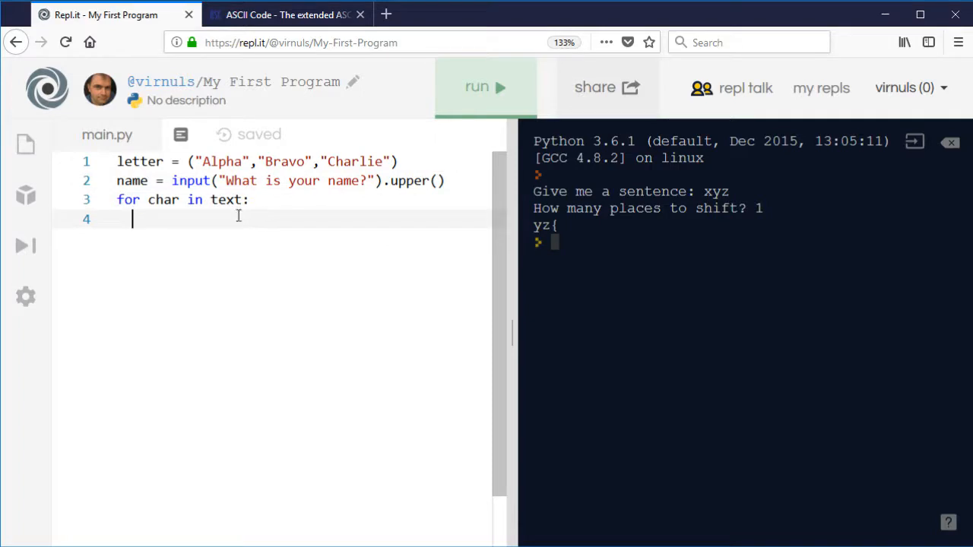
pyautogui.moveTo(243, 222)
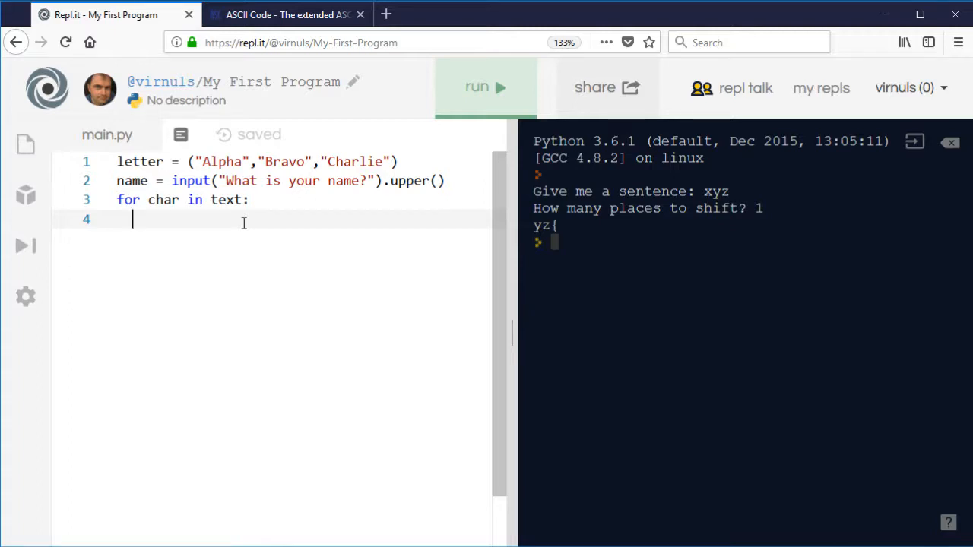
# - Make the loop body print(letter[ord(char)-65]) and run the program
pyautogui.write('ord(')
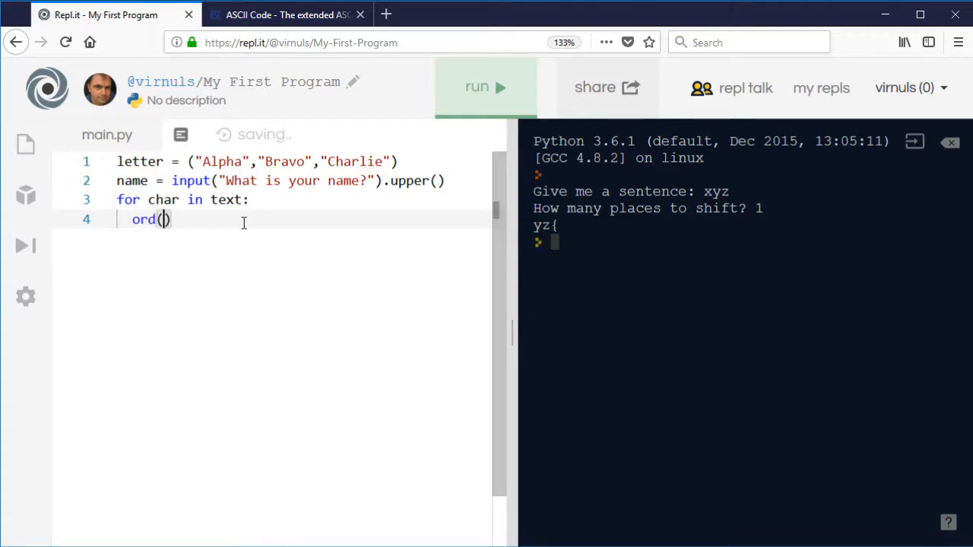
pyautogui.write('char')
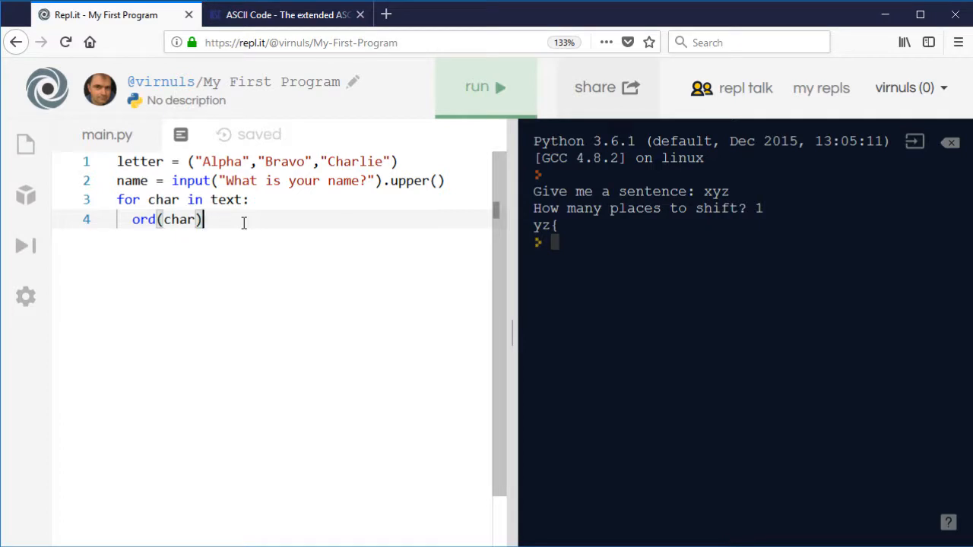
pyautogui.write('-')
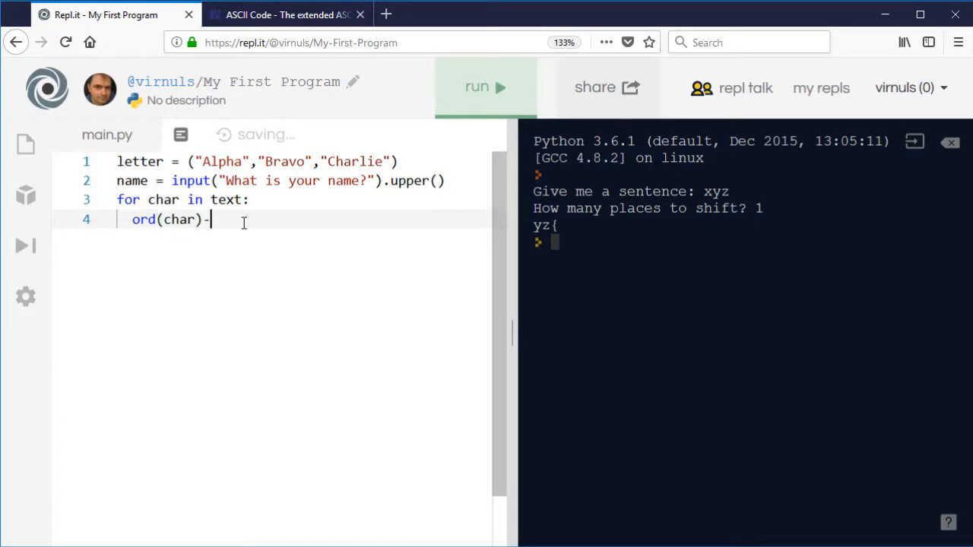
pyautogui.write('65')
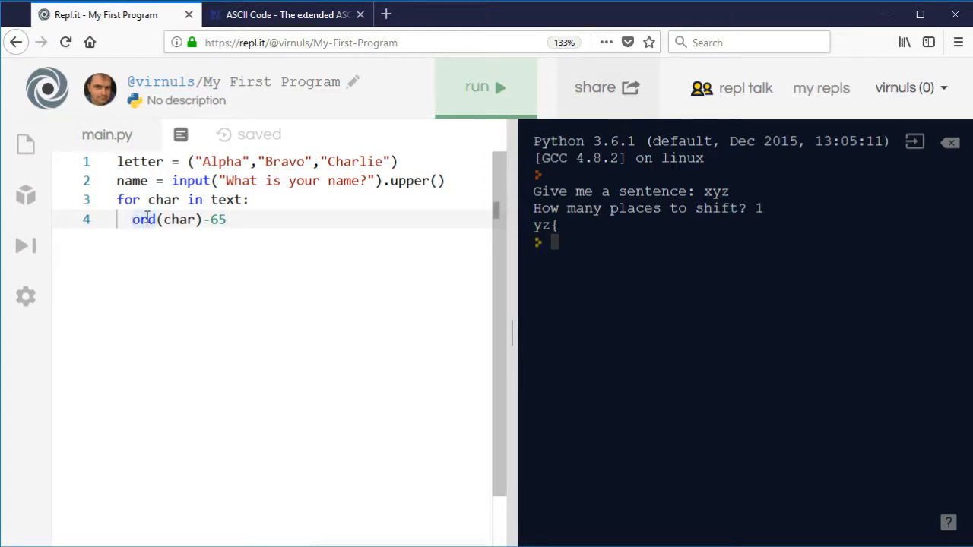
pyautogui.write('letter[')
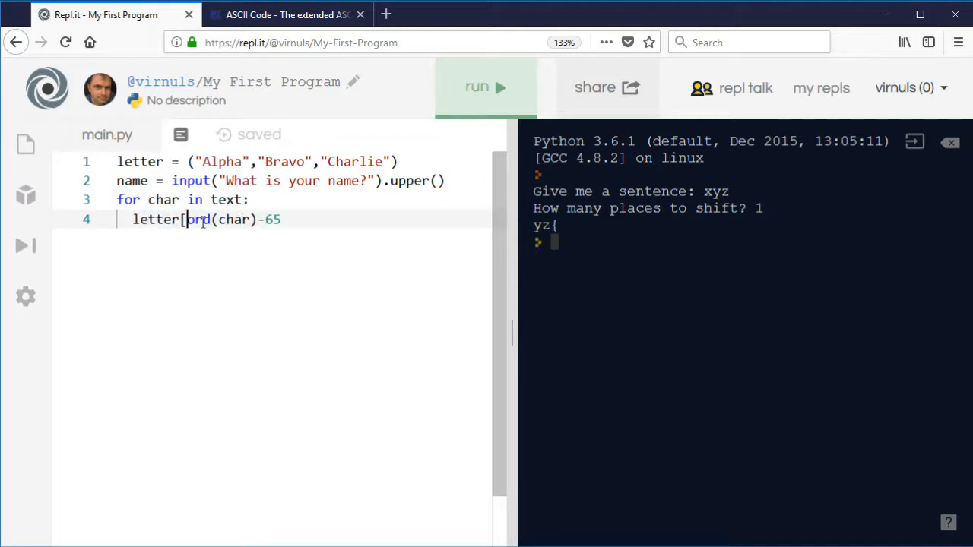
pyautogui.write(']')
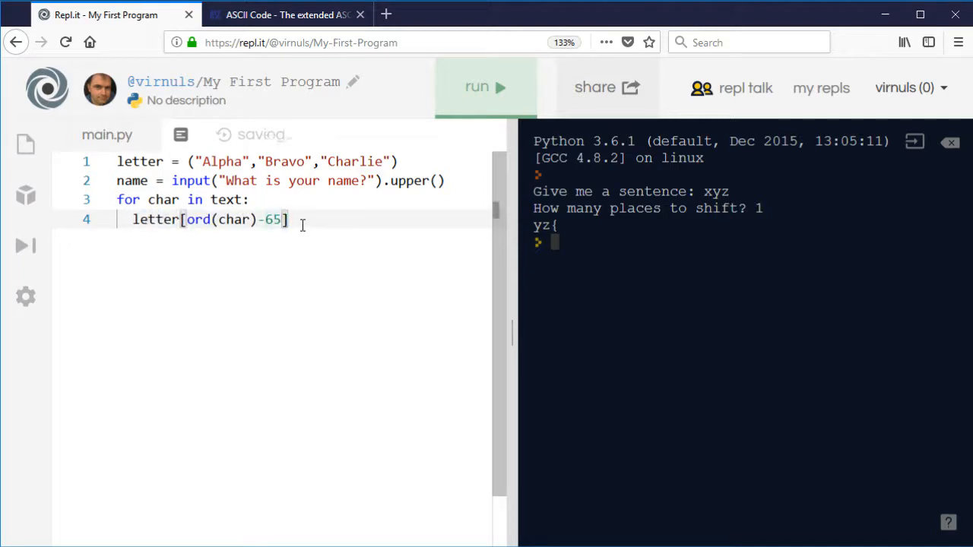
pyautogui.moveTo(344, 151)
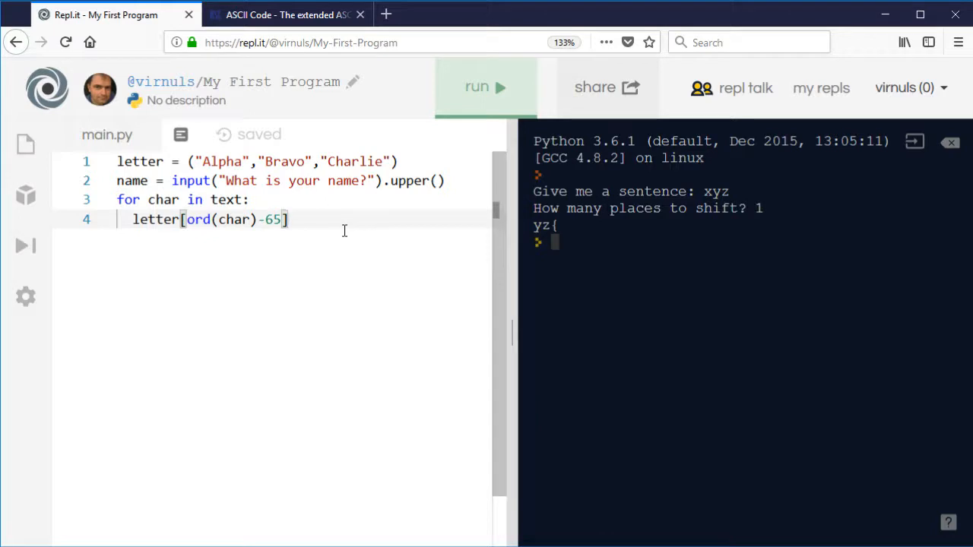
pyautogui.moveTo(133, 219)
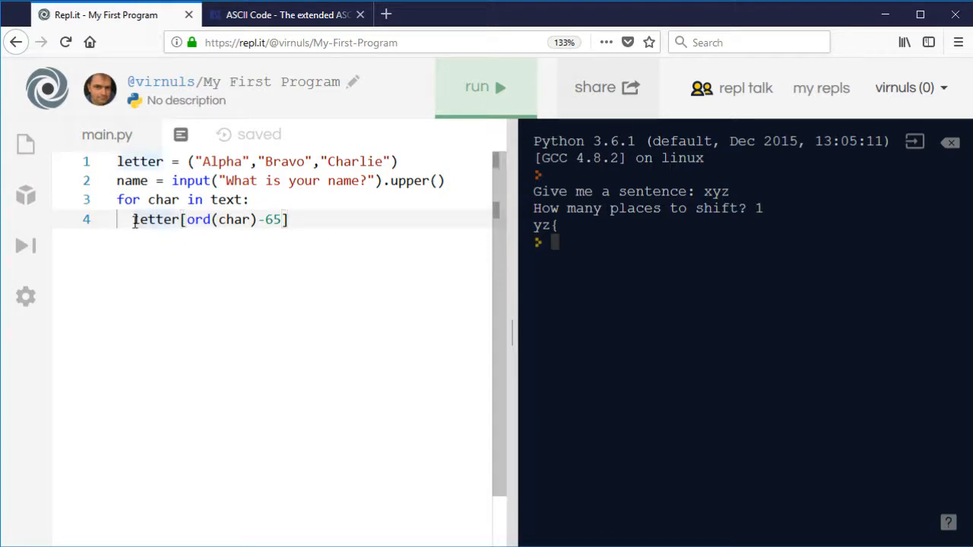
pyautogui.write('print(')
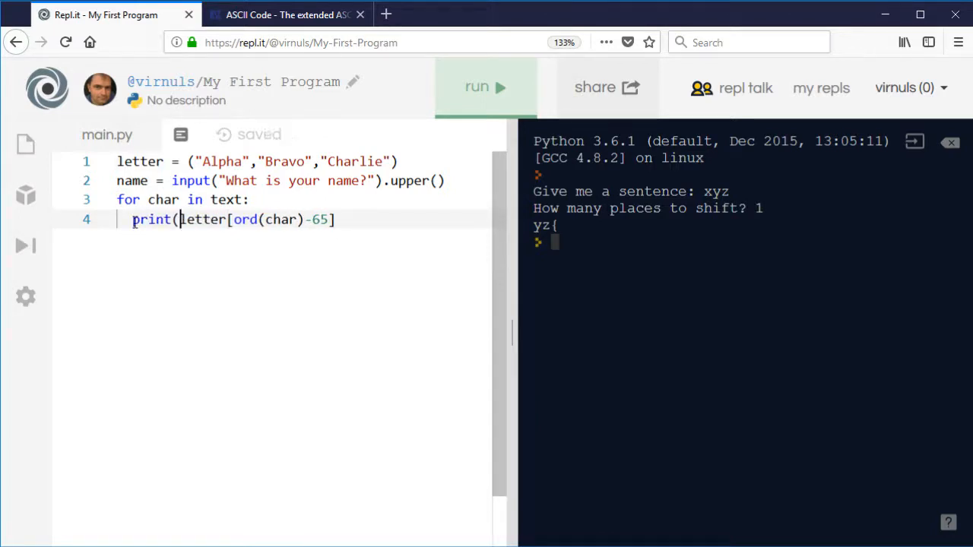
pyautogui.click(334, 219)
pyautogui.write(')')
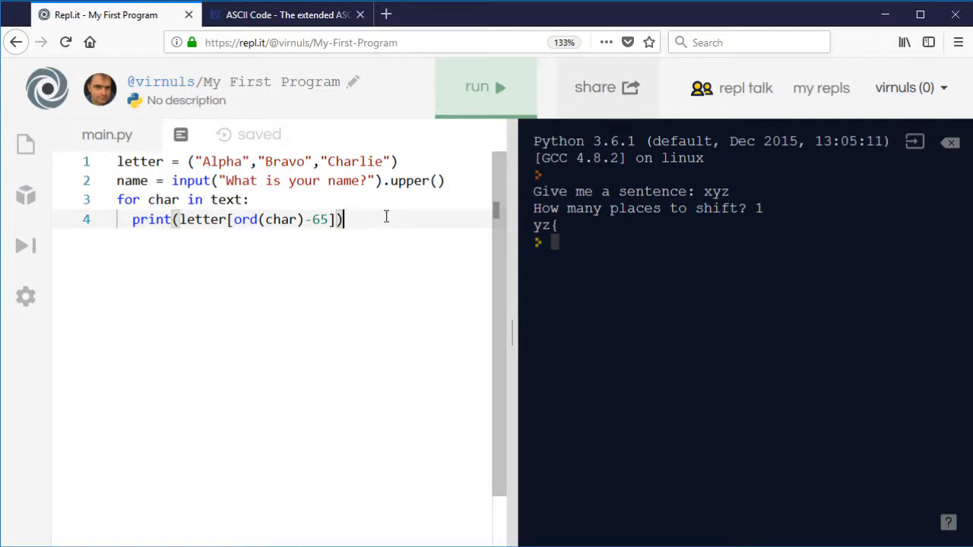
pyautogui.click(485, 87)
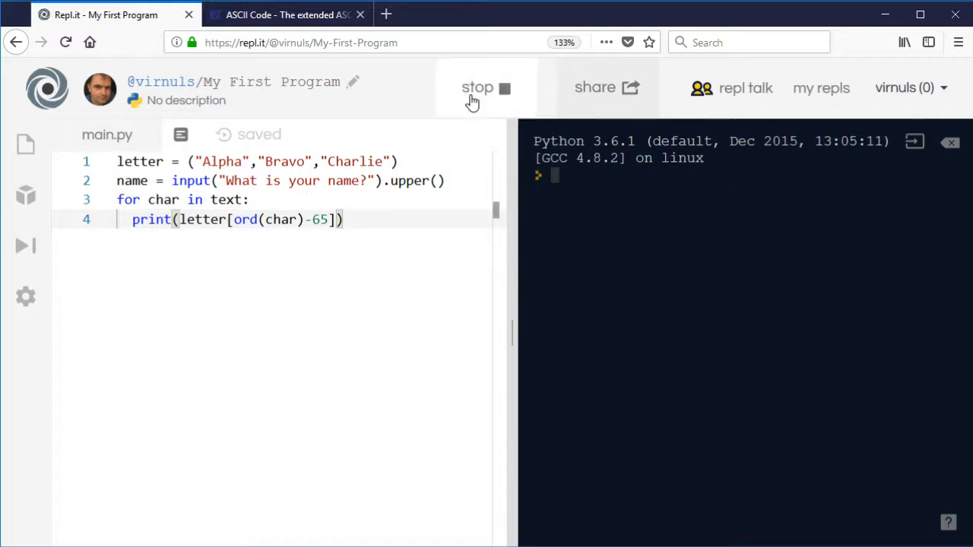
# - Enter abc, then fix the NameError by looping over name instead of text, and rerun
pyautogui.write('abc')
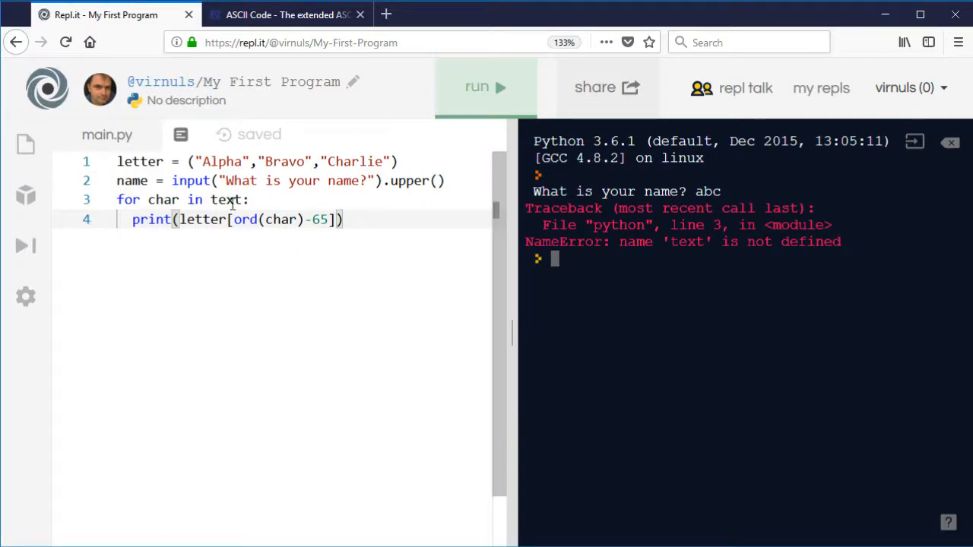
pyautogui.write('name')
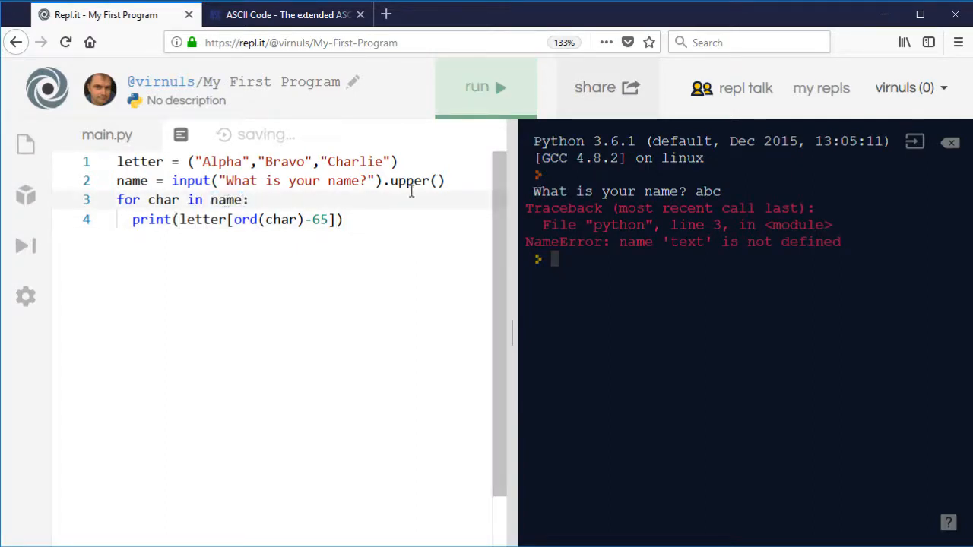
pyautogui.click(486, 86)
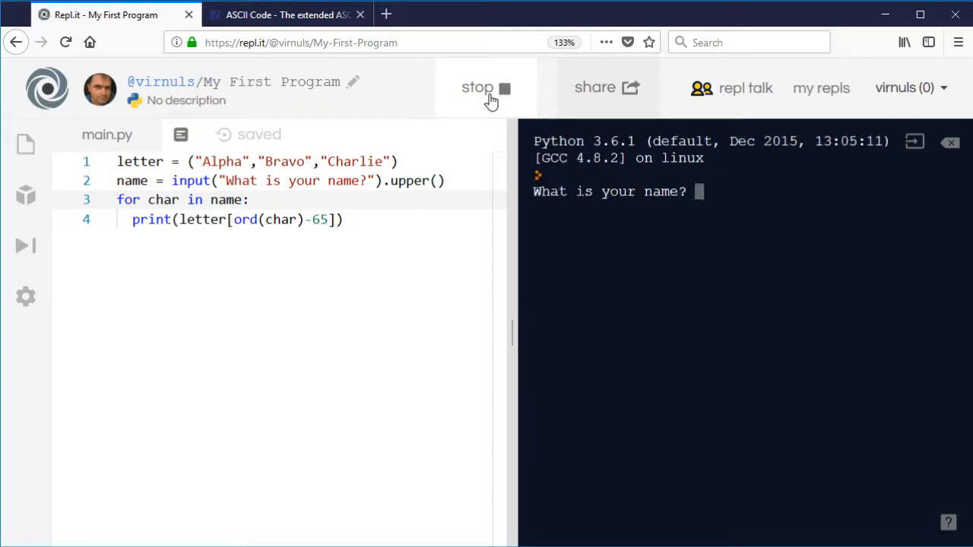